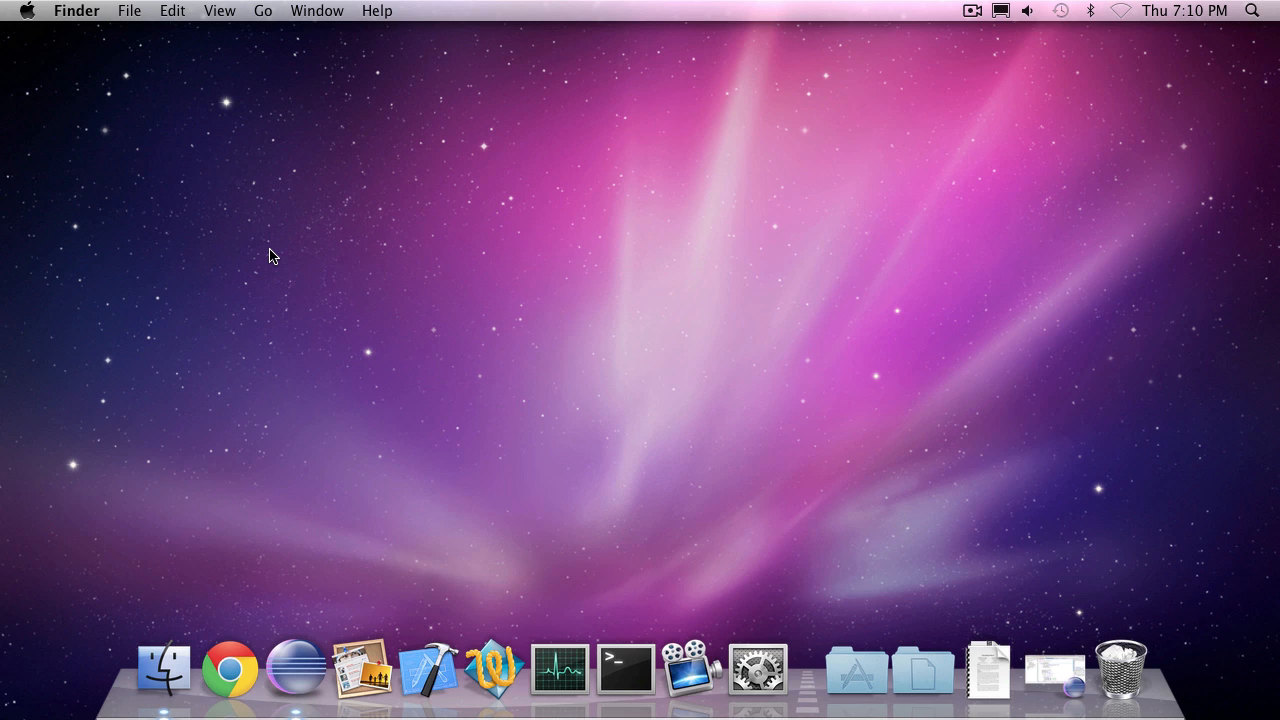
Bring the Eclipse workspace to the front from the Dock
click(922, 668)
text(GameD)
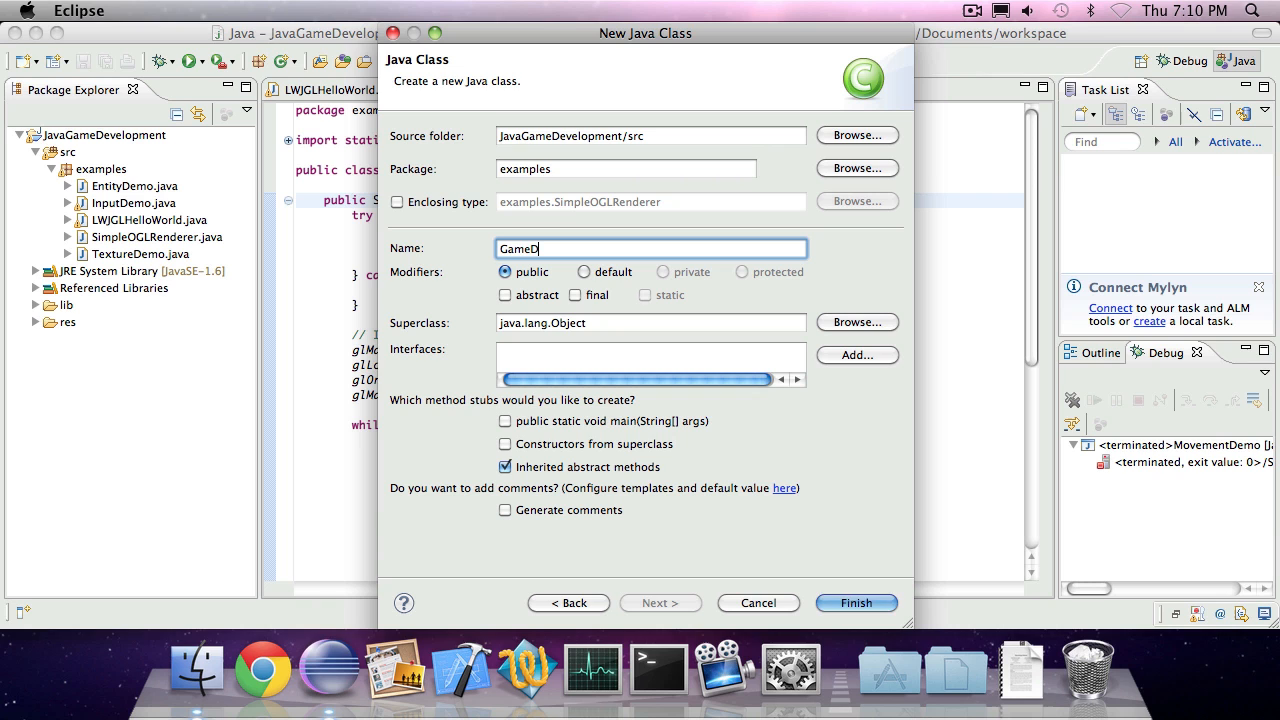
Name the new examples-package class StateDemo and finish the New Java Class wizard
text(State)
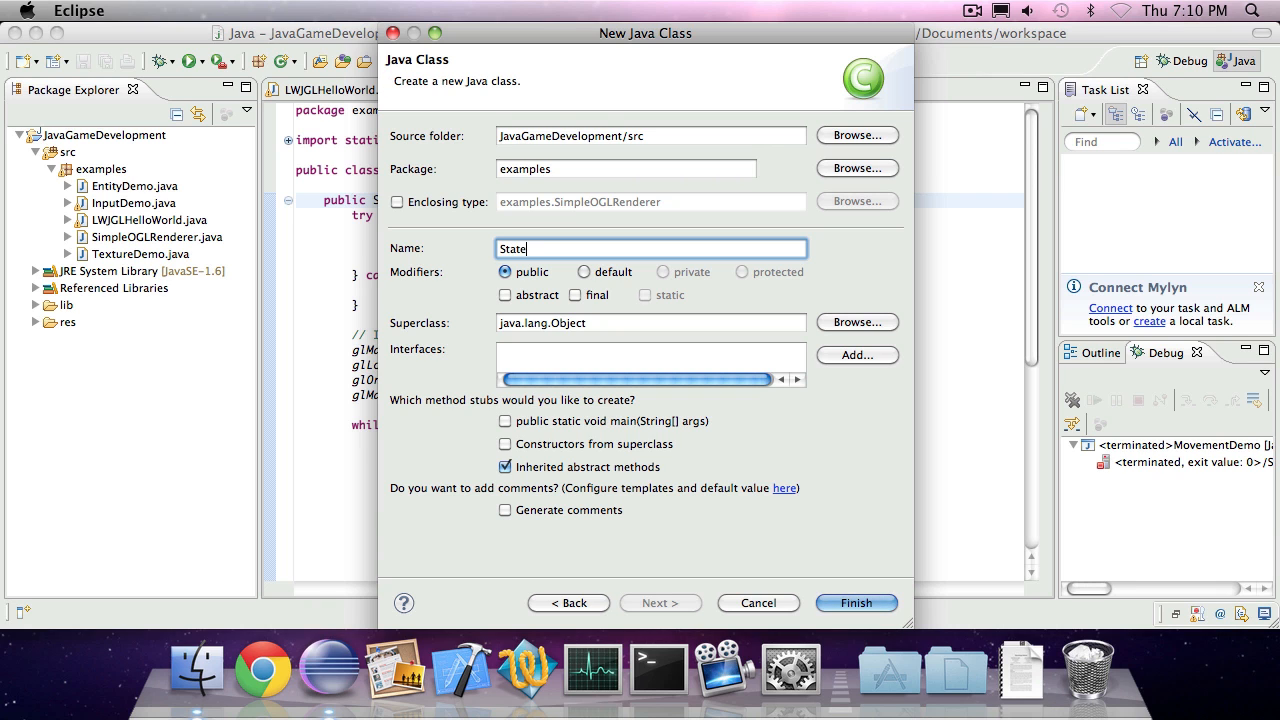
click(855, 602)
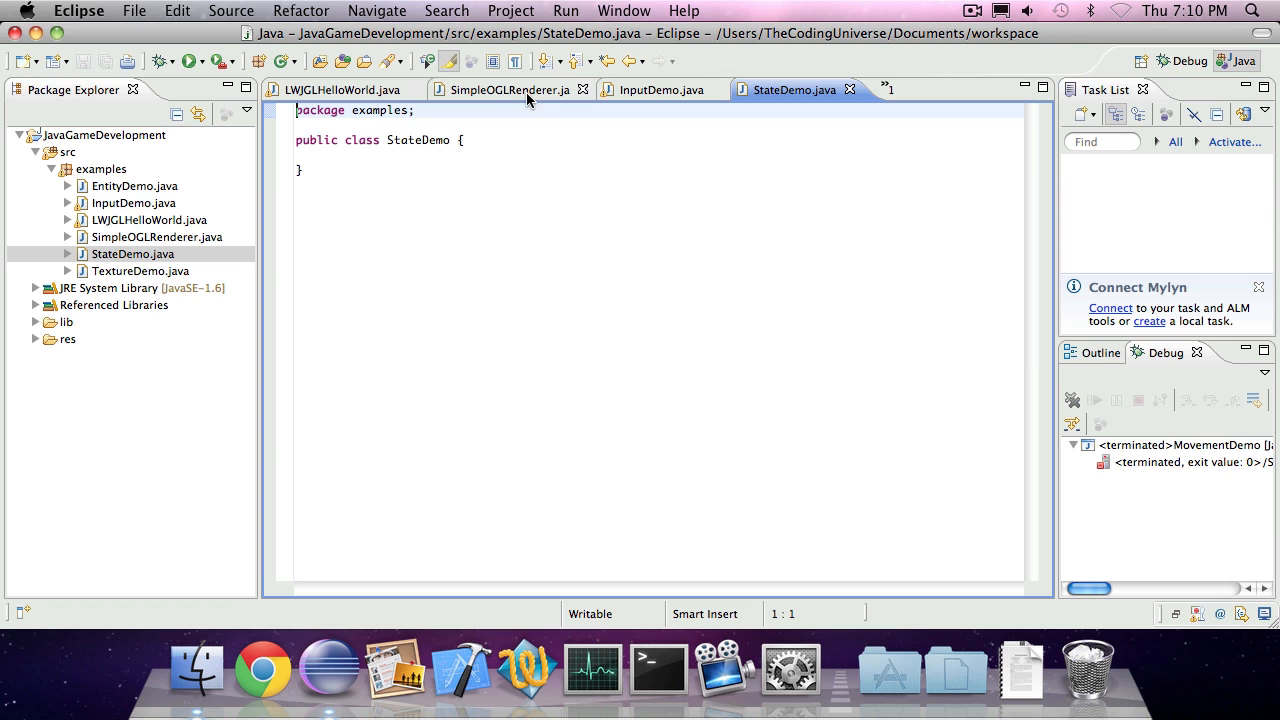
Paste the LWJGL 640x480 window boilerplate, then delete its quad and line drawing blocks
click(506, 89)
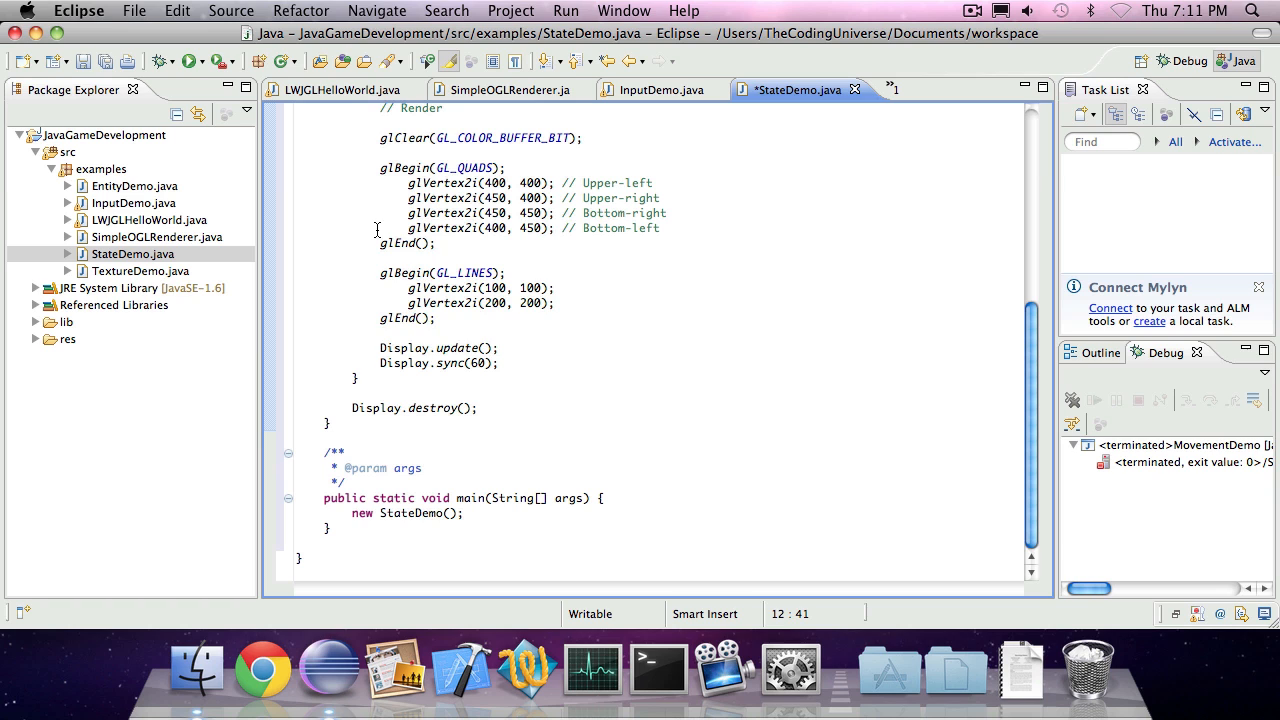
drag(377, 168, 435, 318)
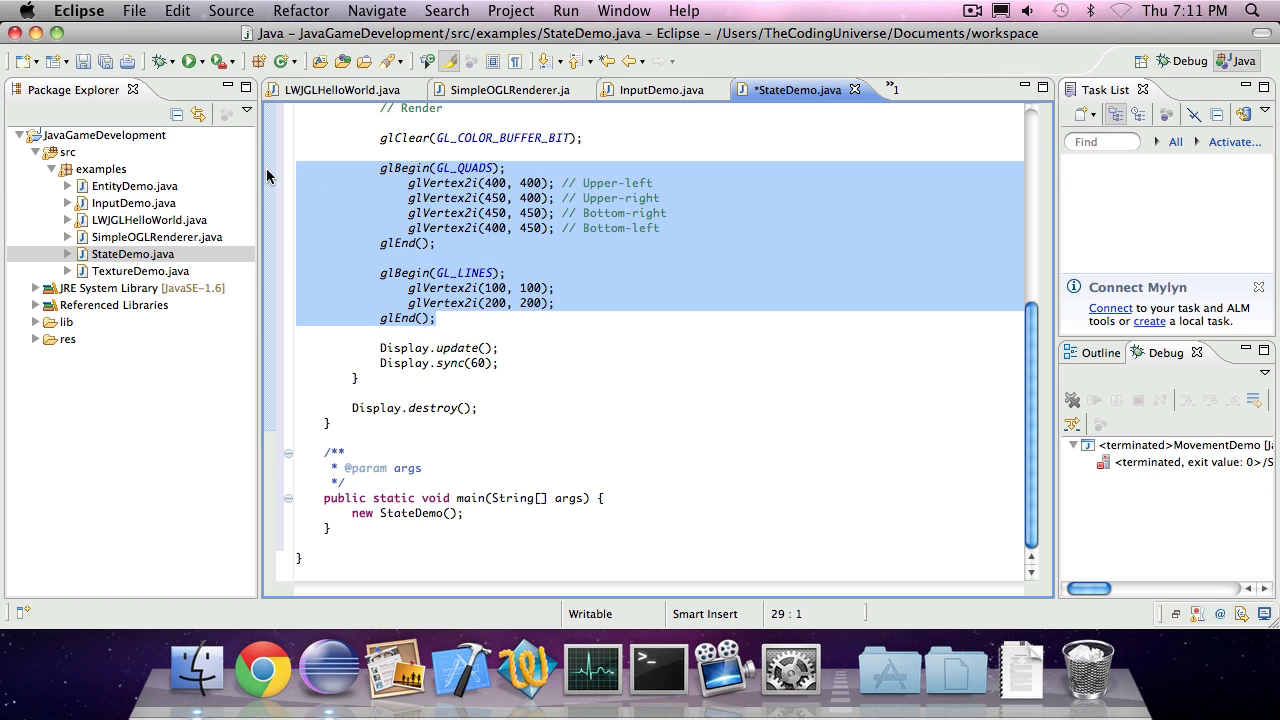
key(Delete)
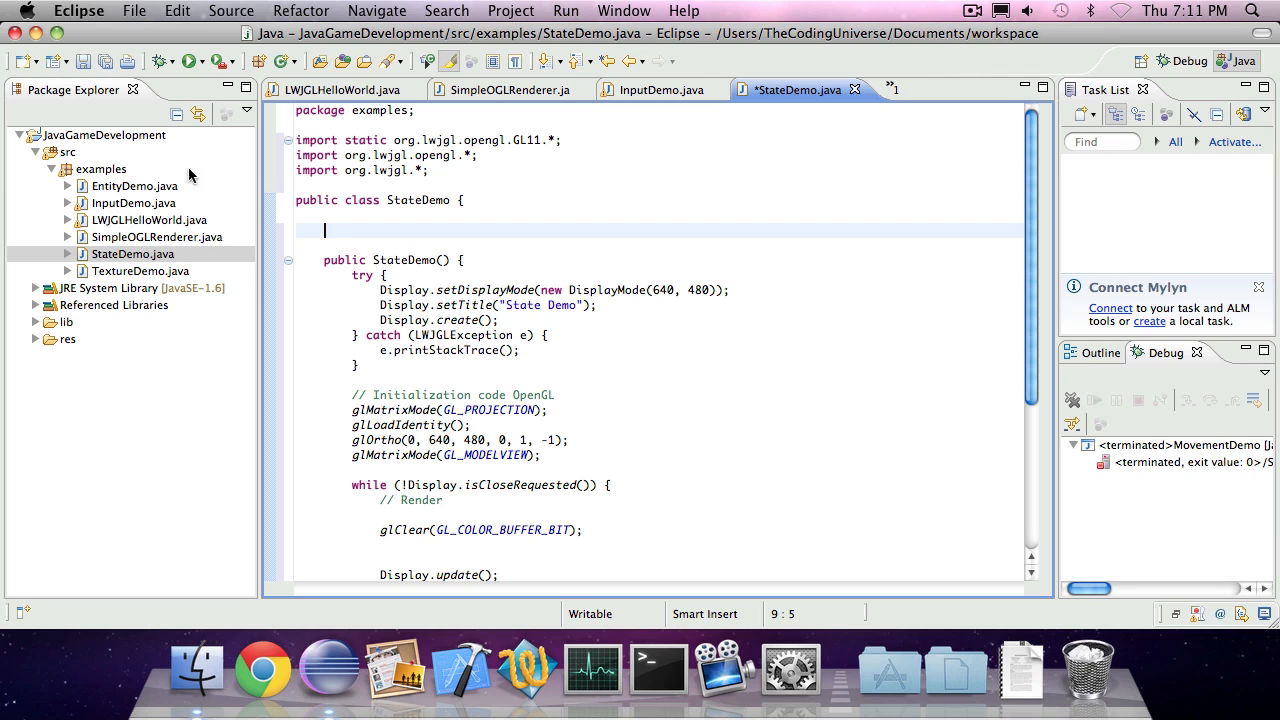
mouse_move(690, 178)
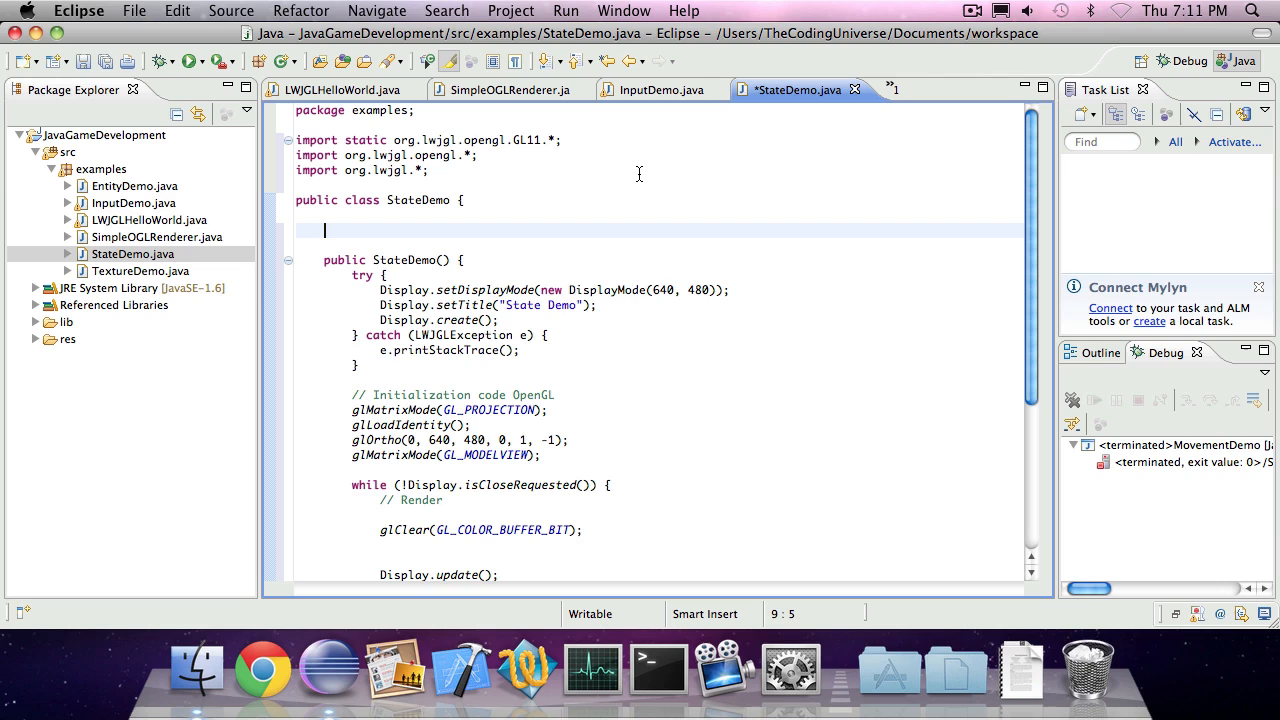
Declare private static enum State { INTRO, MAIN_MENU, GAME; }
text(private st)
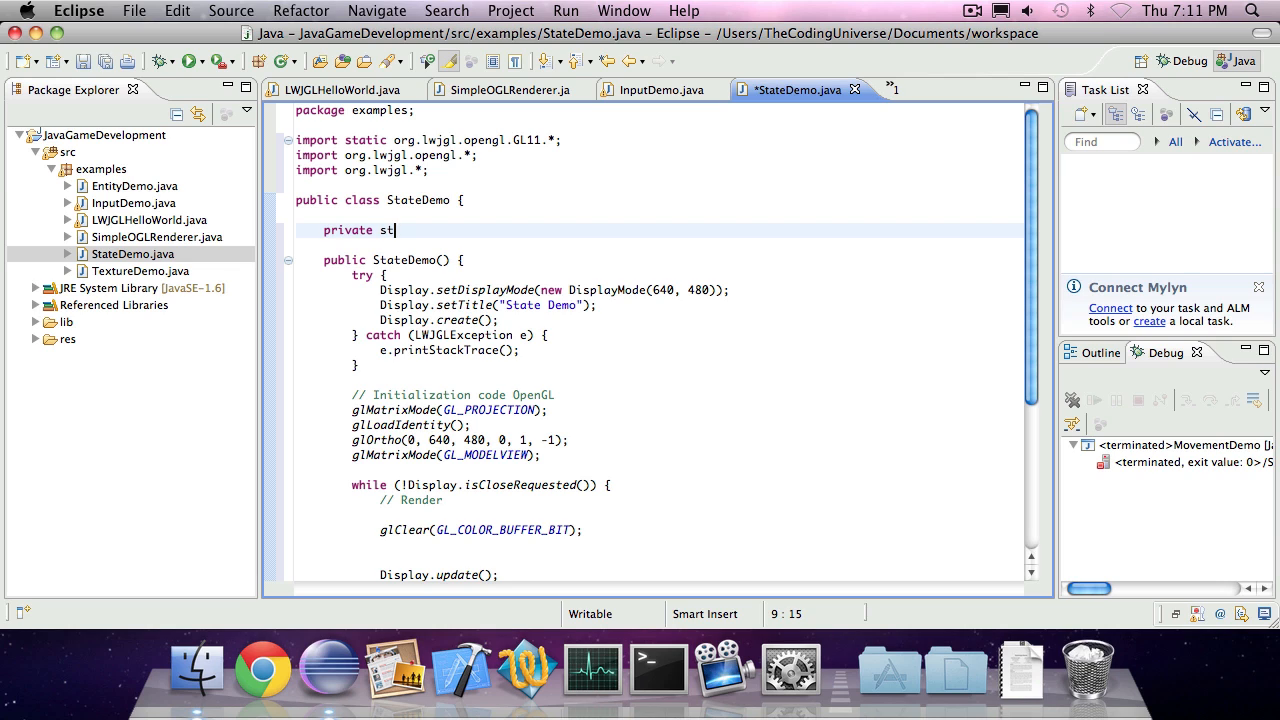
text(atic enum)
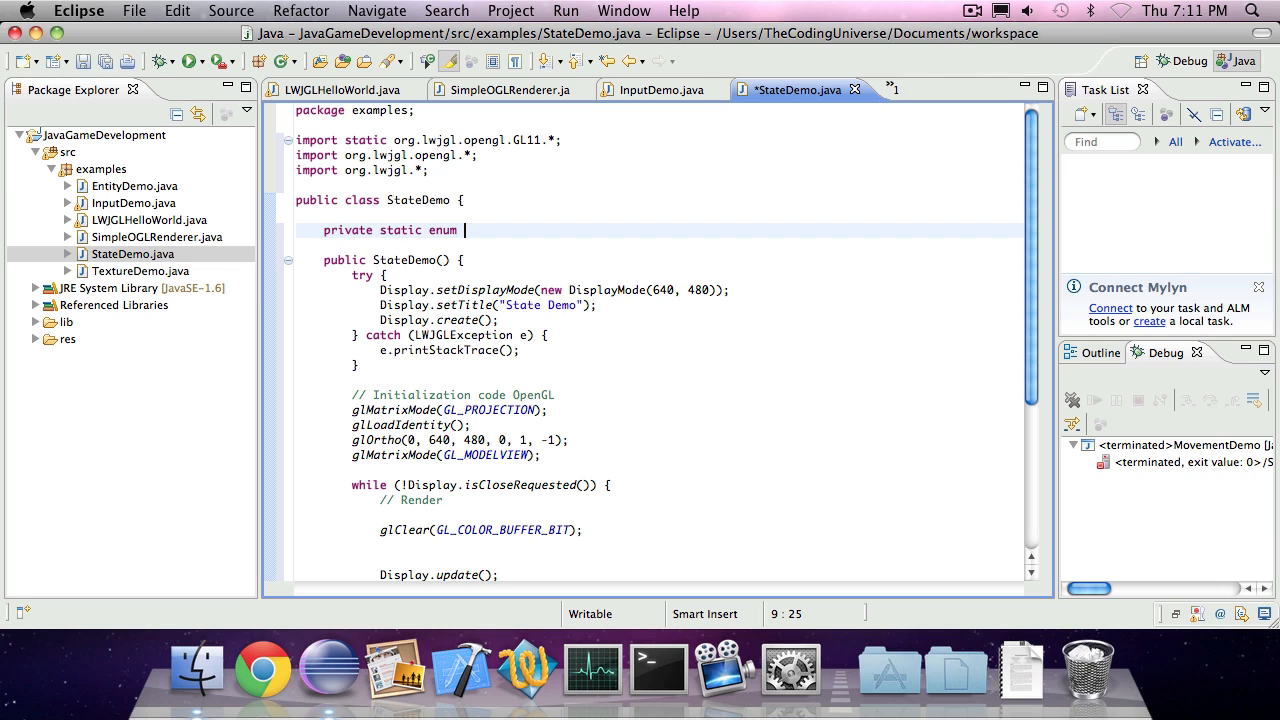
text(State {)
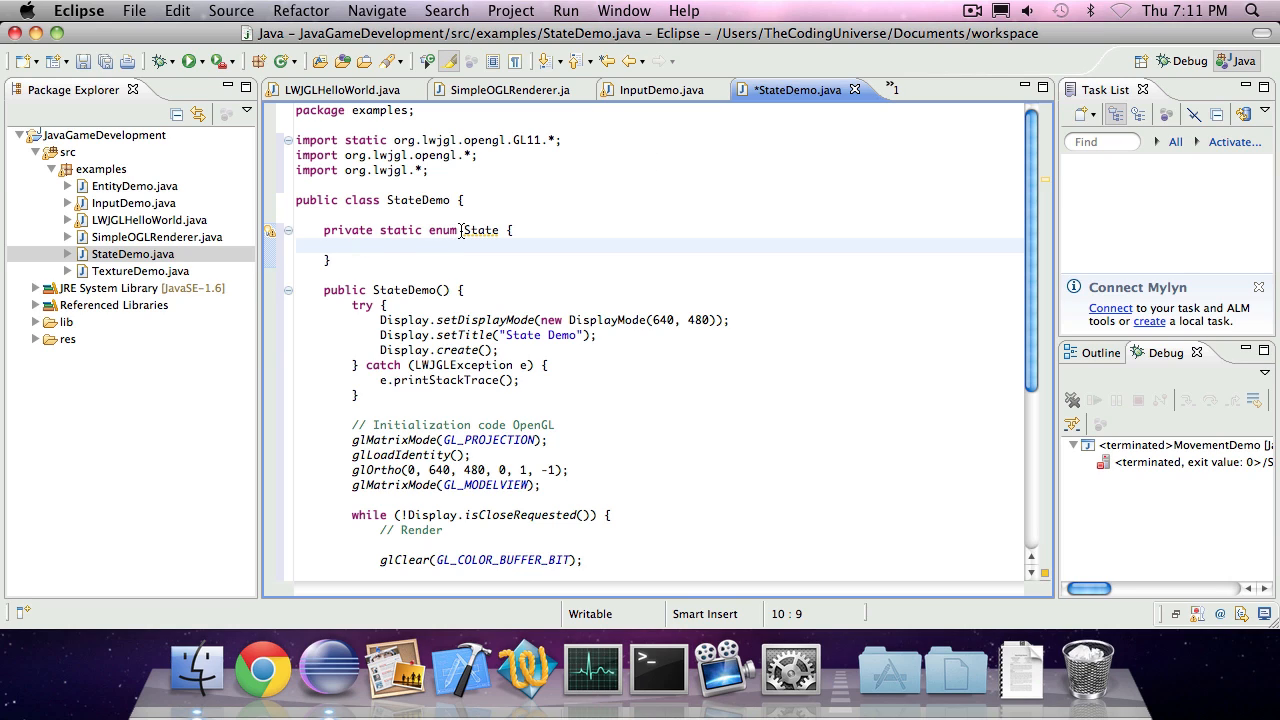
mouse_move(374, 313)
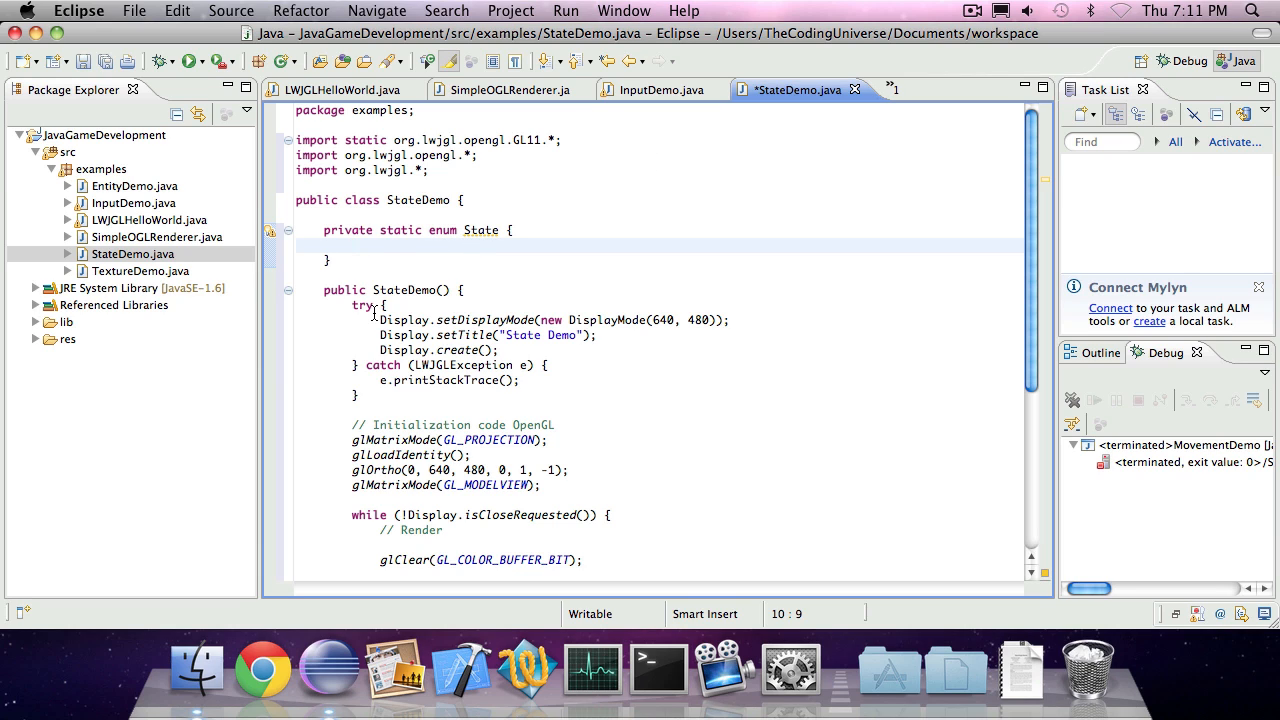
mouse_move(299, 310)
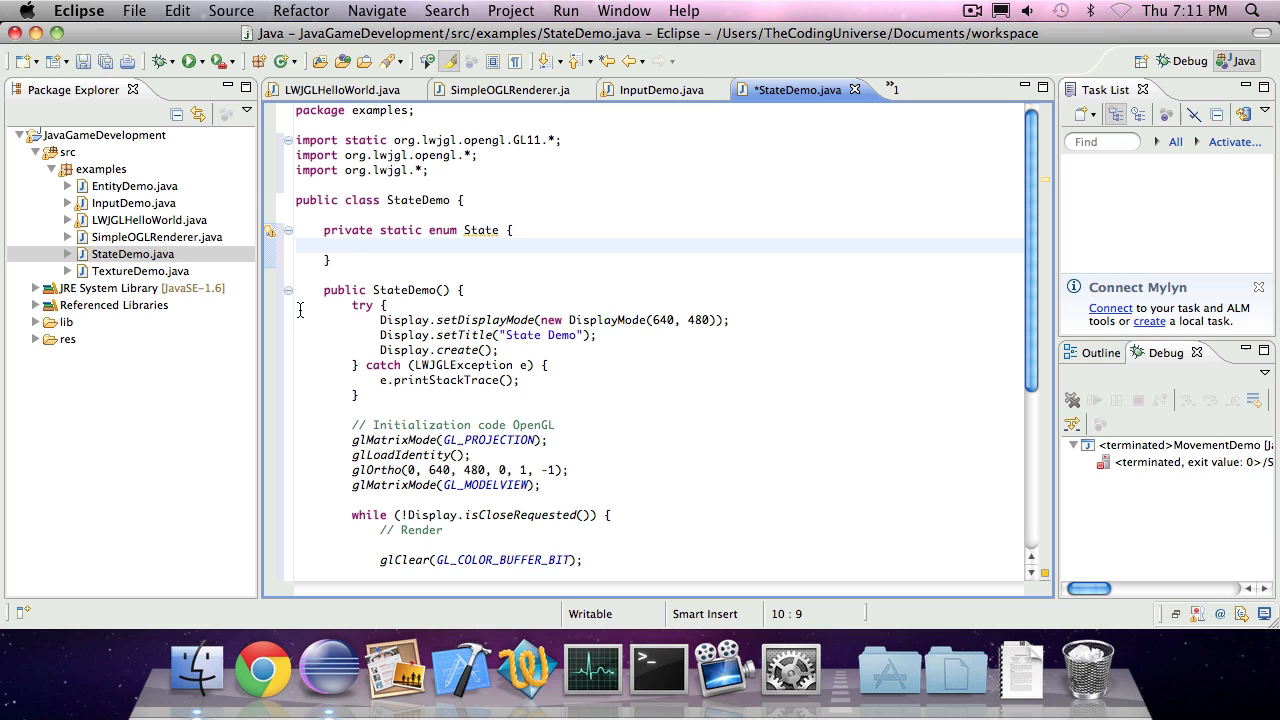
text(INTRO,)
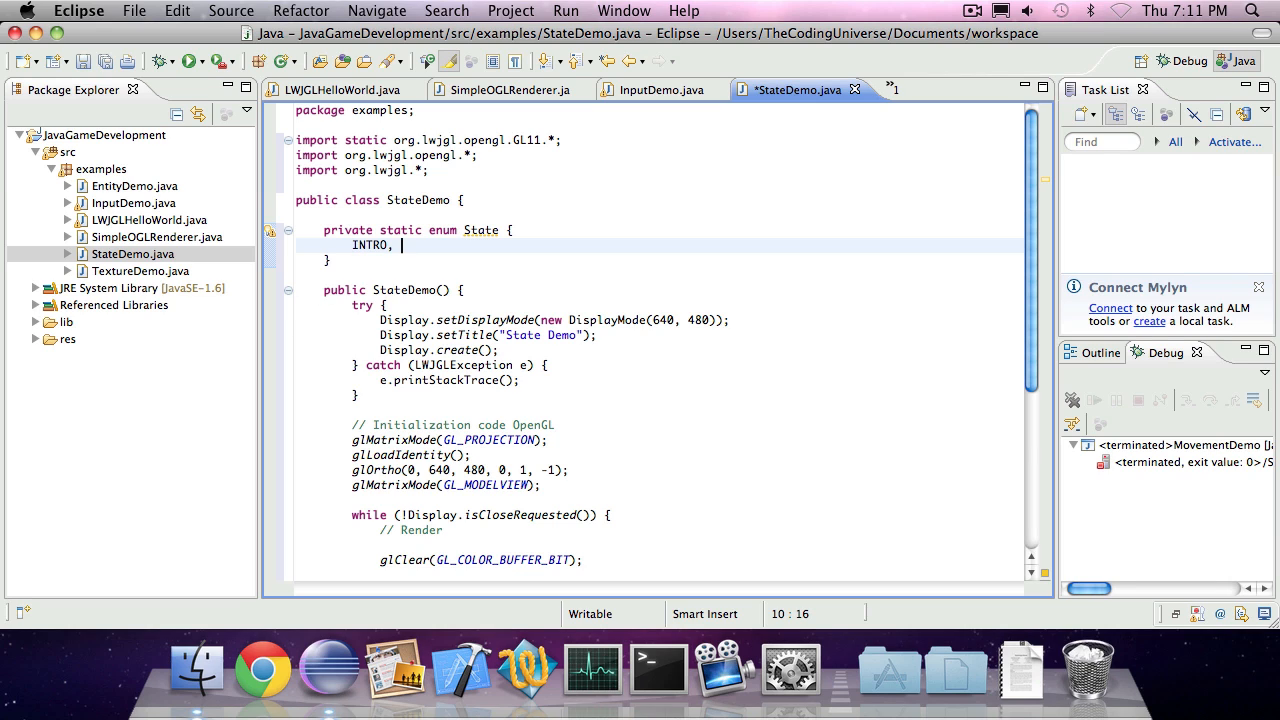
text(MAIN_MENU)
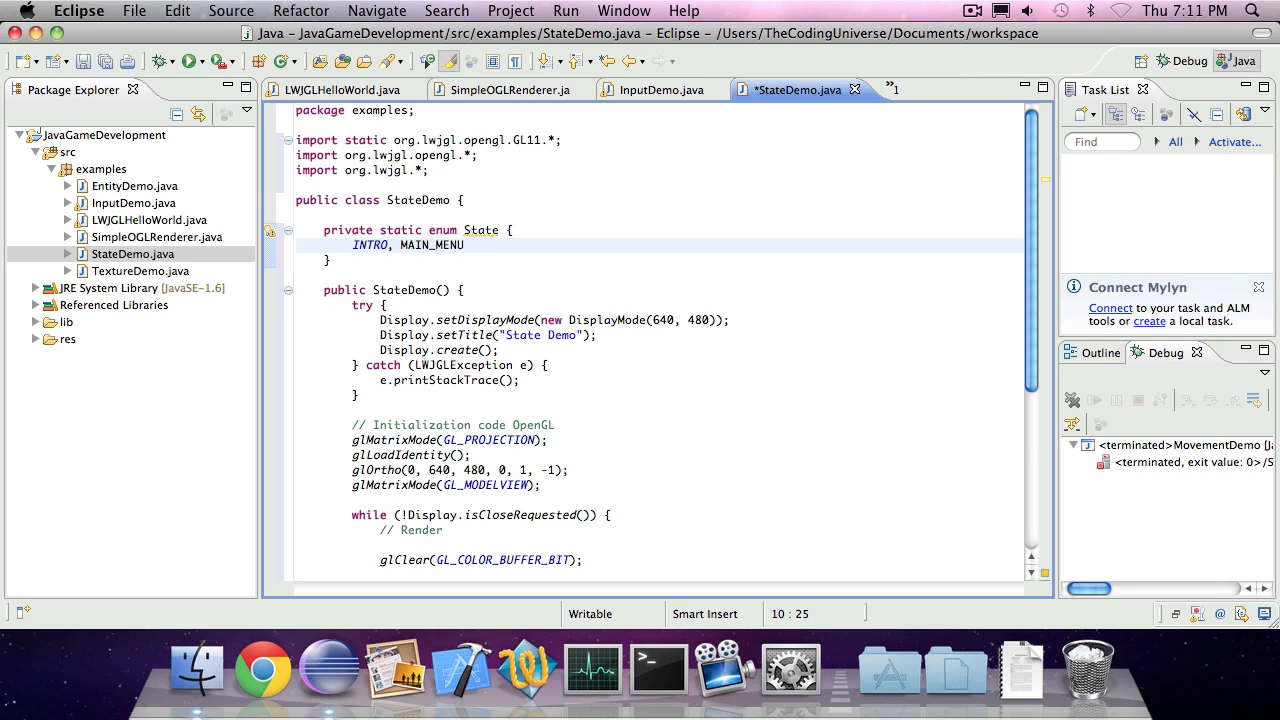
text(, GAME)
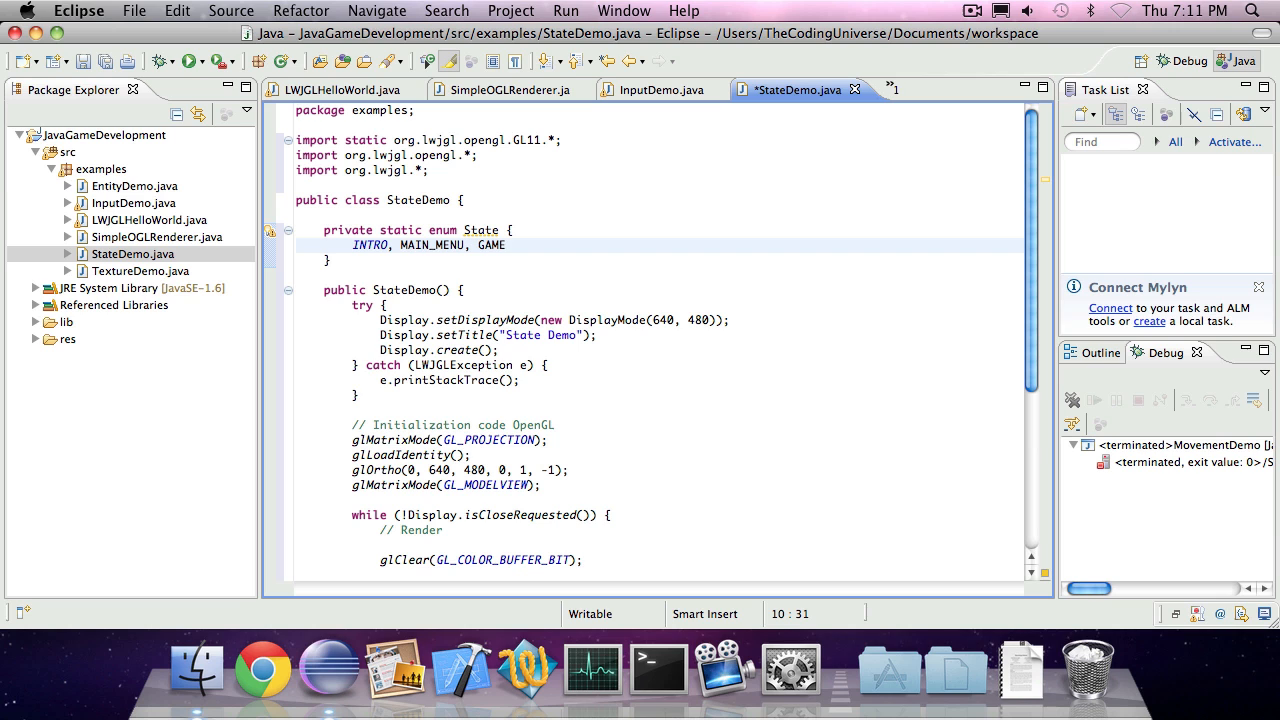
text(;)
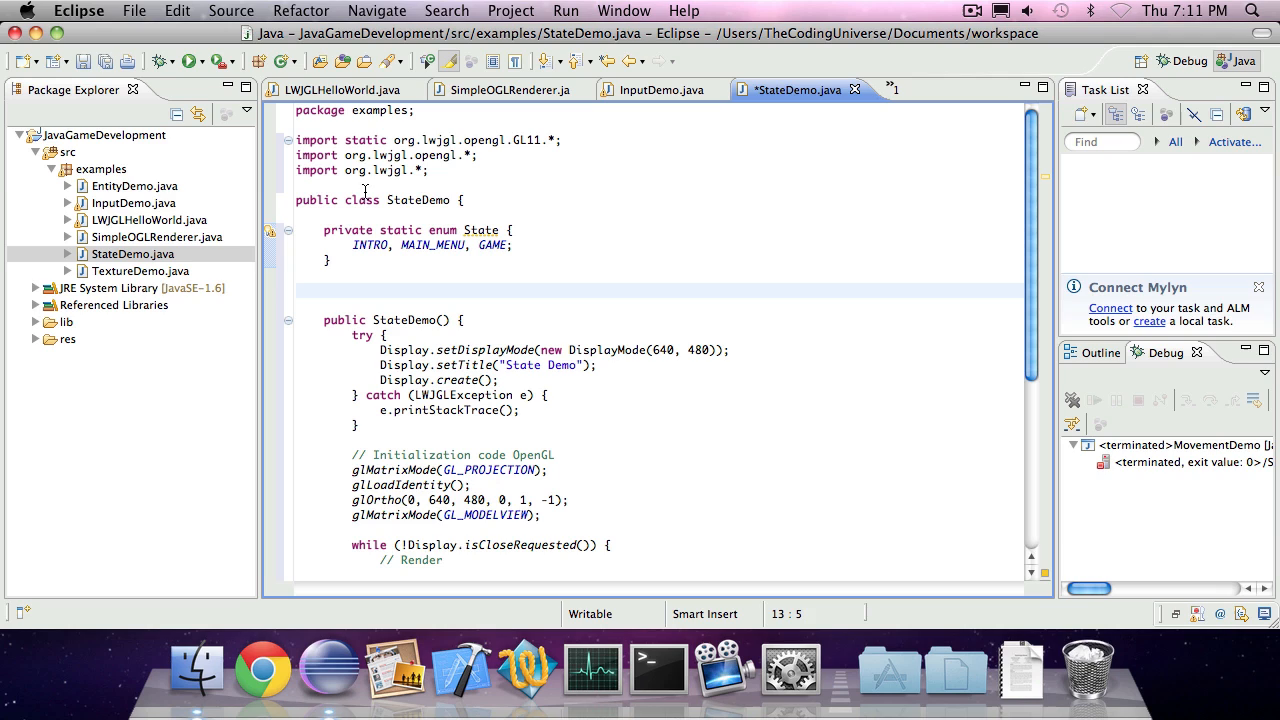
Add the field private State state = State.INTRO; above the constructor
text(private)
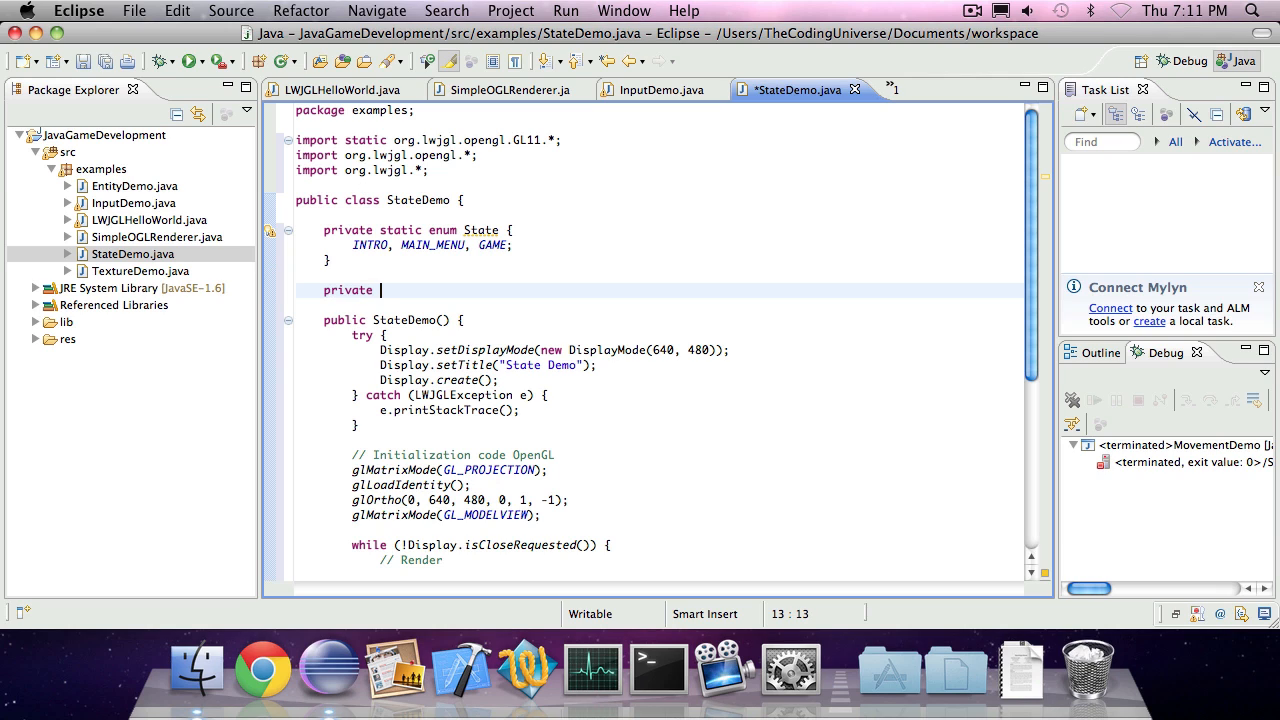
text(St)
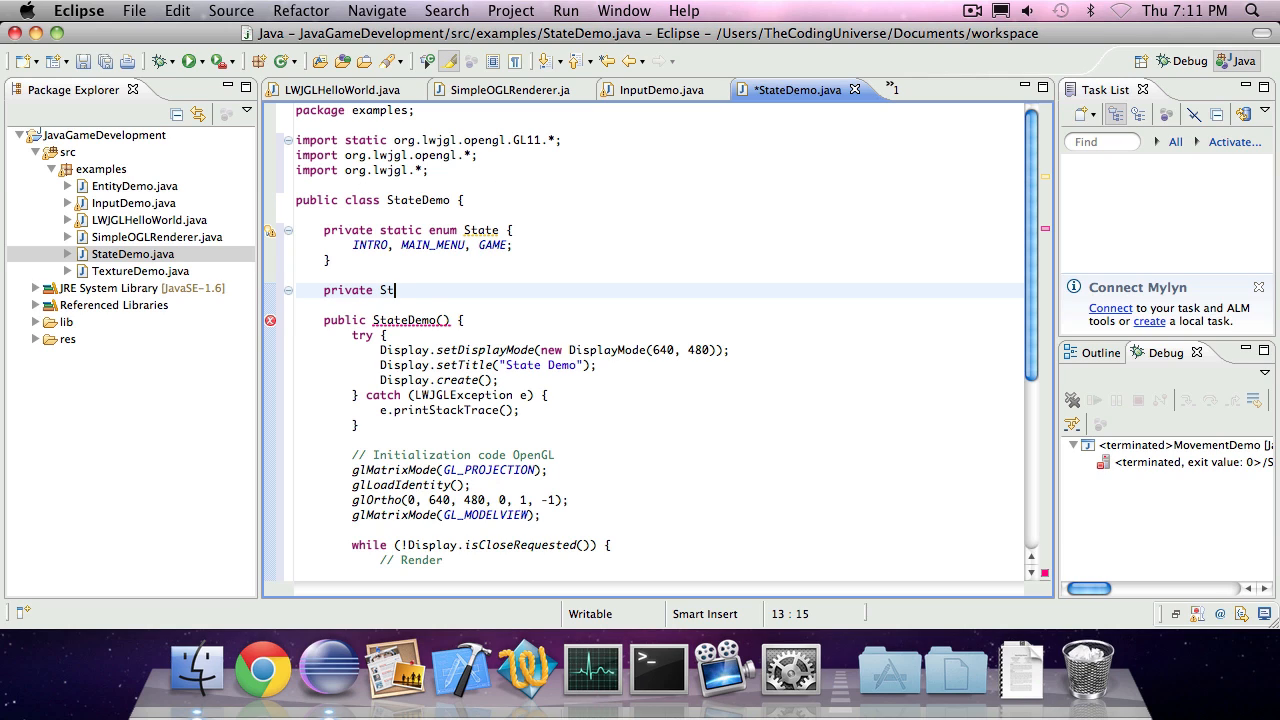
text(ate state;)
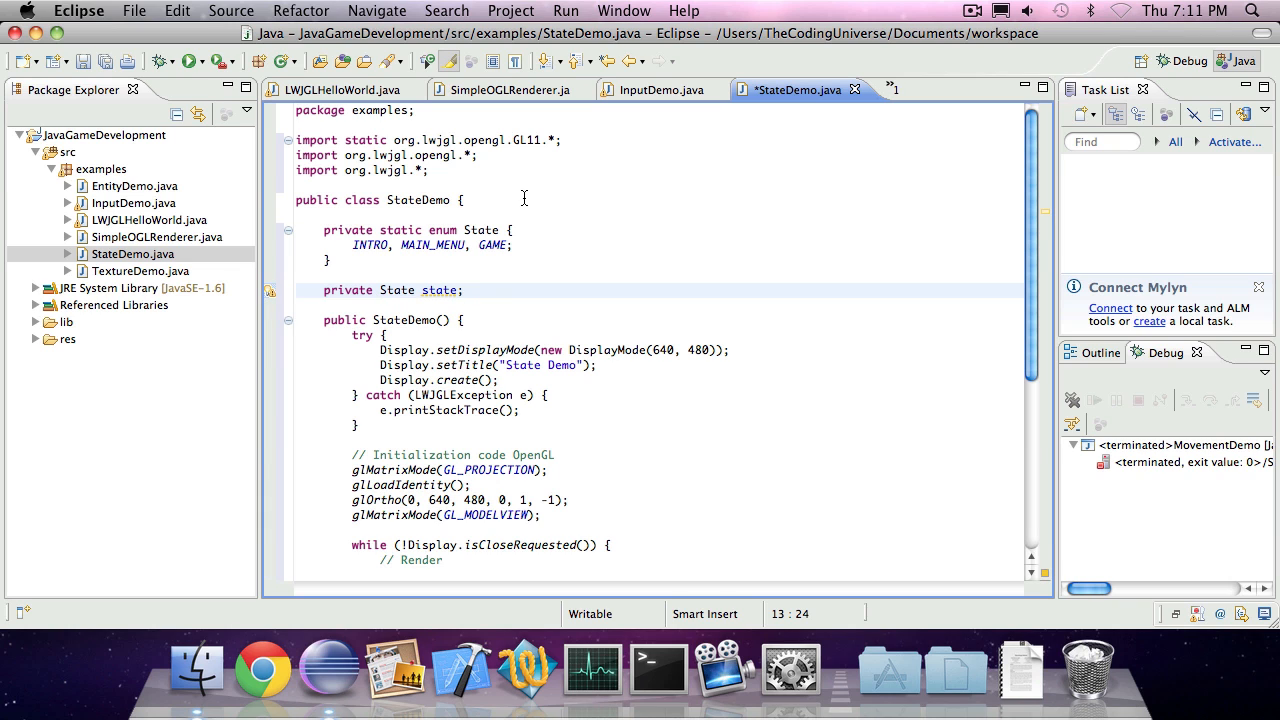
text(= State.INTRO)
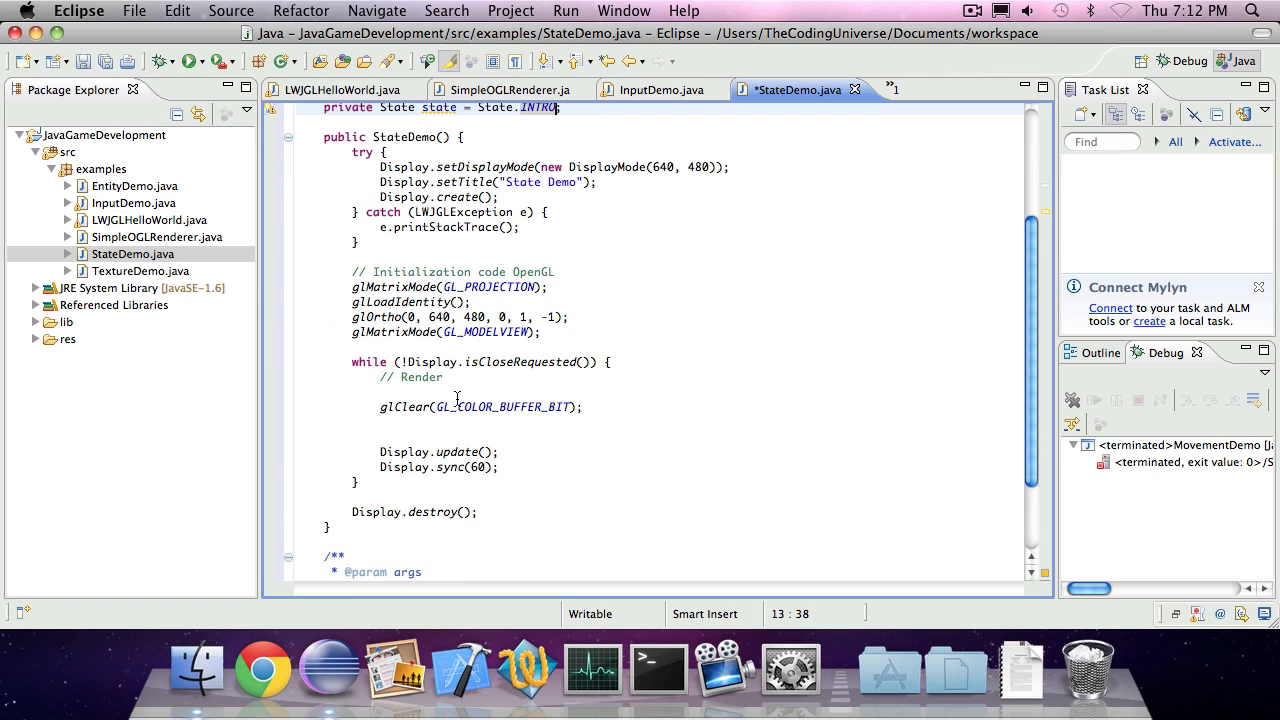
Add empty private void render() and private void checkInput() methods after the constructor
scroll(down, 3)
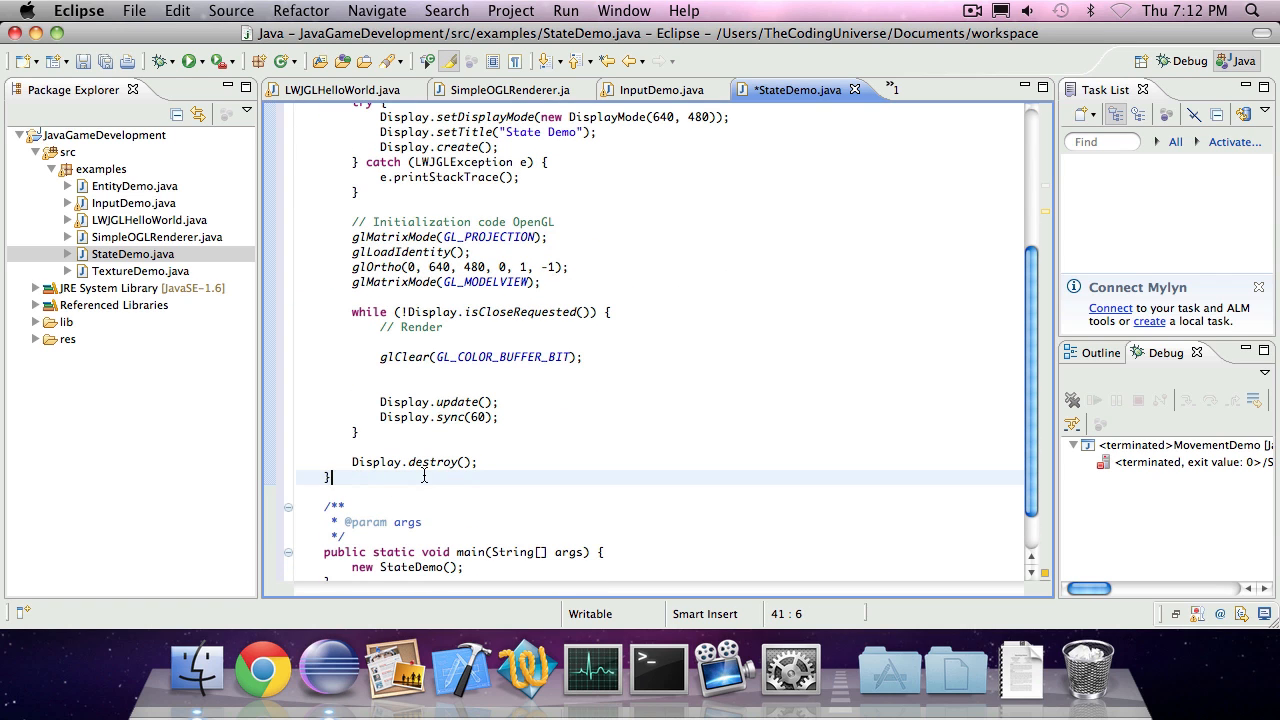
key(Return)
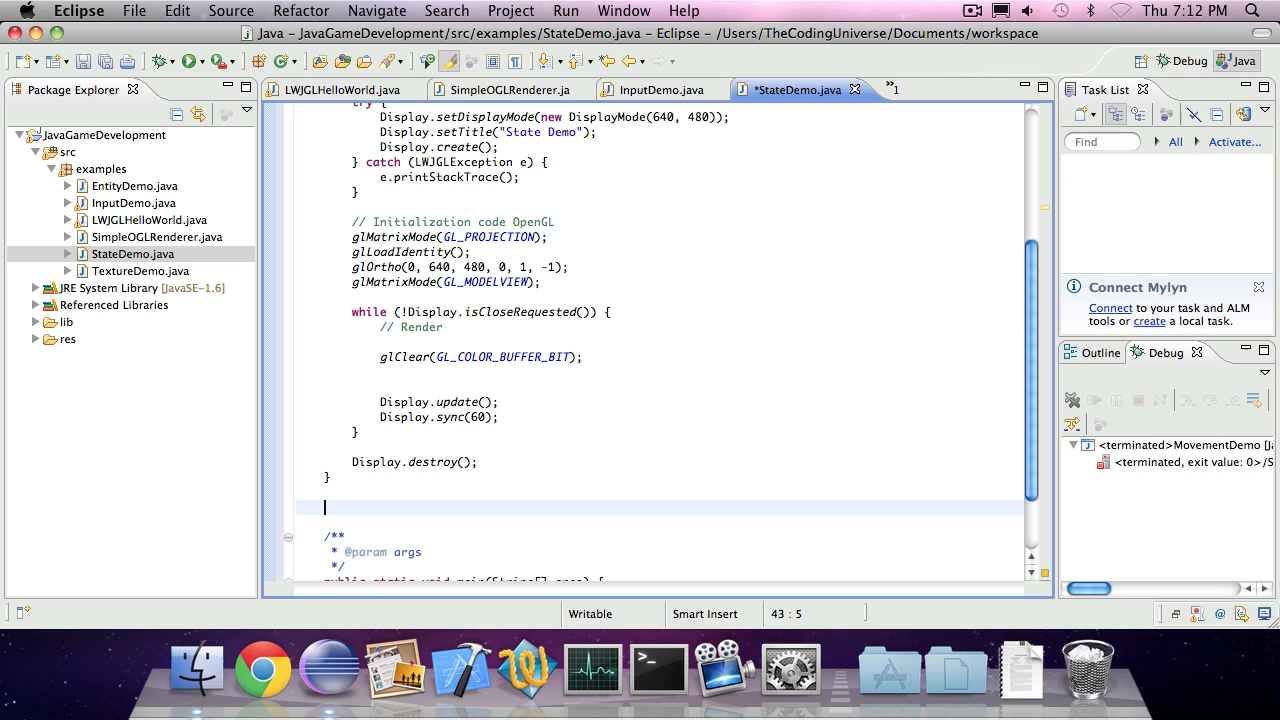
text(pub)
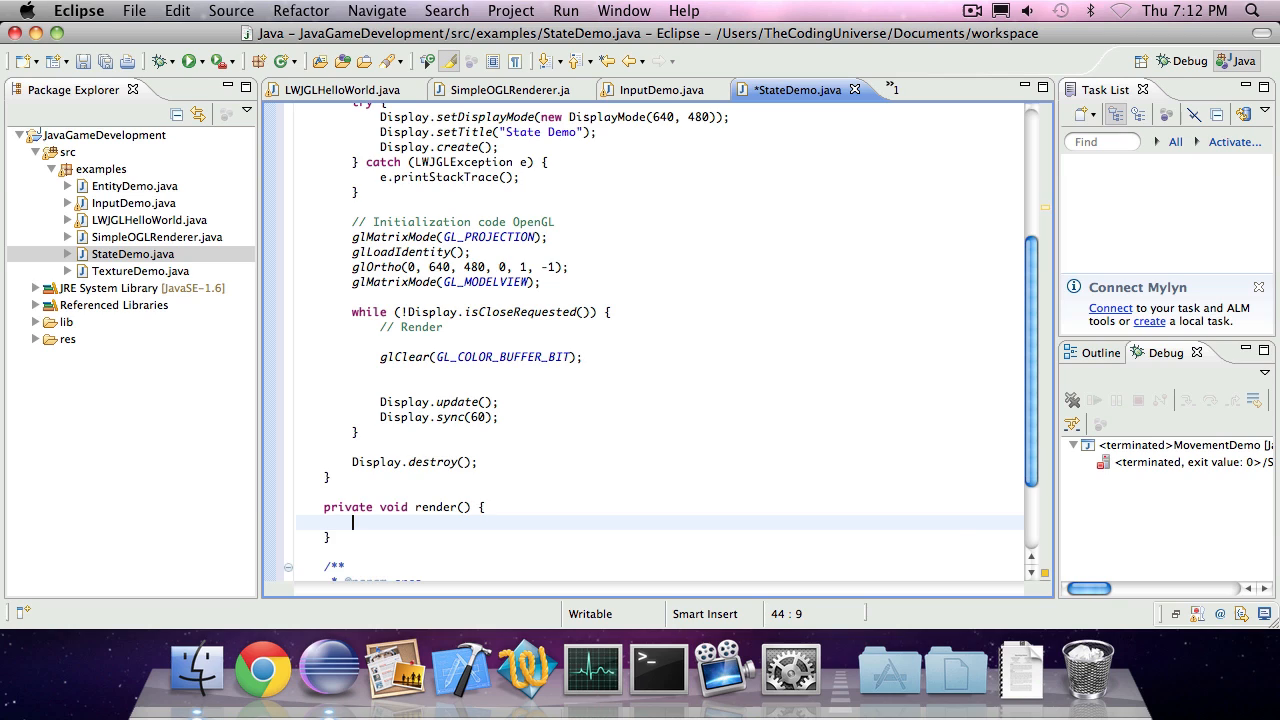
scroll(down, 3)
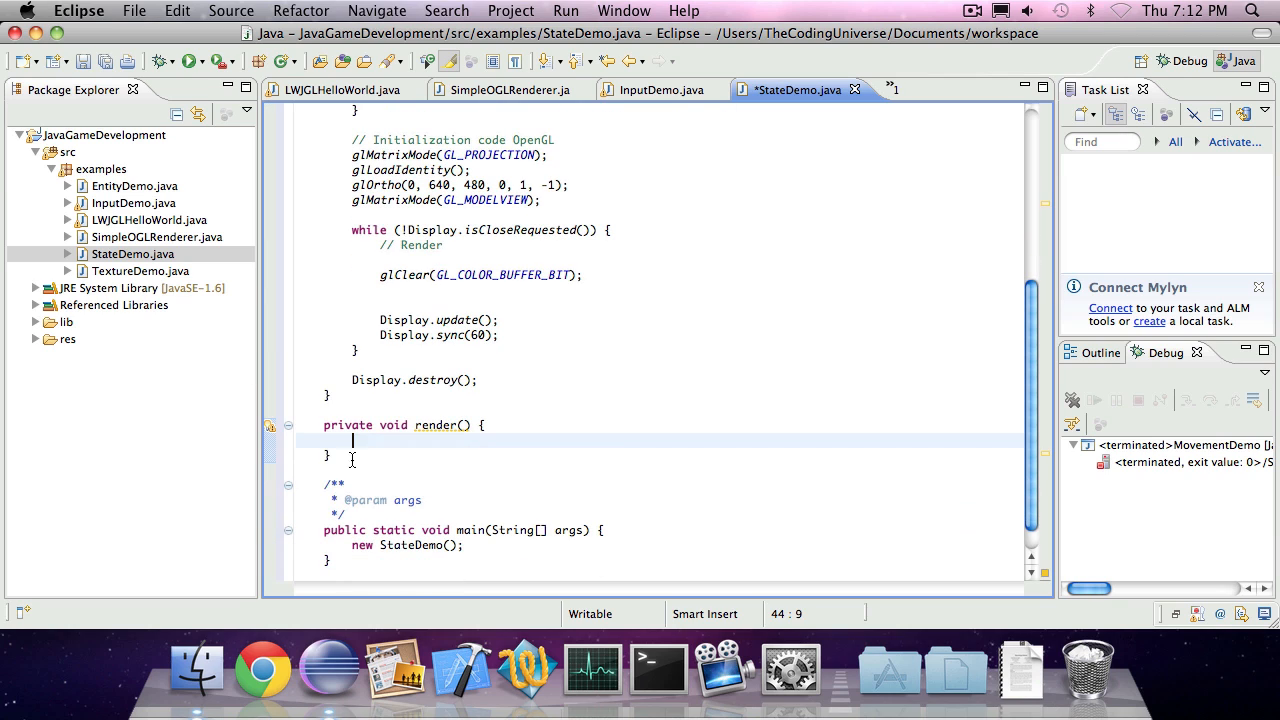
text(private void)
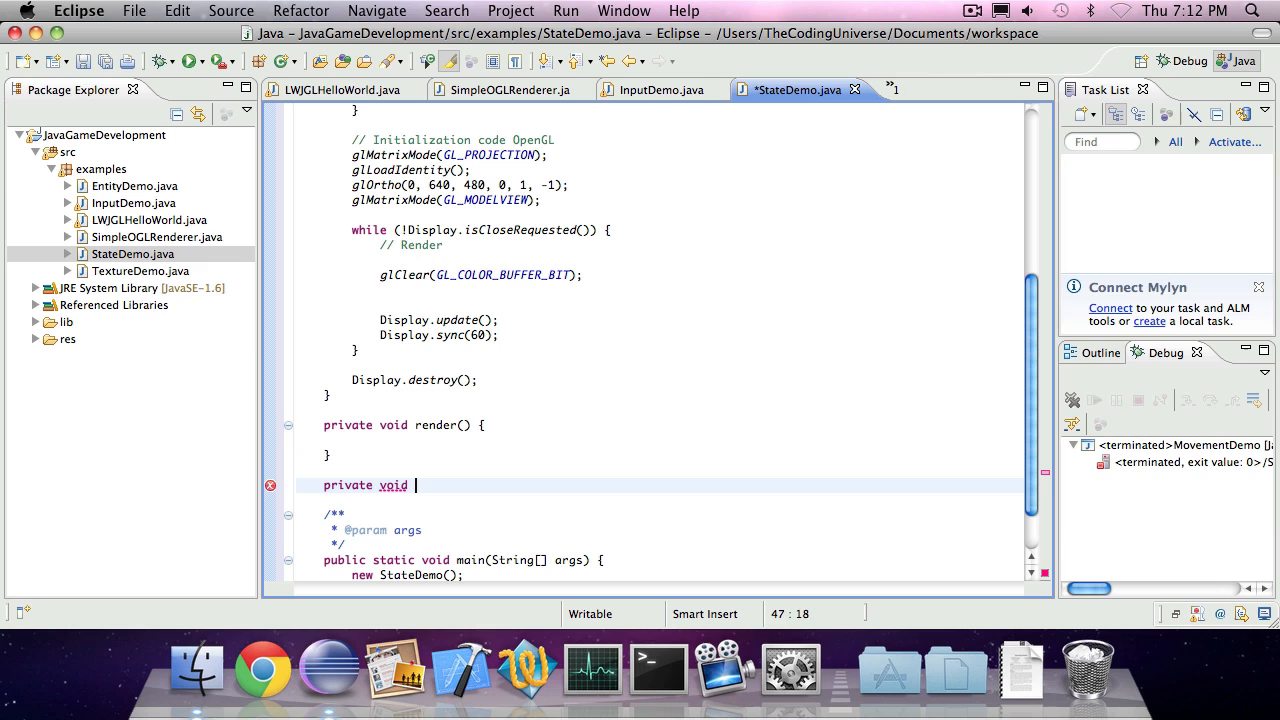
text(checkInput() {)
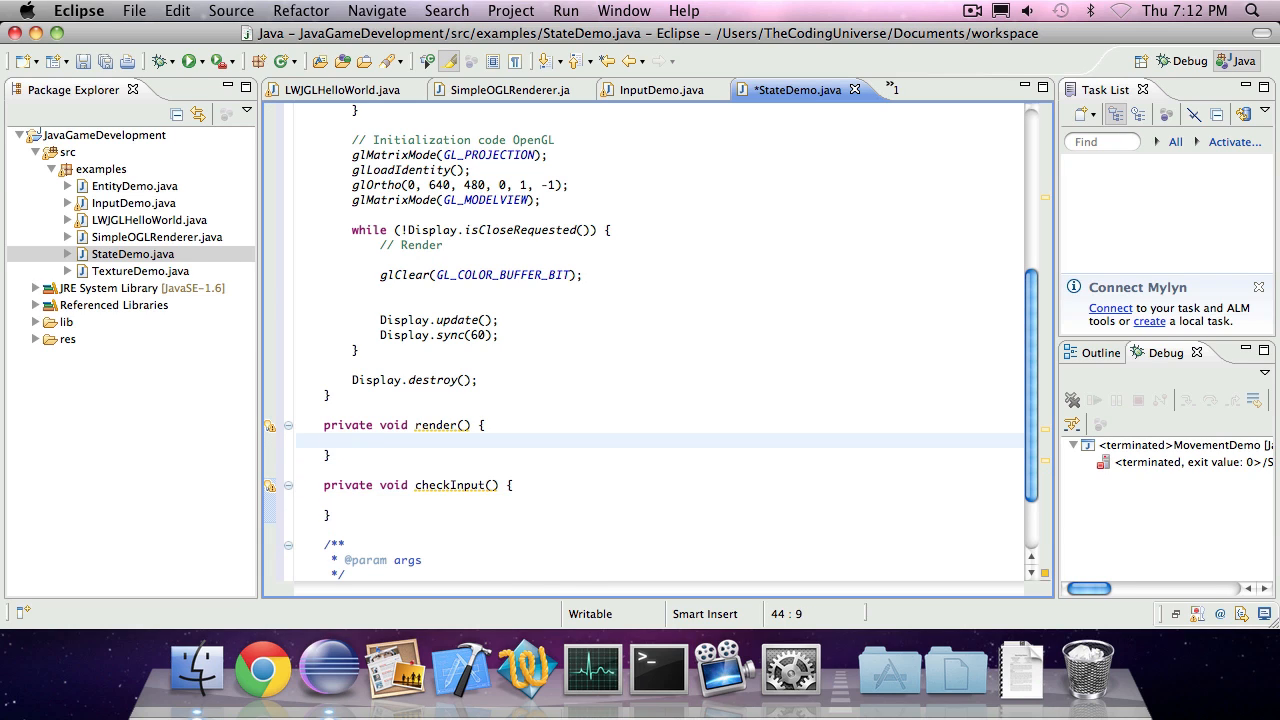
Start a switch on state in render() with a case INTRO: label
text(switch)
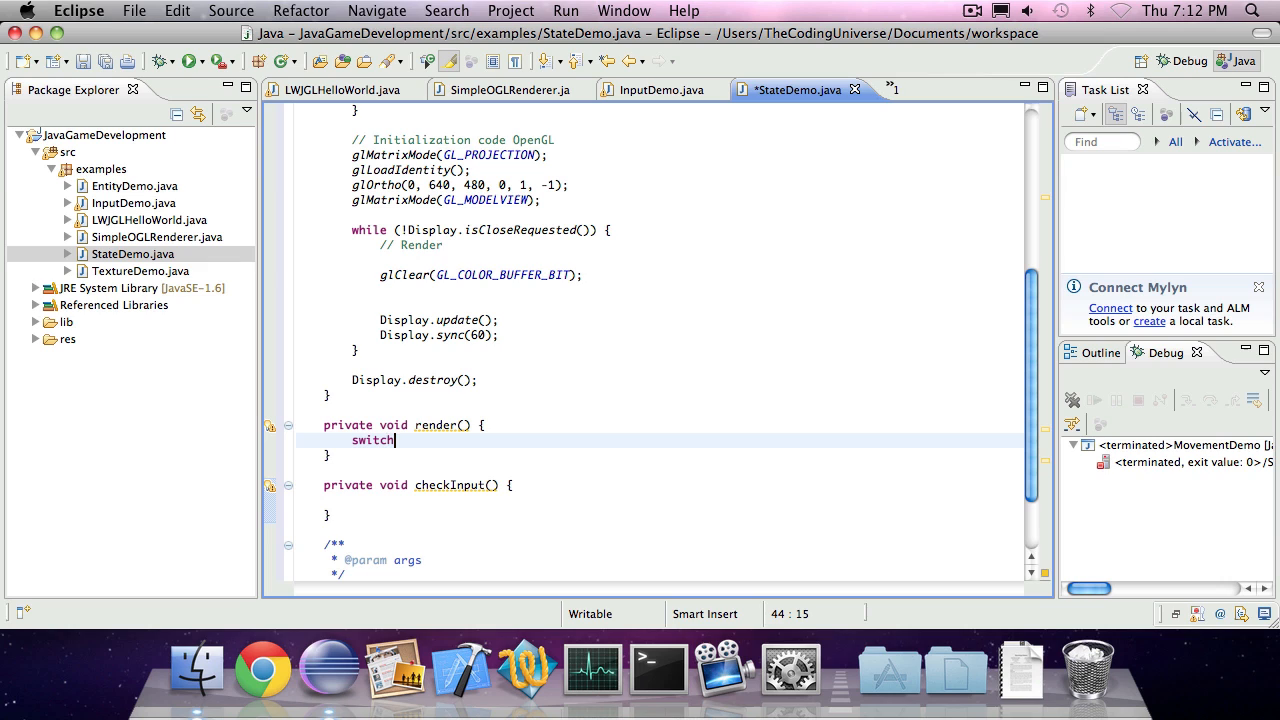
text(())
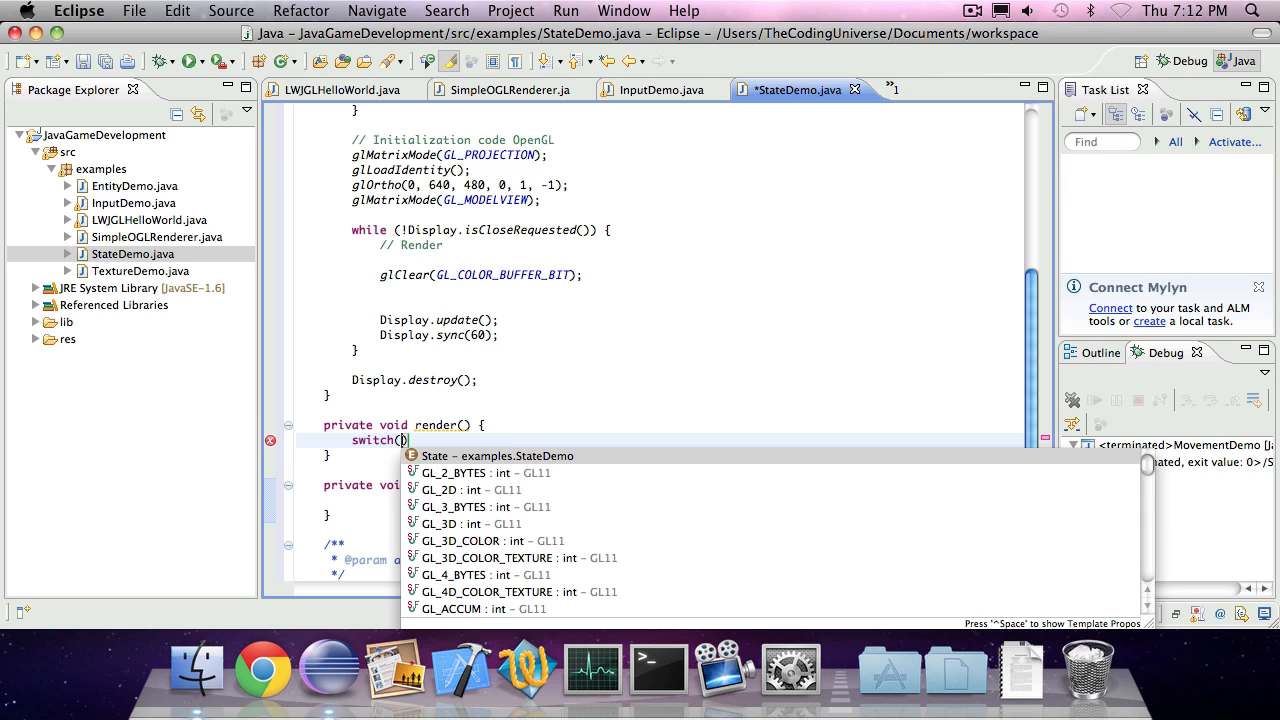
text(state)
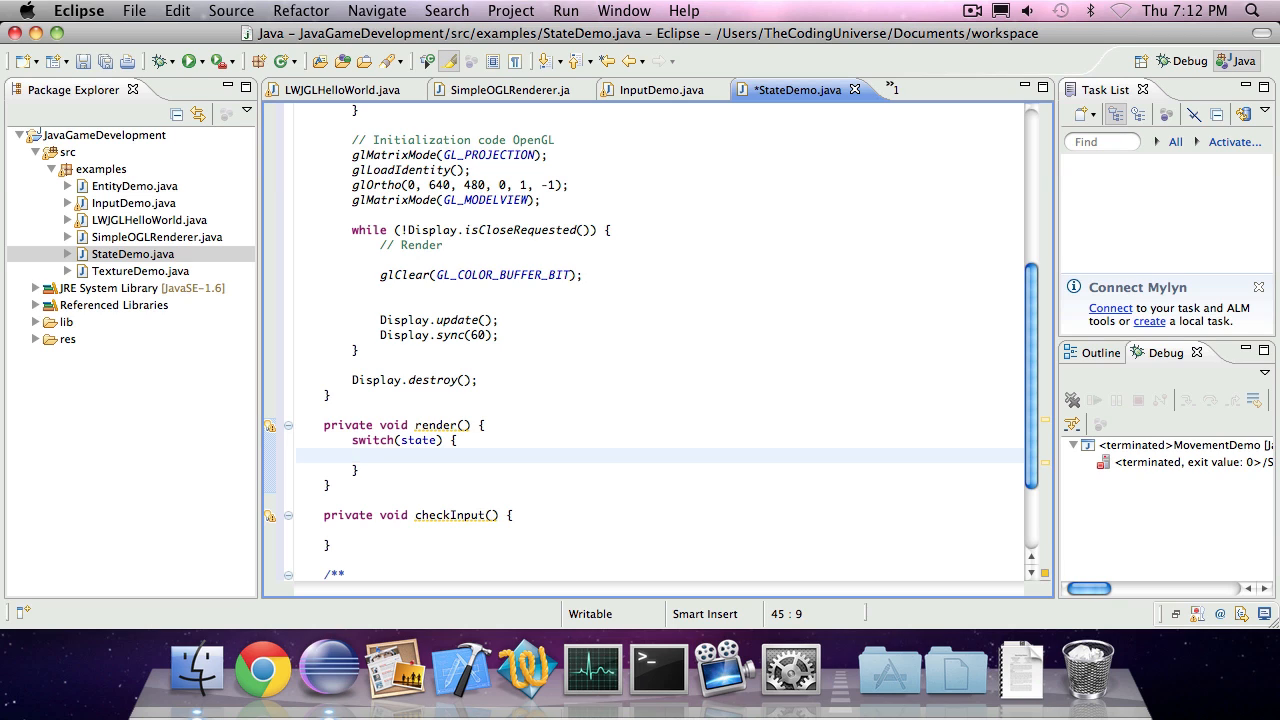
text(case)
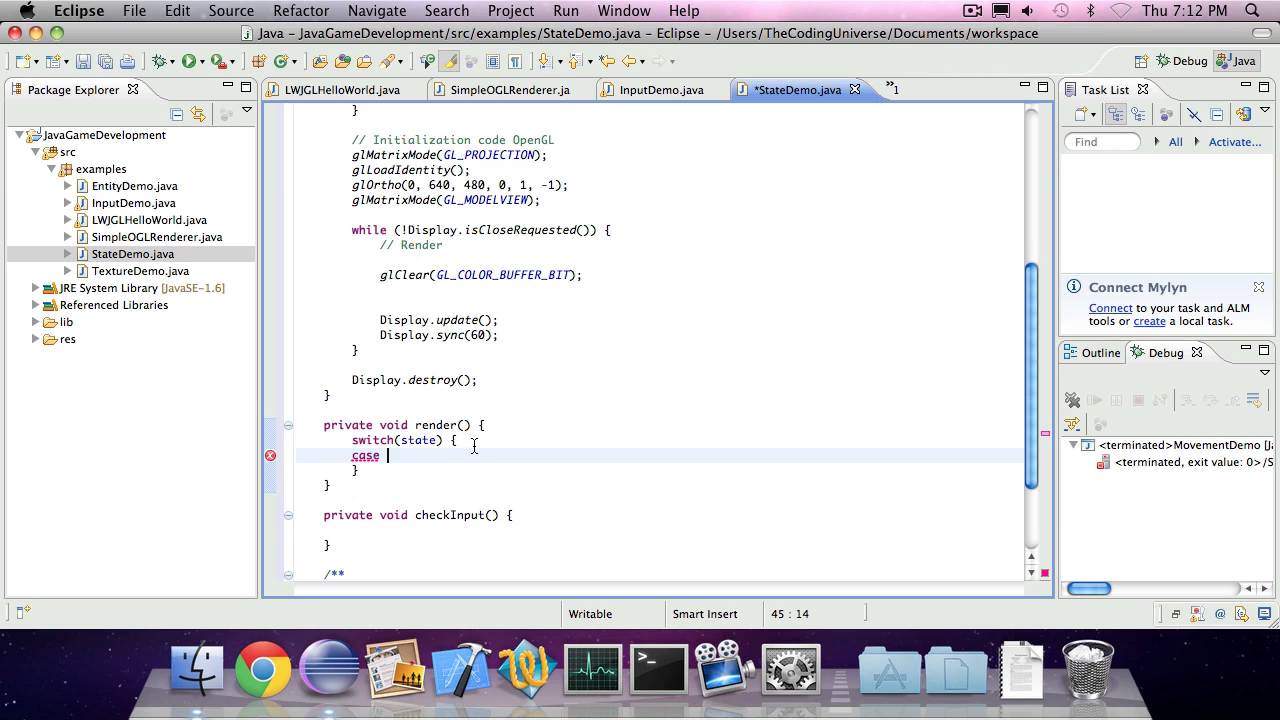
text(IN)
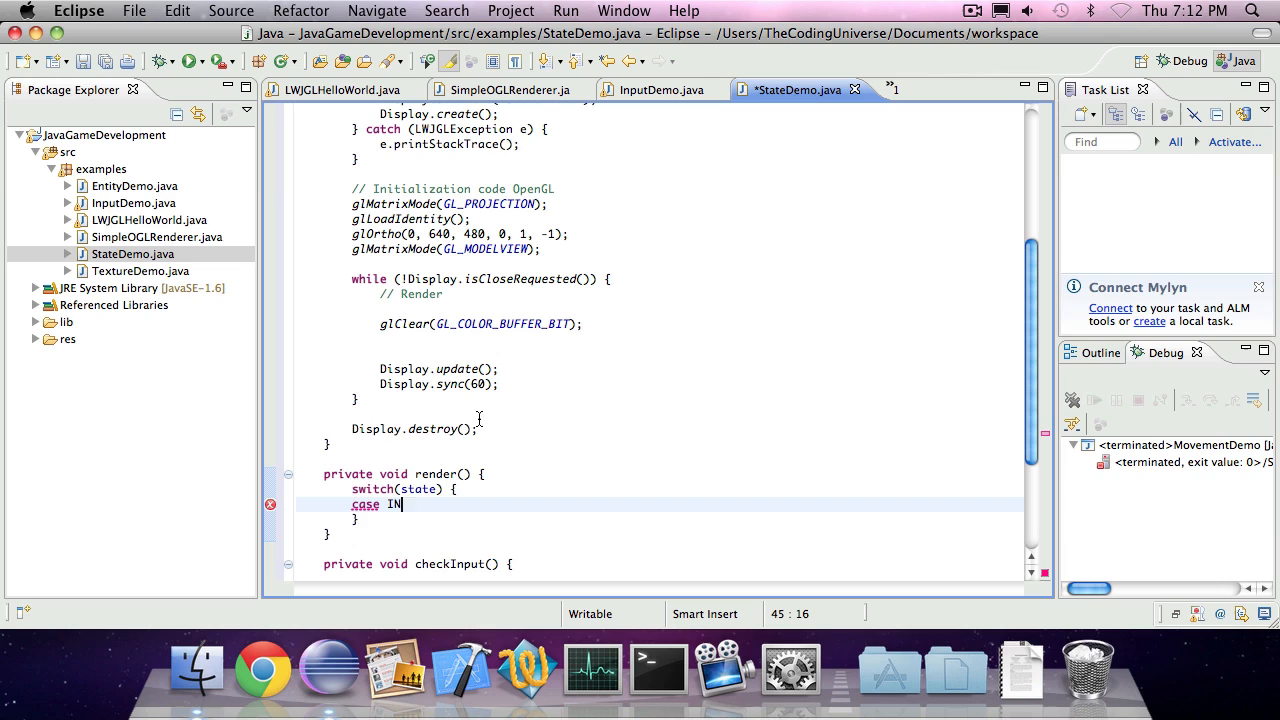
text(TRO:)
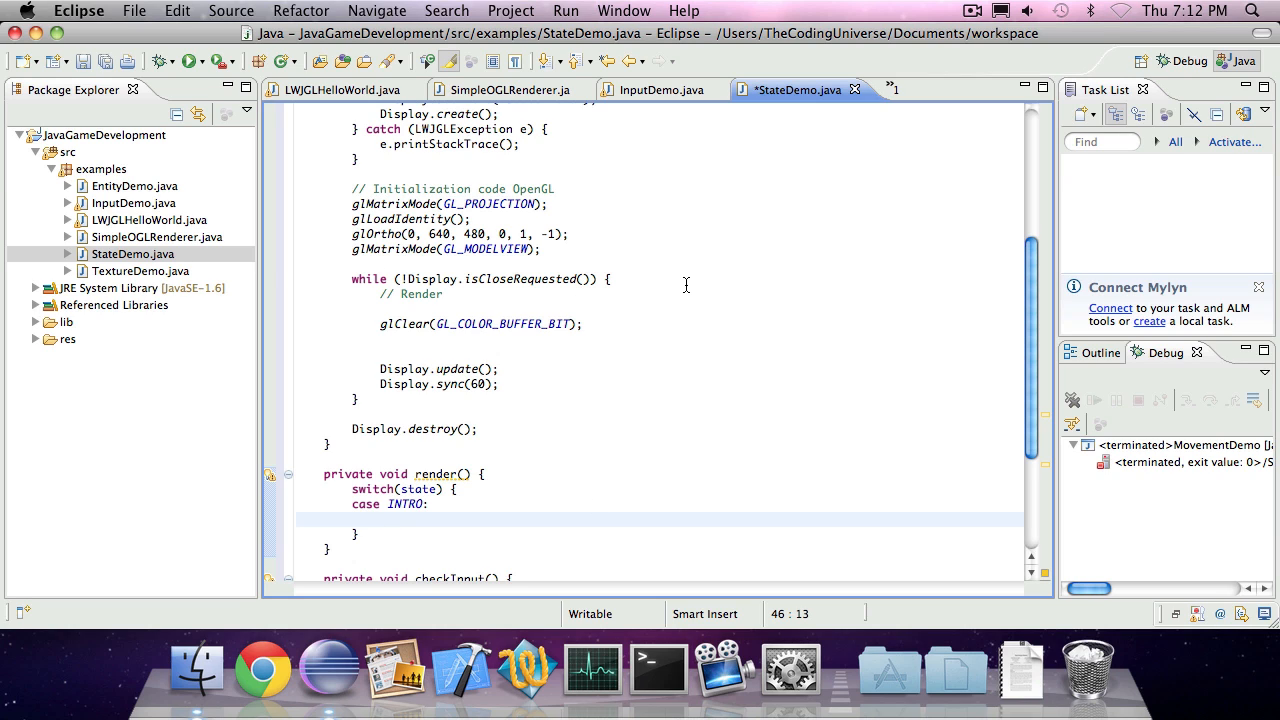
Fill the window in the INTRO case with glRectf(0, 0, 640, 480)
text(gl)
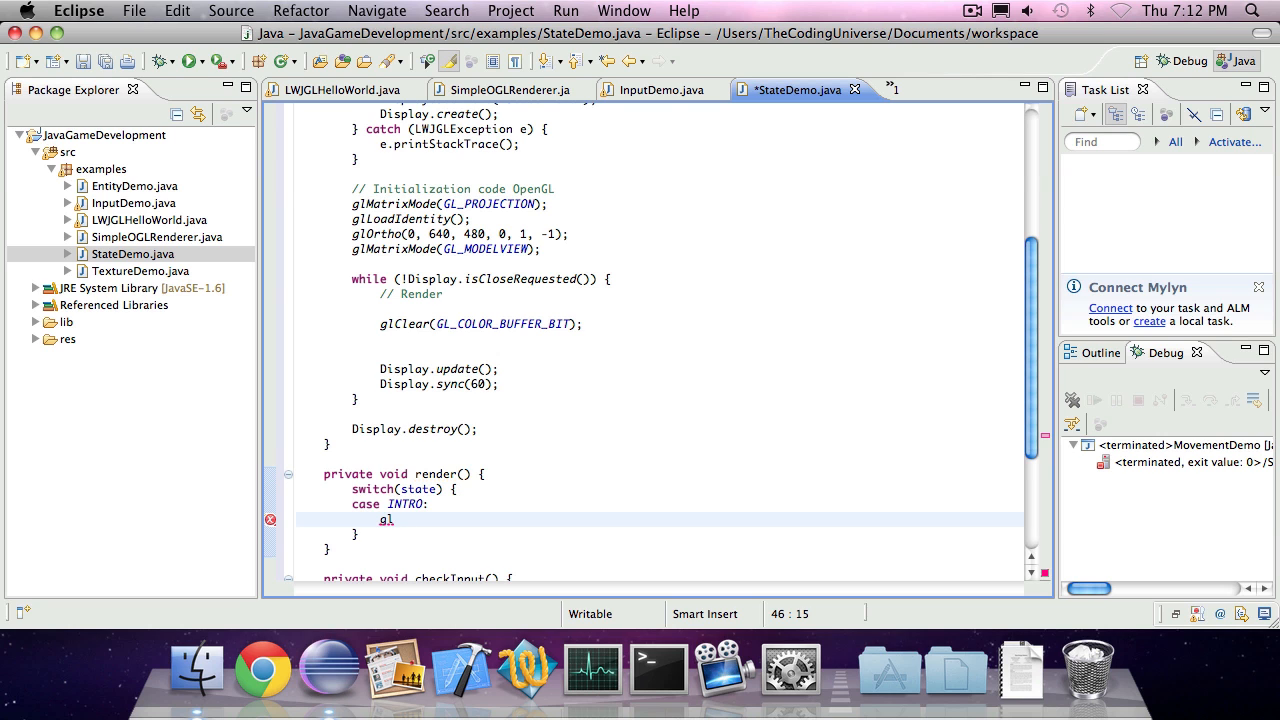
text(gl)
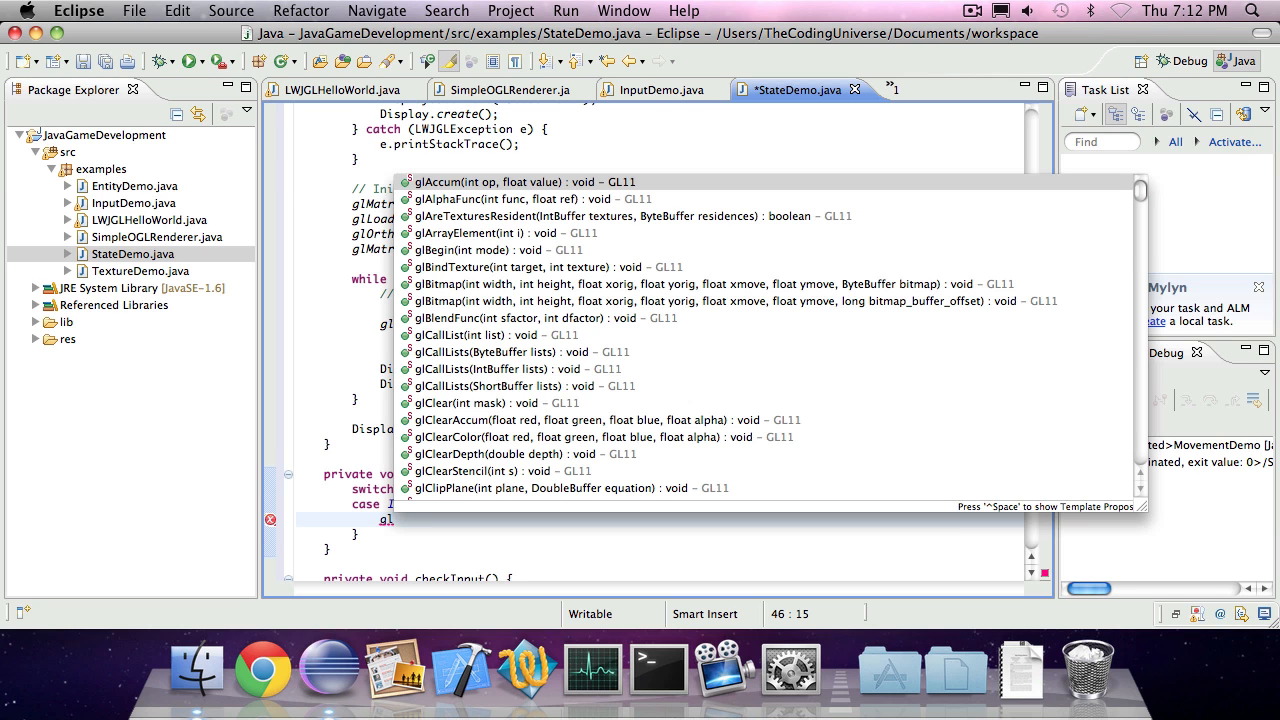
text(Rec)
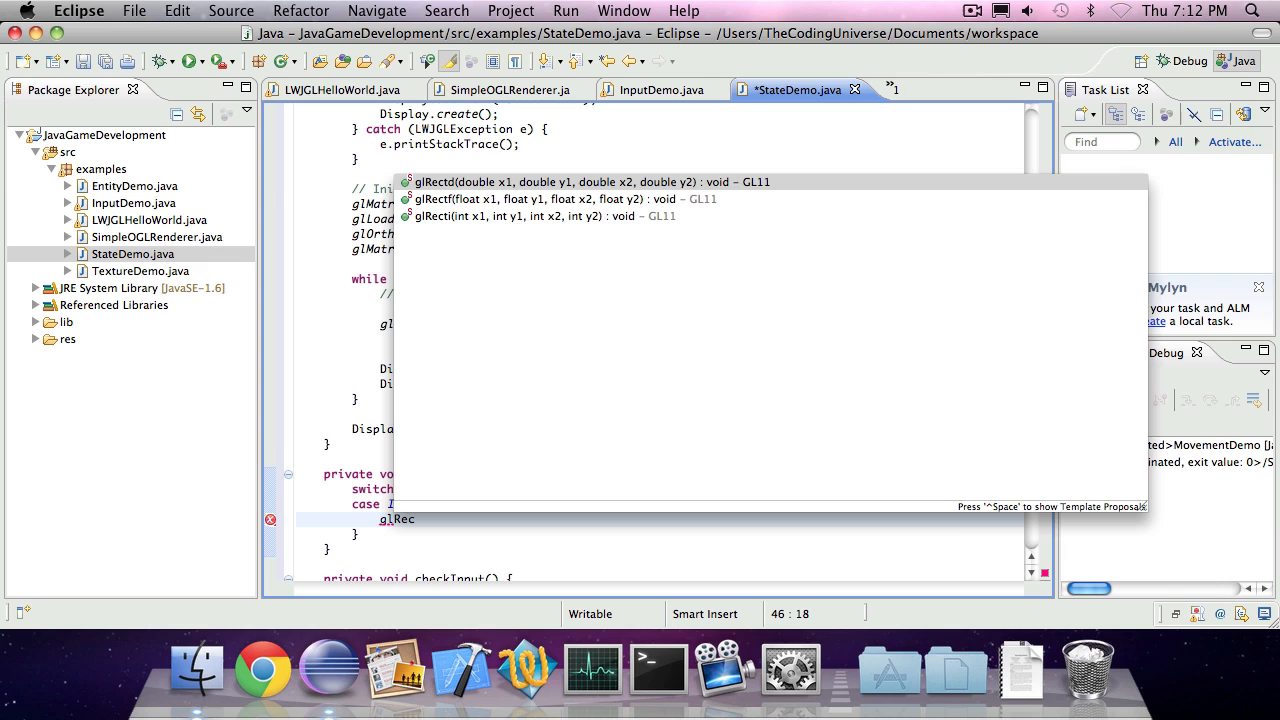
text(t)
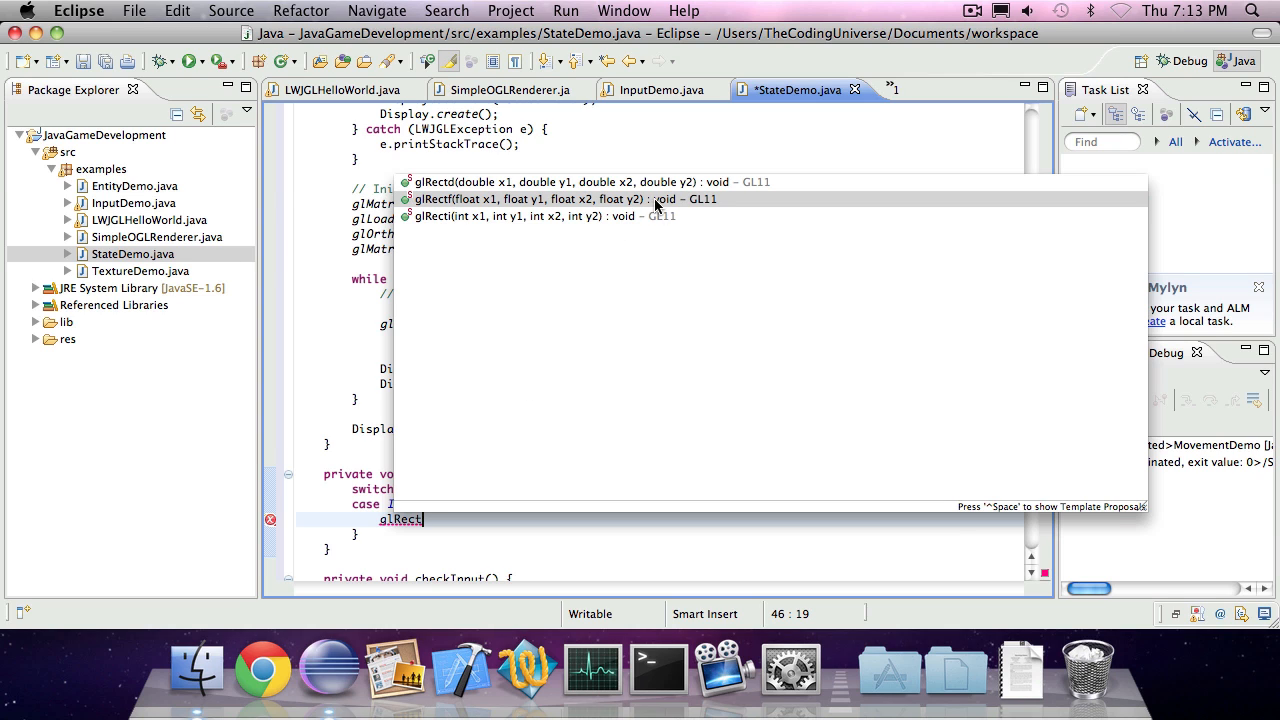
mouse_move(475, 199)
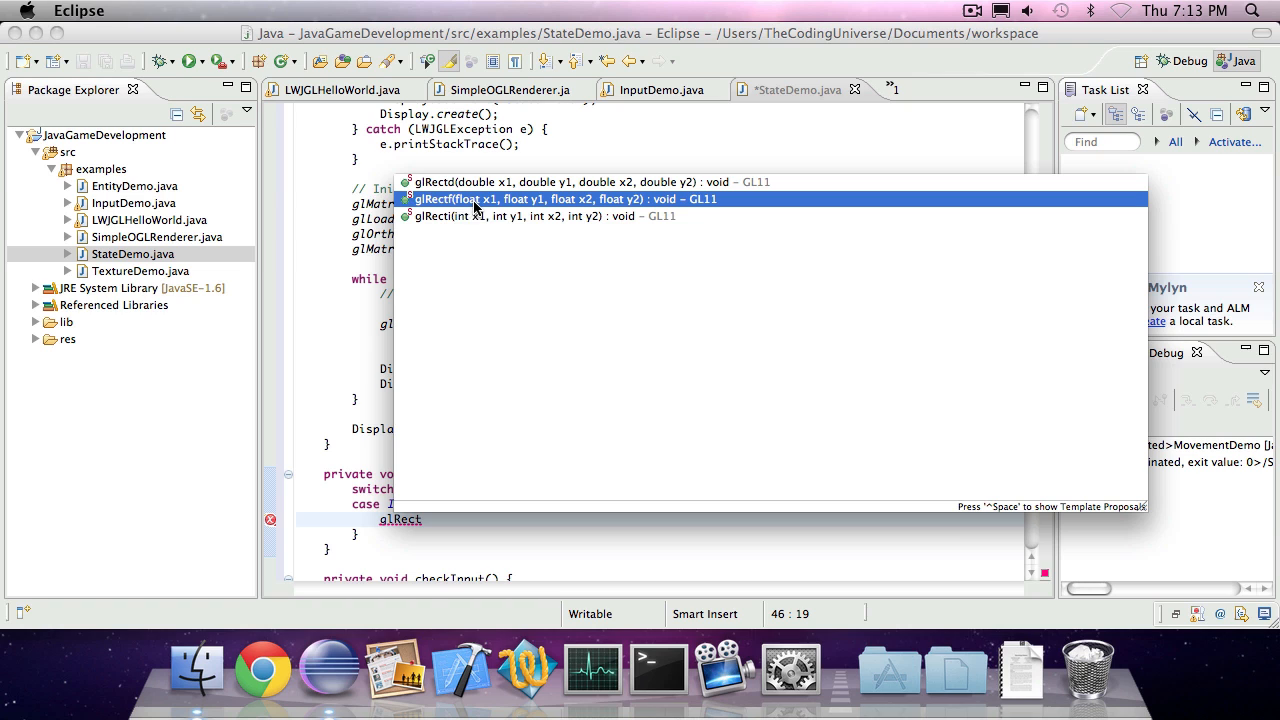
mouse_move(442, 210)
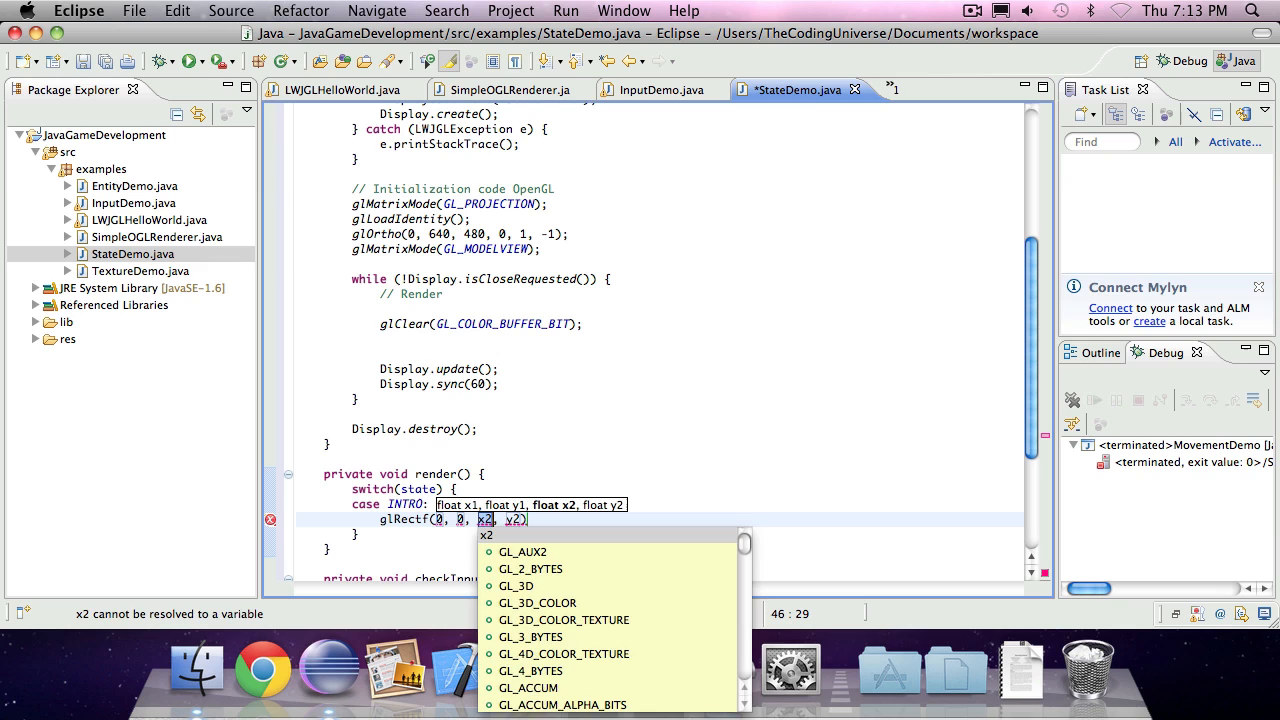
text(640)
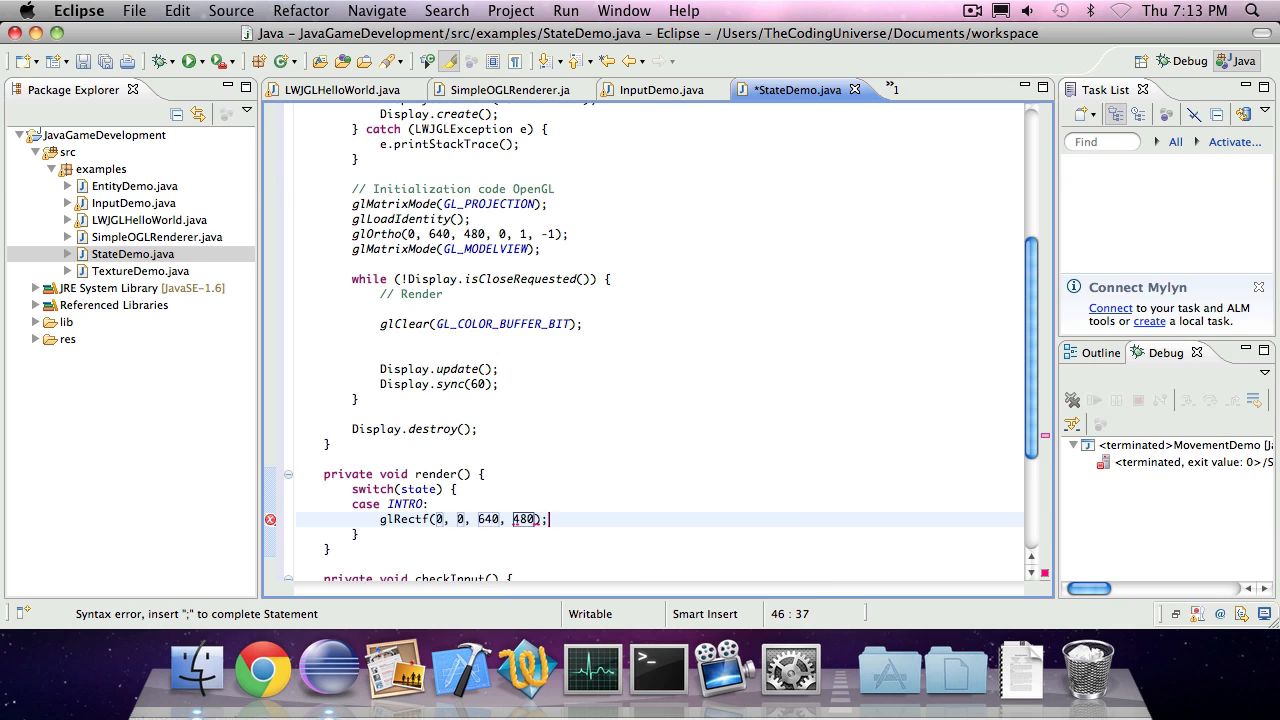
Give INTRO a red glColor3f(1.0f, 0f, 0f) and end it with break;
text(glColor()
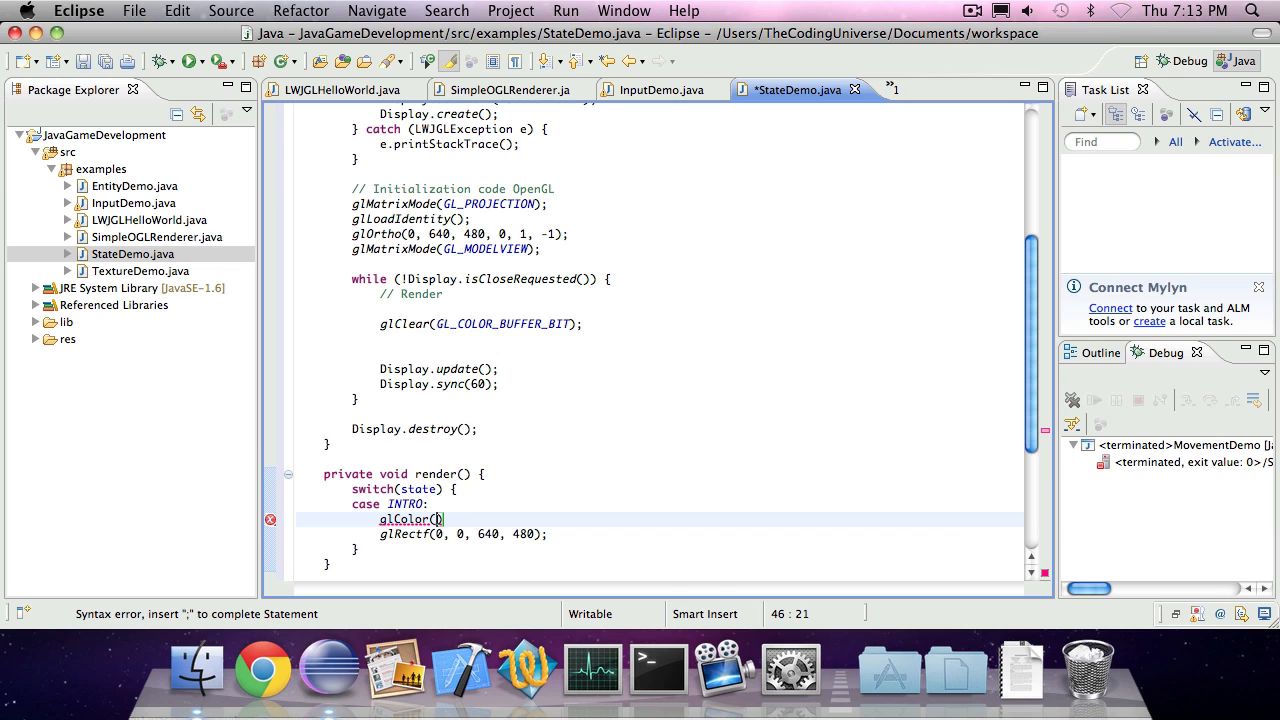
key(ctrl+space)
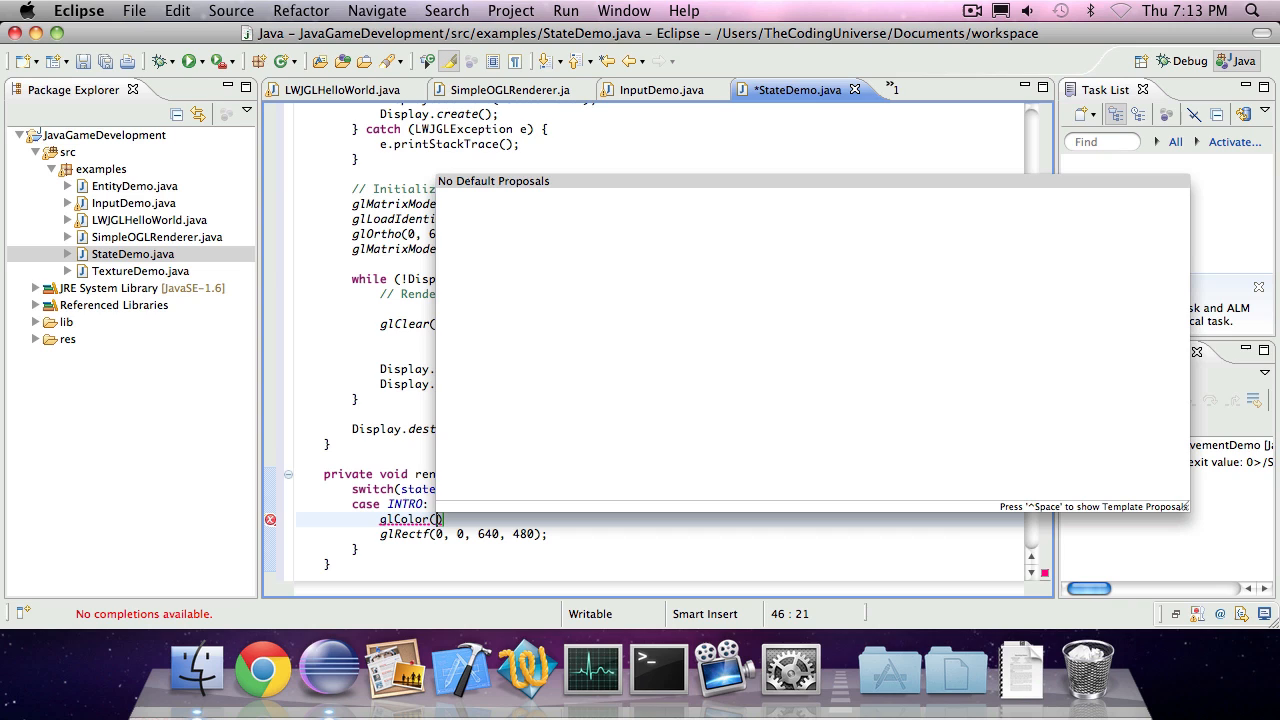
text(3f)
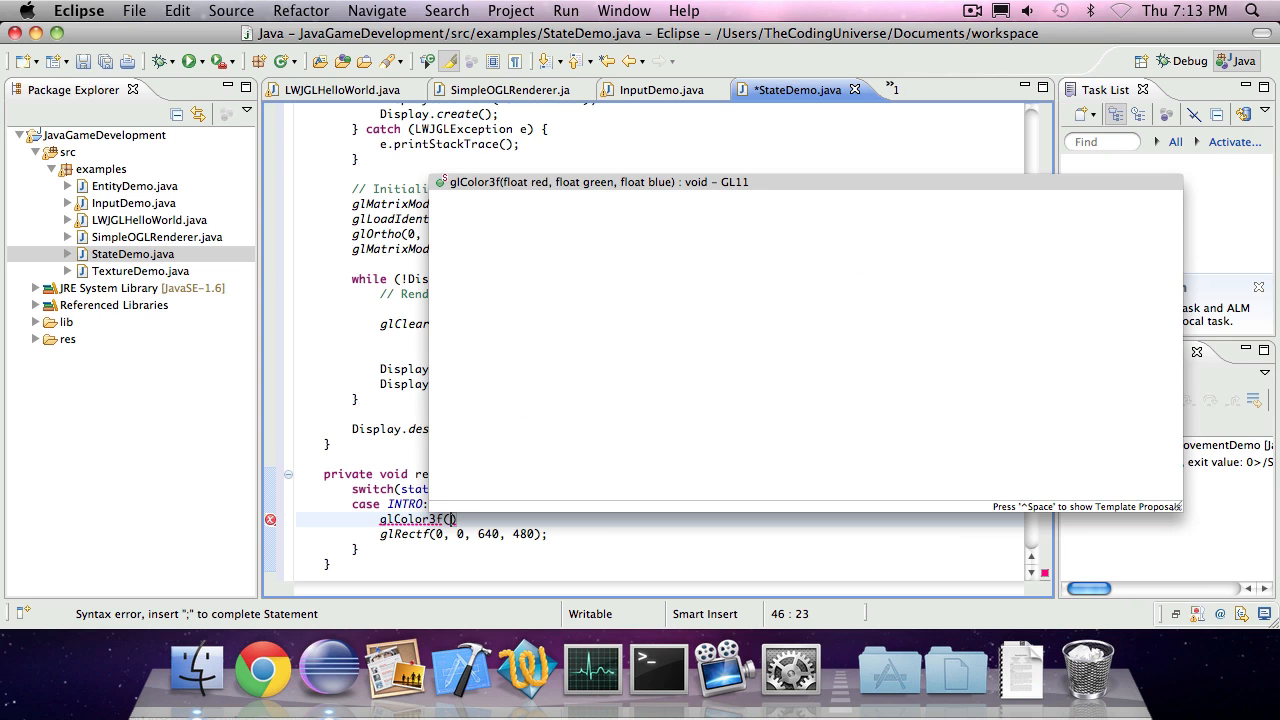
text(1.0f,)
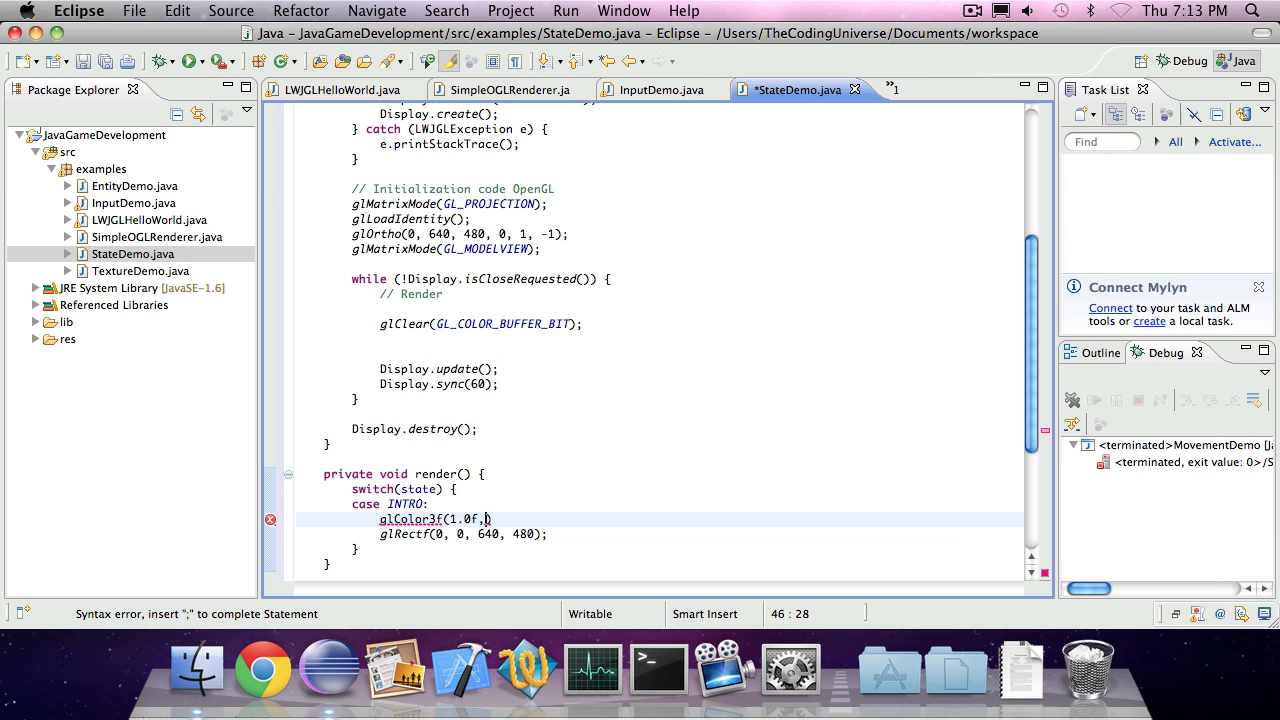
text(0f, 0f);)
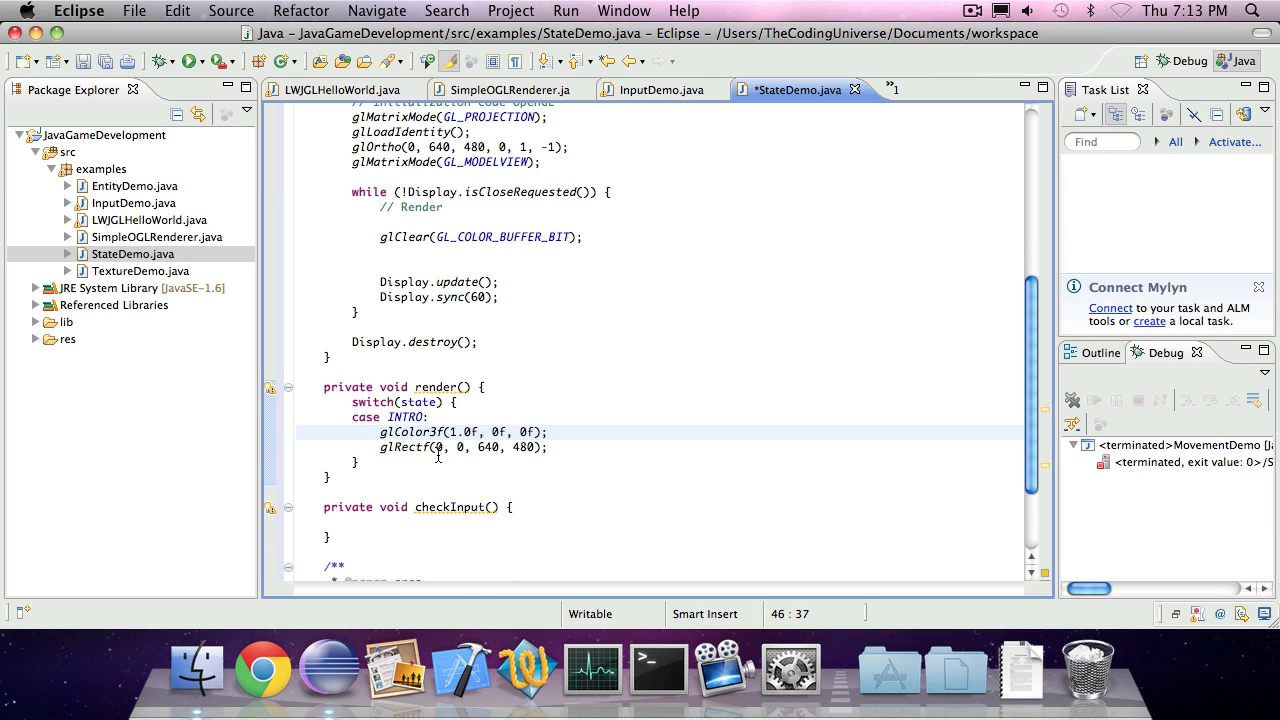
text(b)
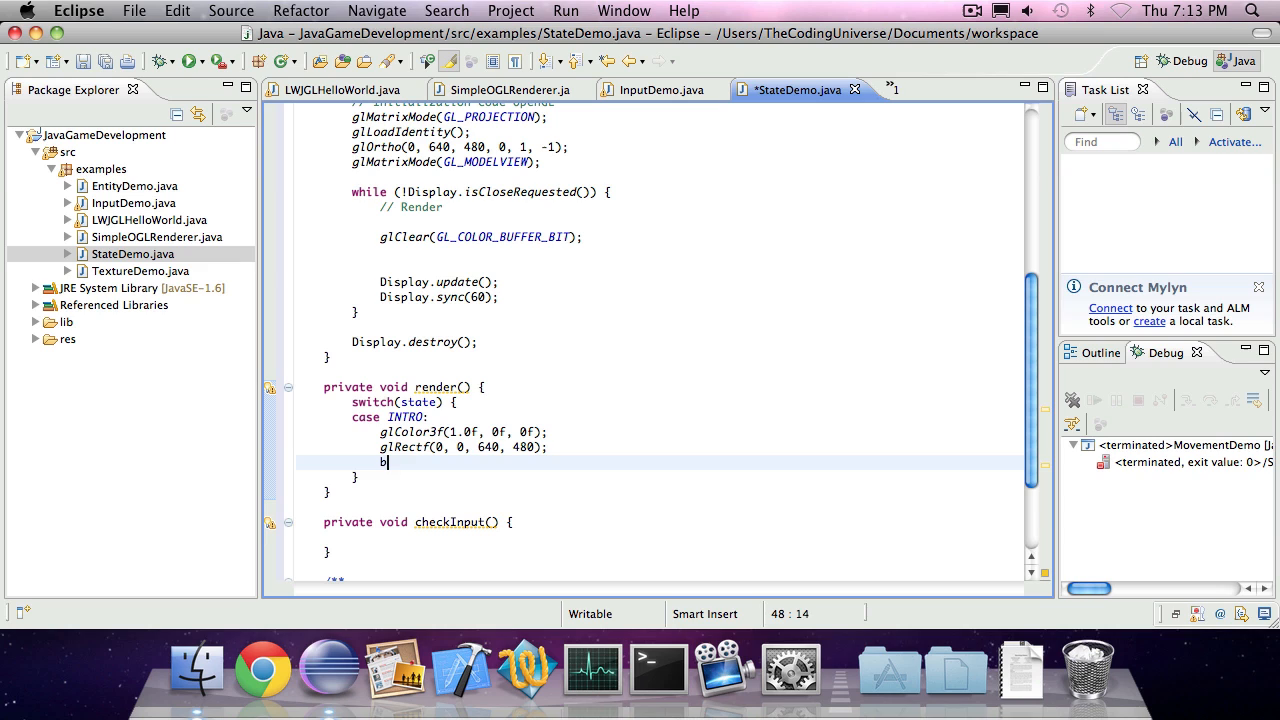
text(reak;)
text(case GAME:)
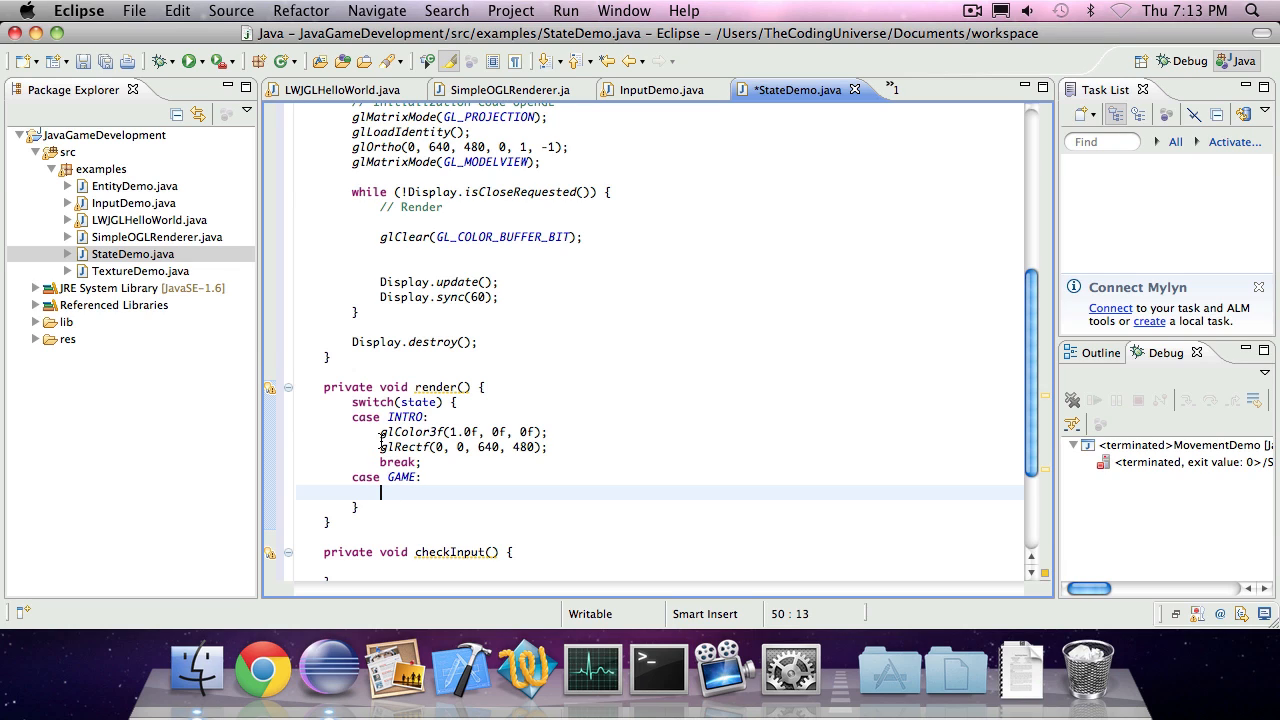
Paste the colour, rectangle and break lines as a green GAME case, then add case MAIN_MENU:
text(g)
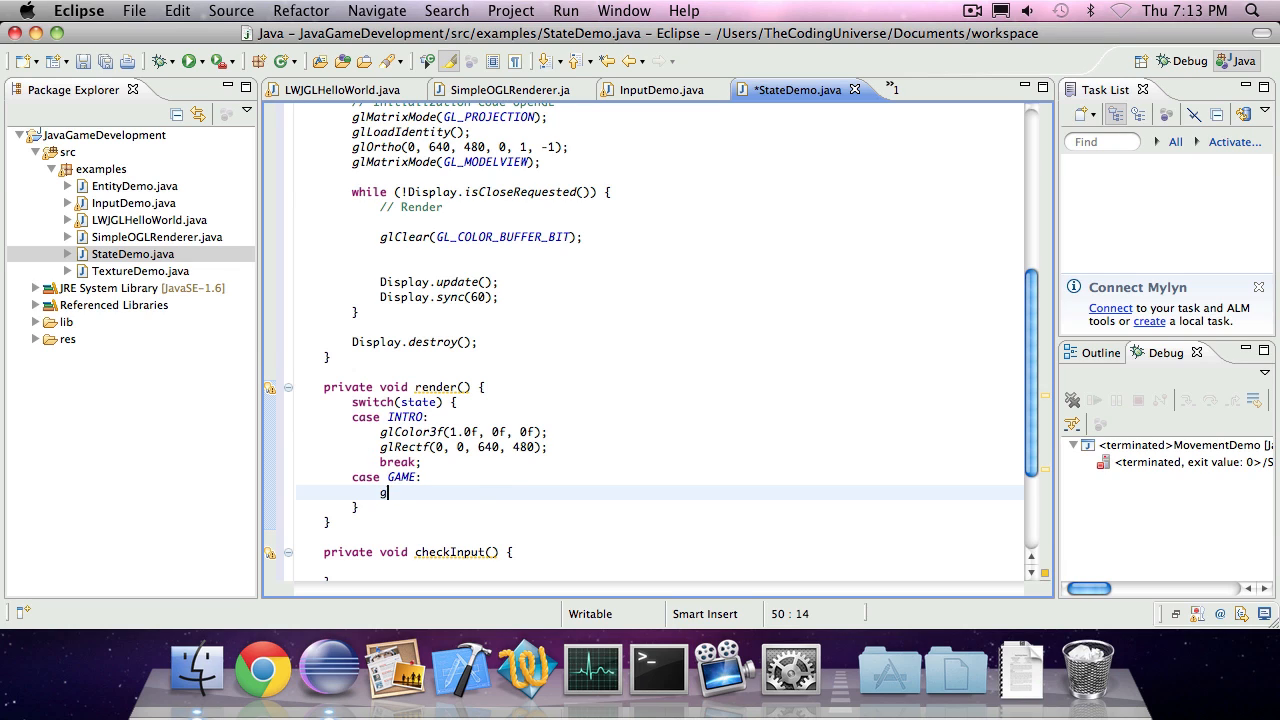
key(BackSpace)
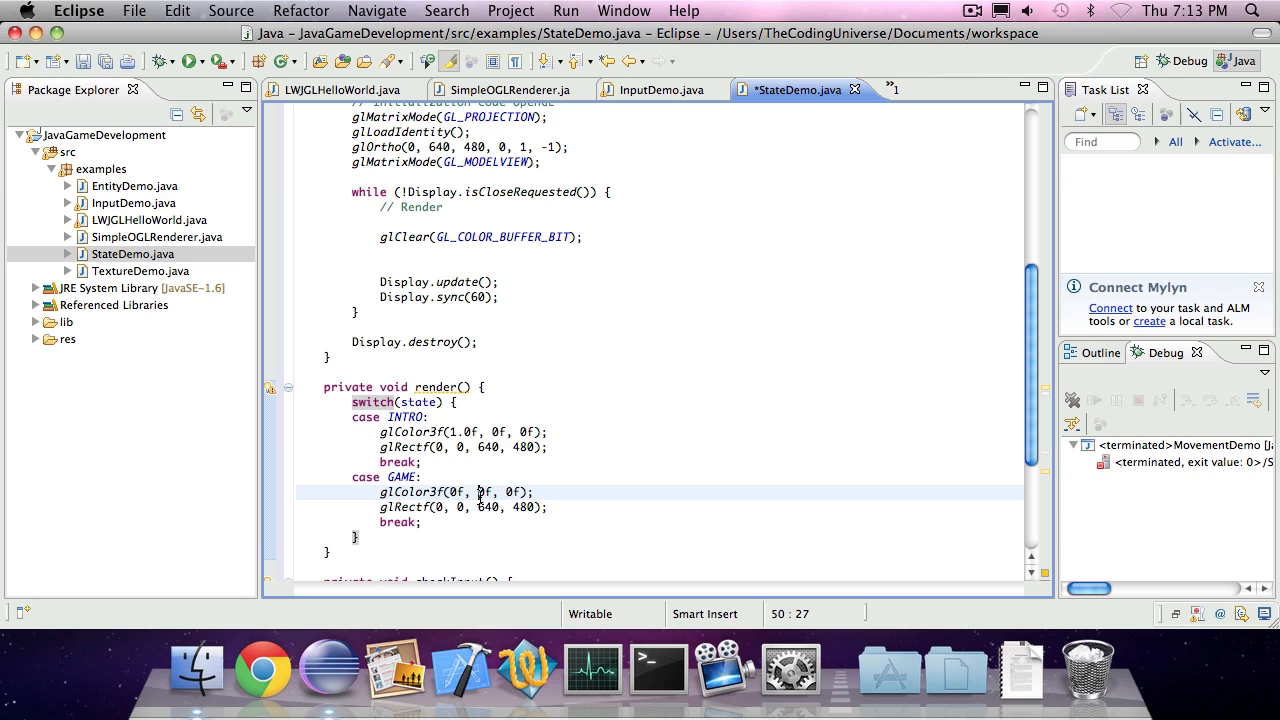
text(1.0)
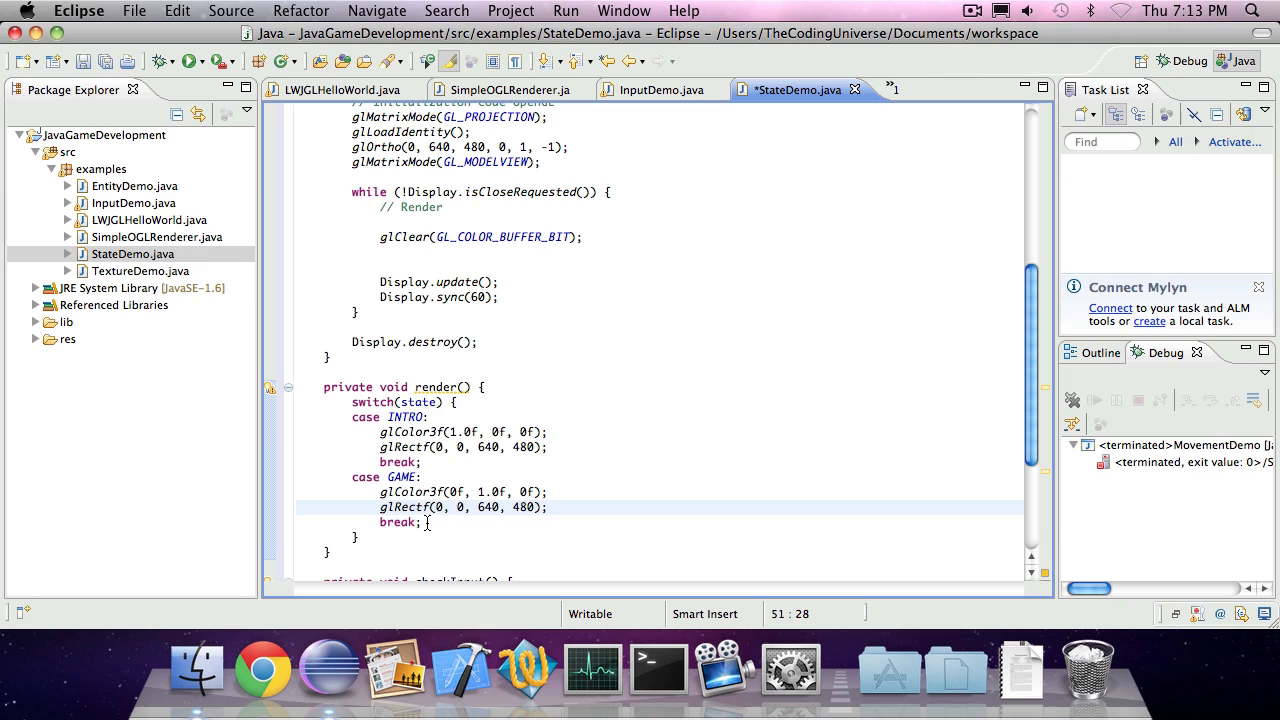
text(case)
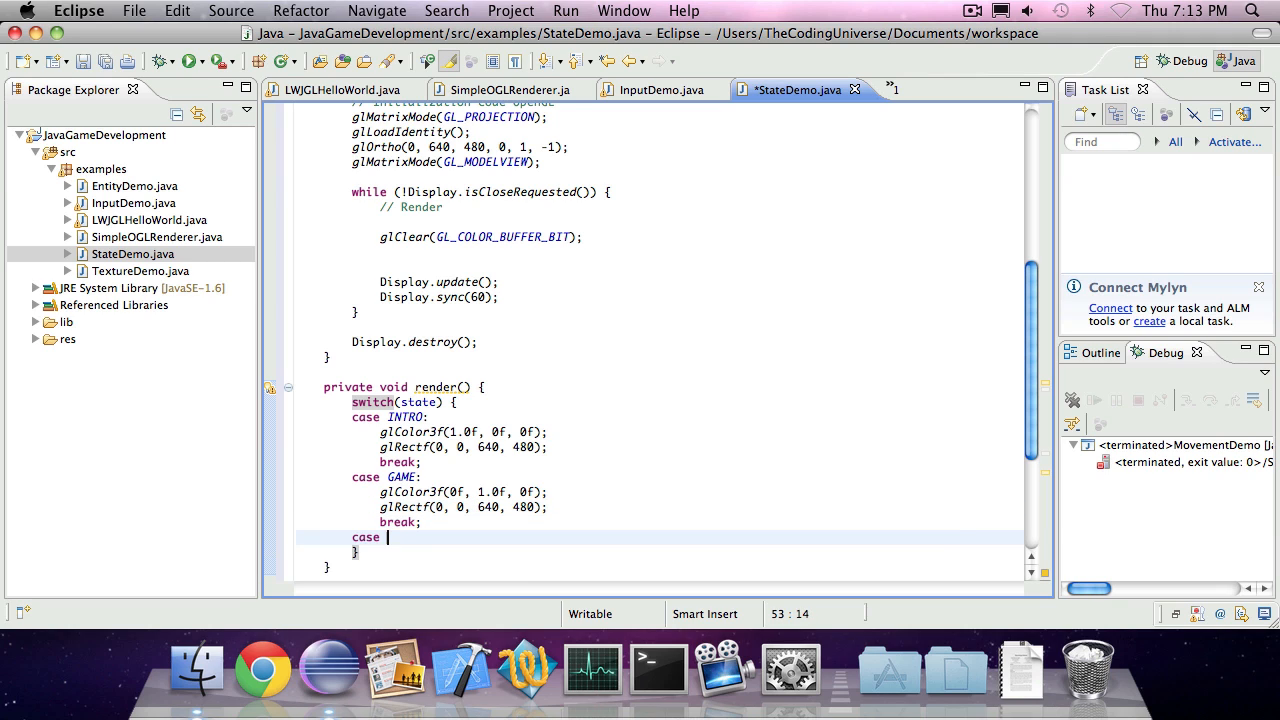
text(MAIN_MENU:)
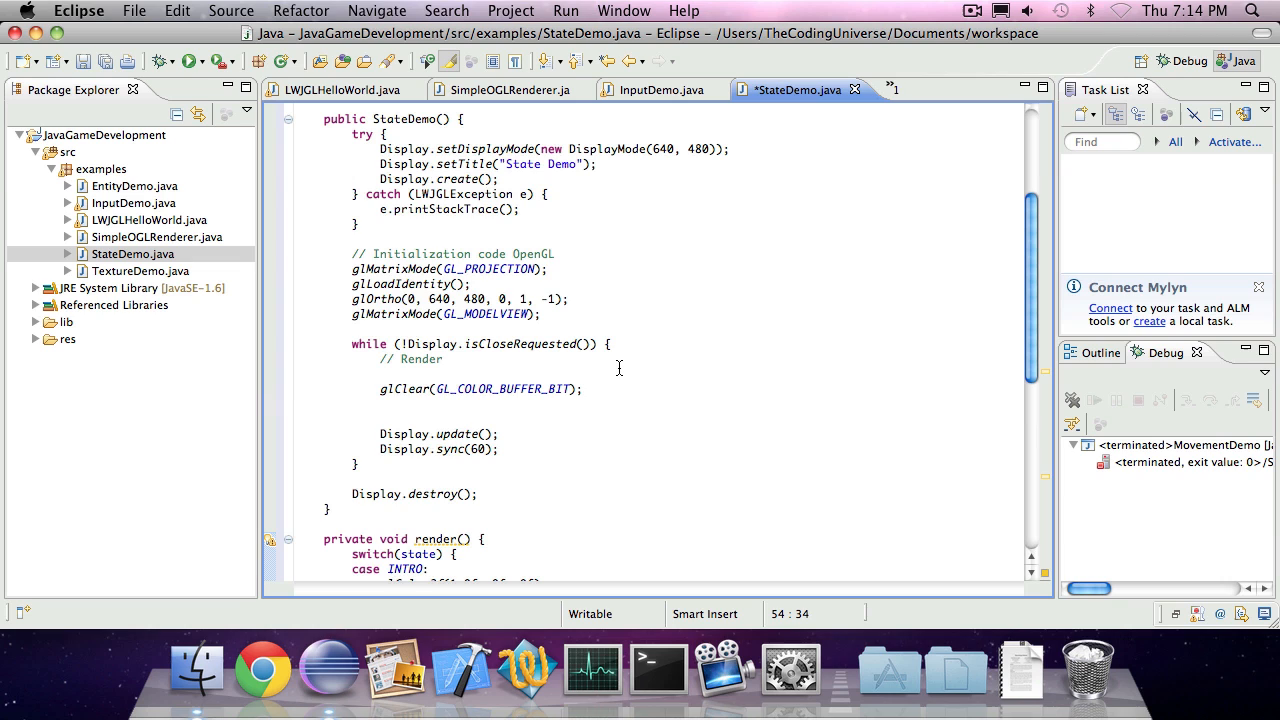
scroll(down, 3)
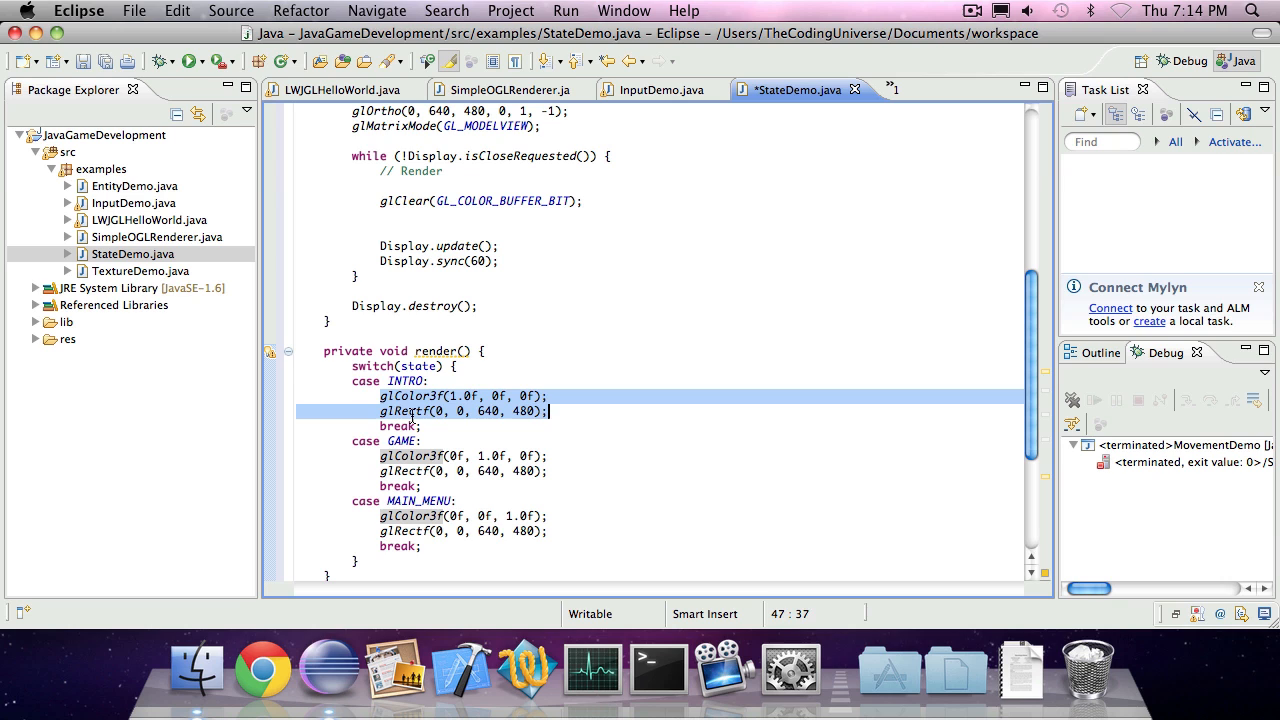
click(400, 381)
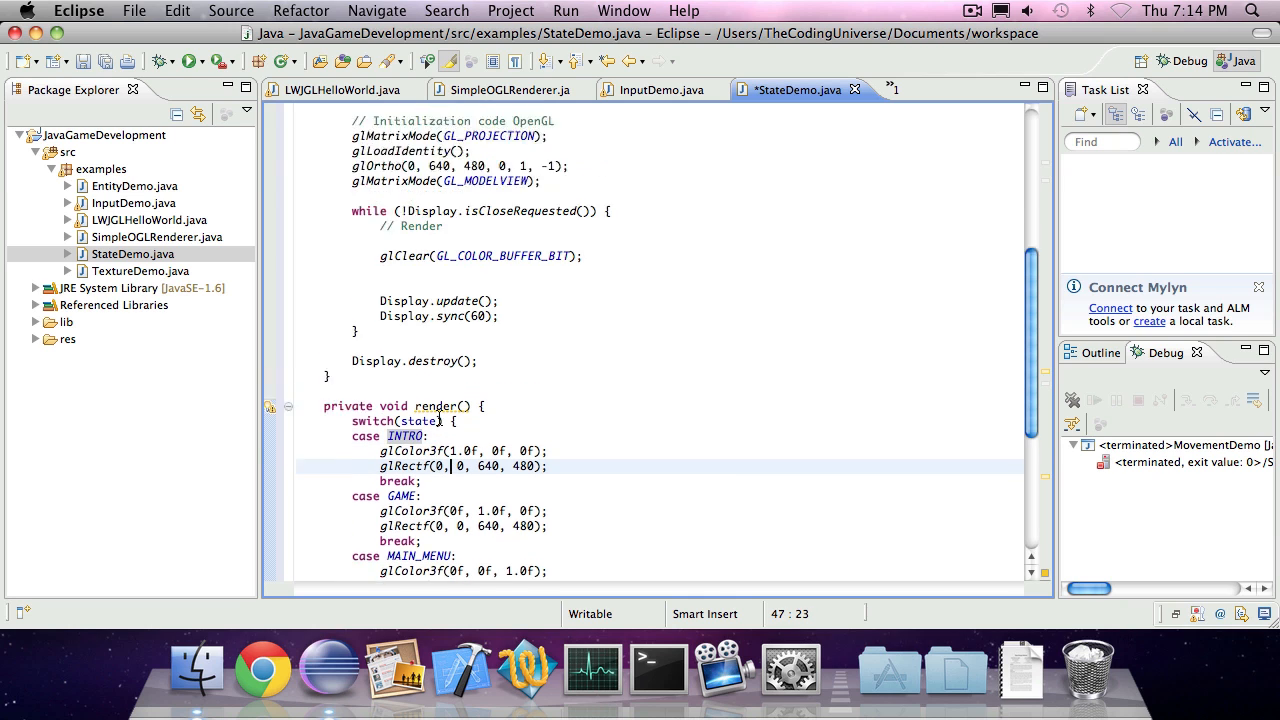
scroll(down, 3)
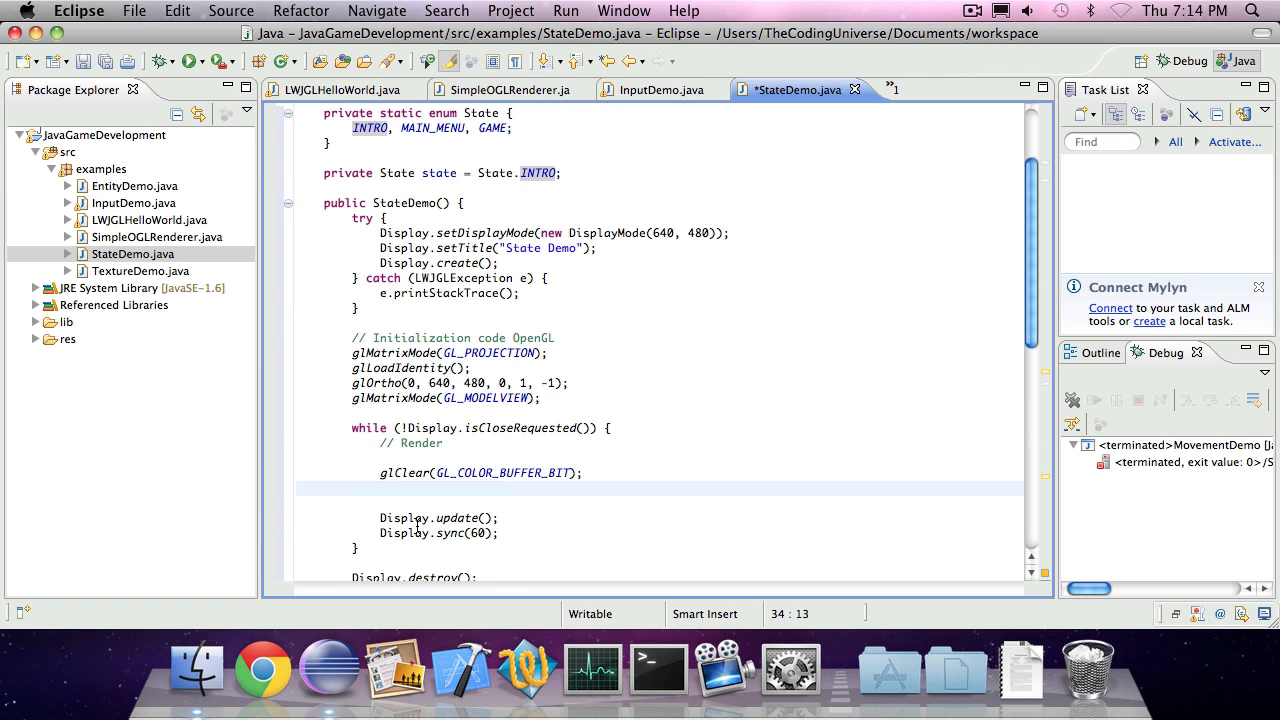
Call render(); after glClear in the loop, run StateDemo, and close the red window
scroll(down, 3)
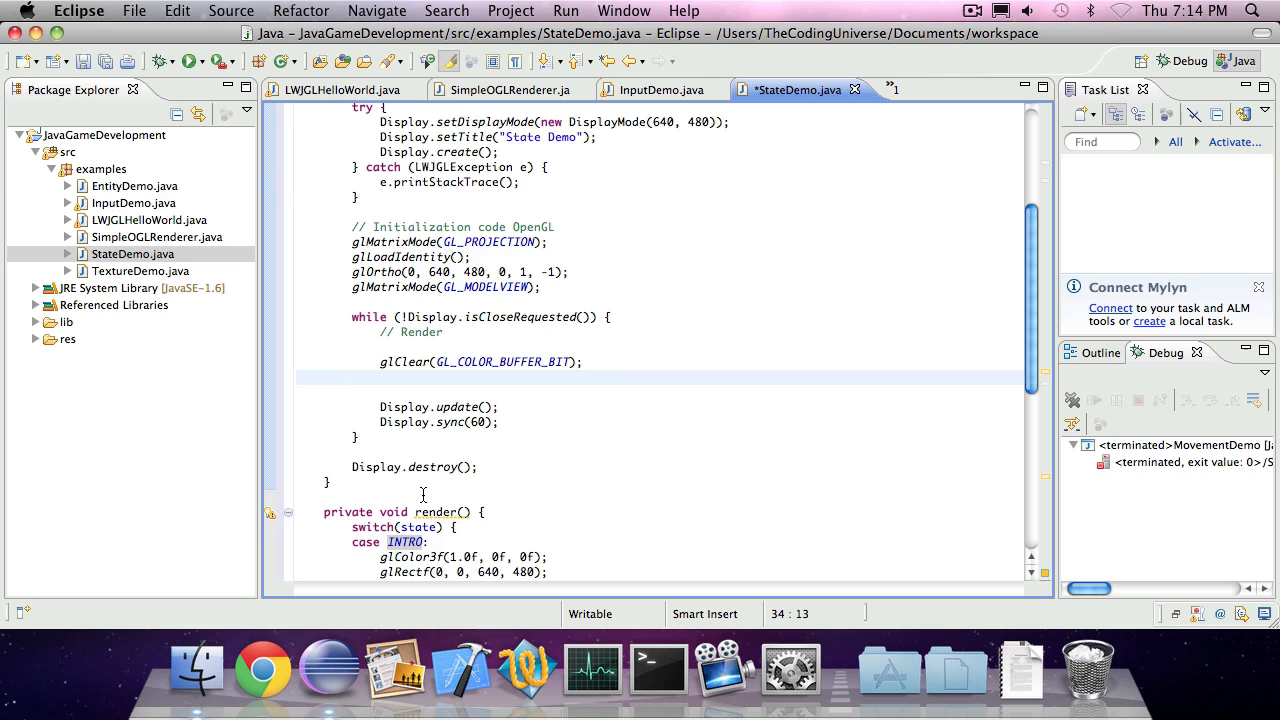
text(re)
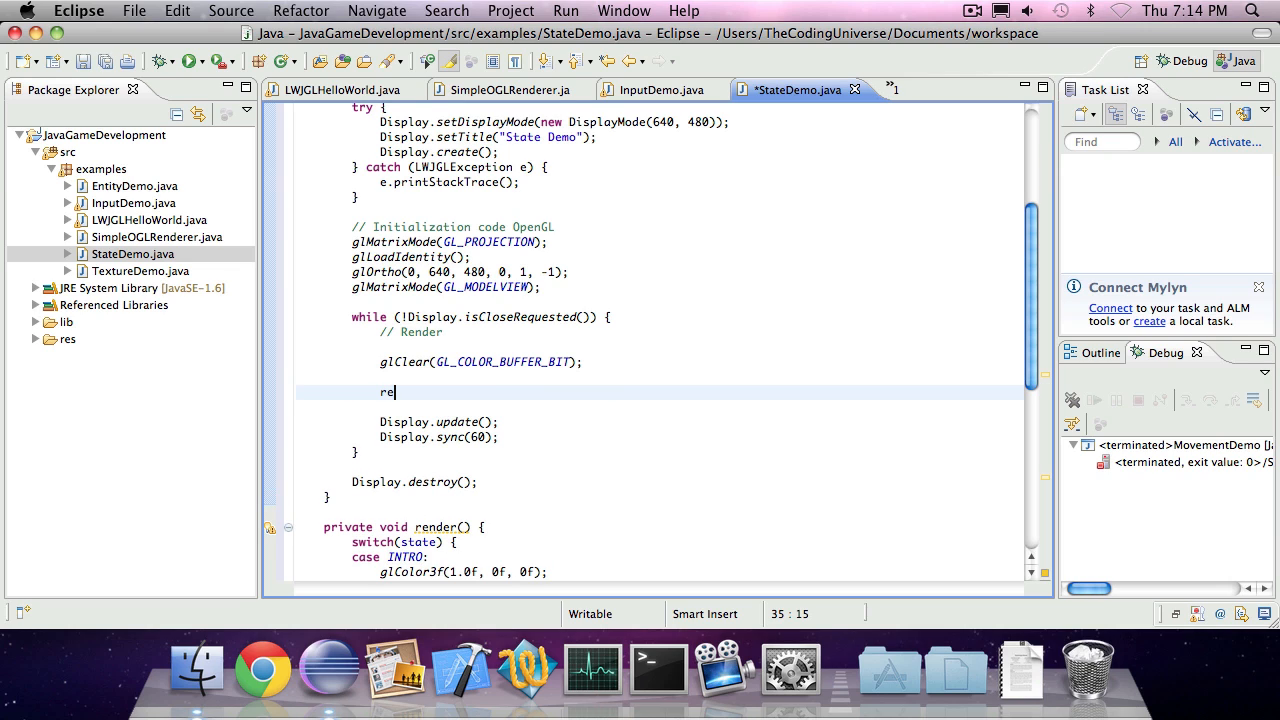
text(nder();)
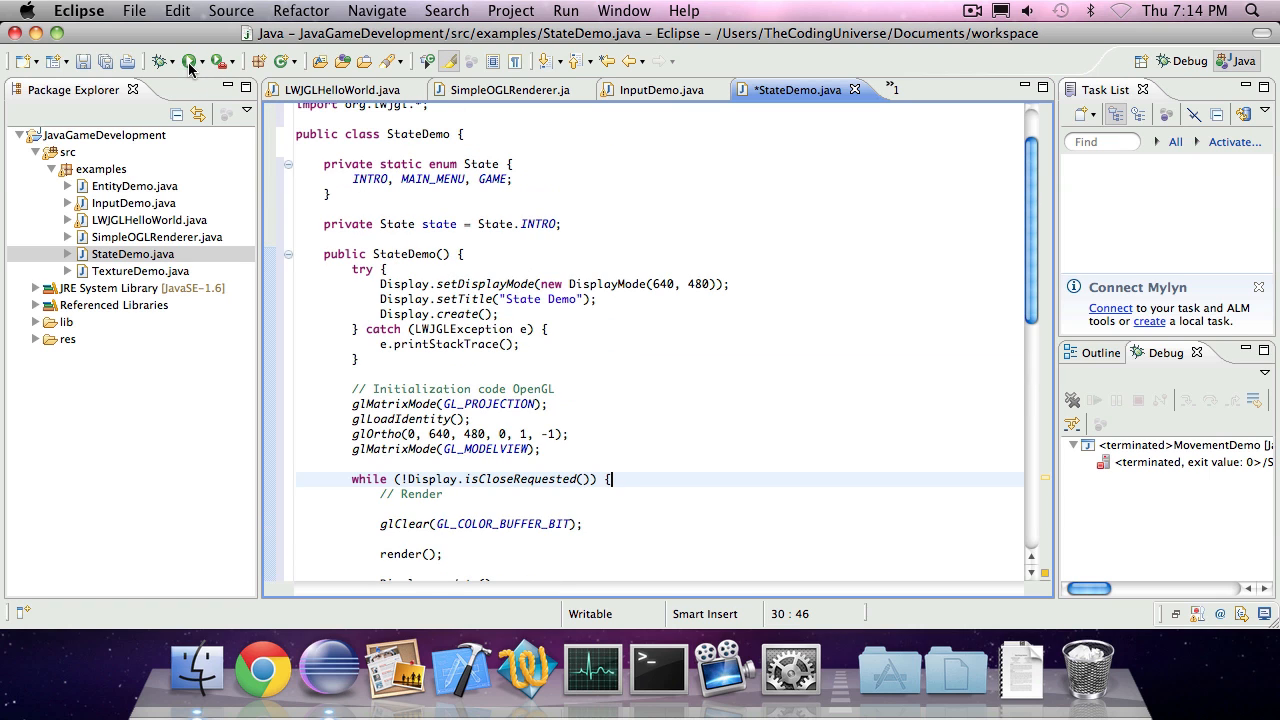
click(190, 61)
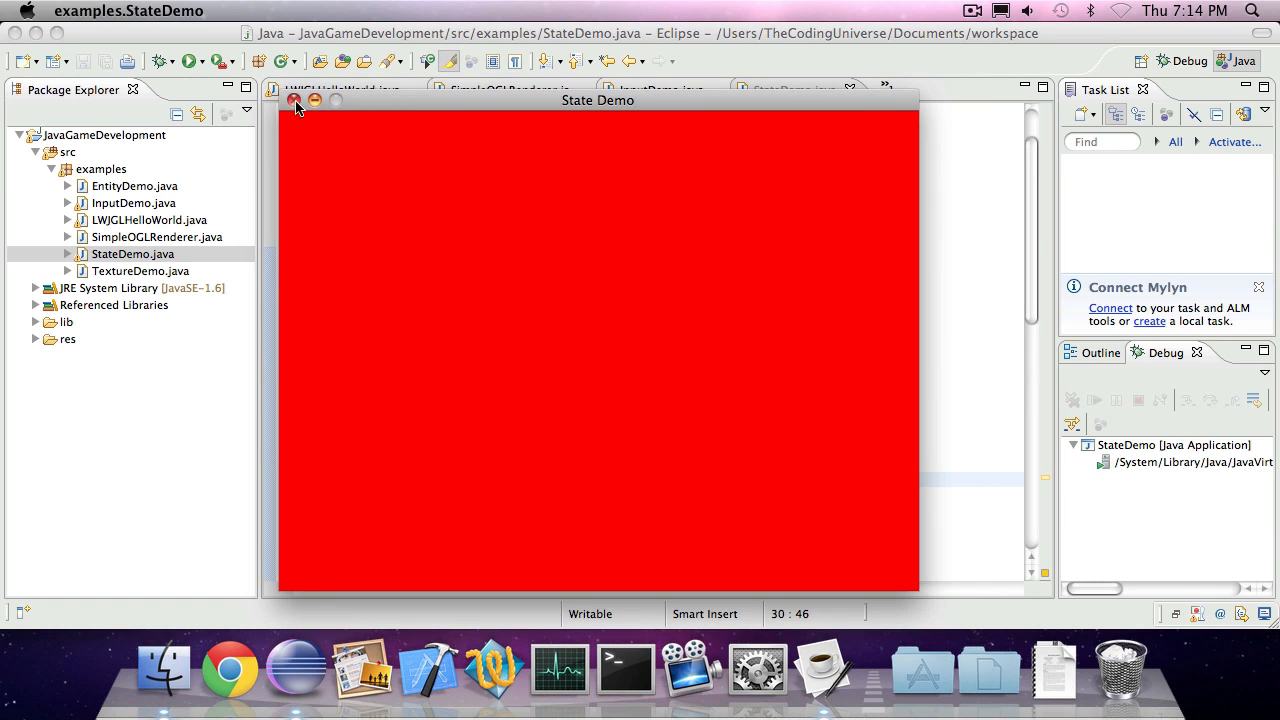
click(295, 100)
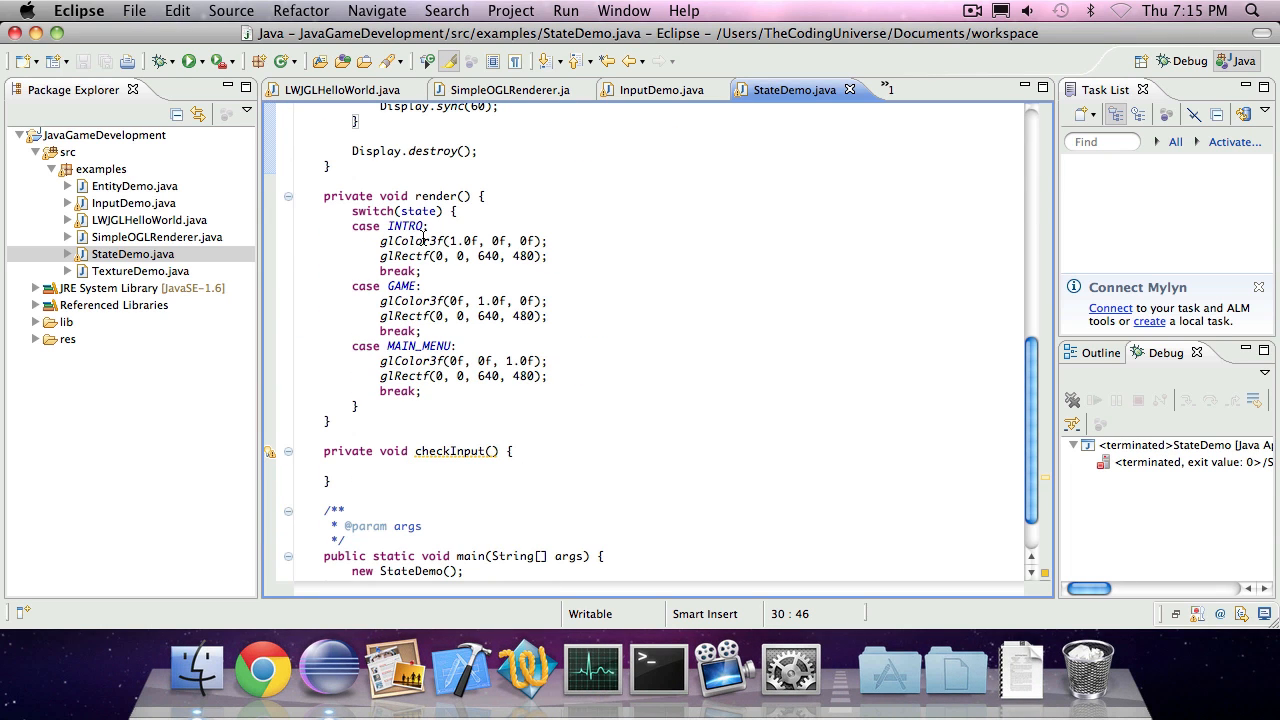
scroll(down, 3)
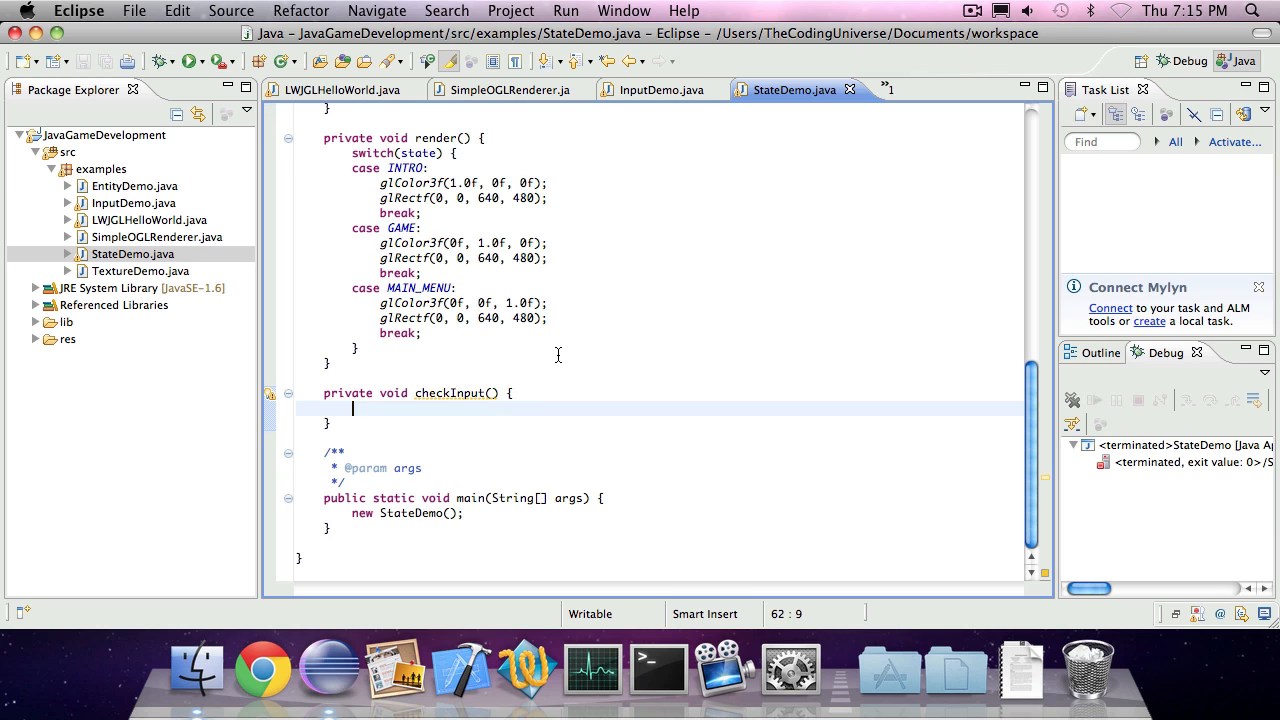
text(if ()
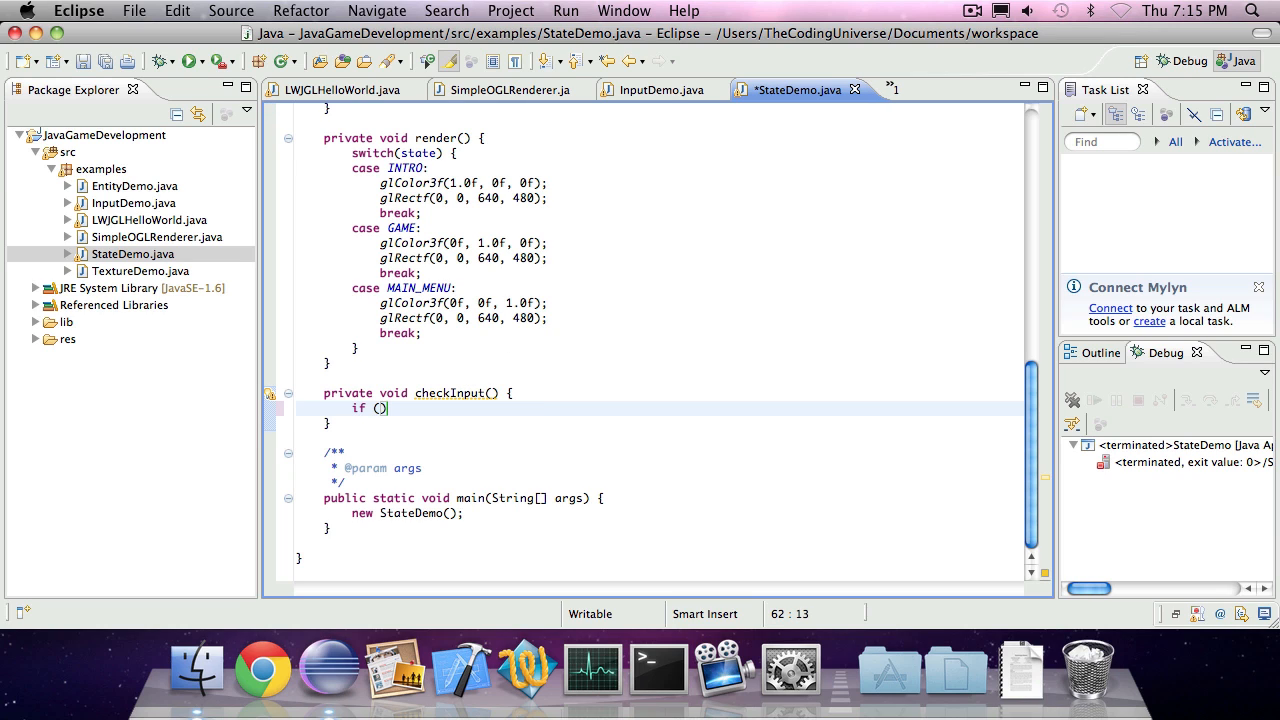
text(Key)
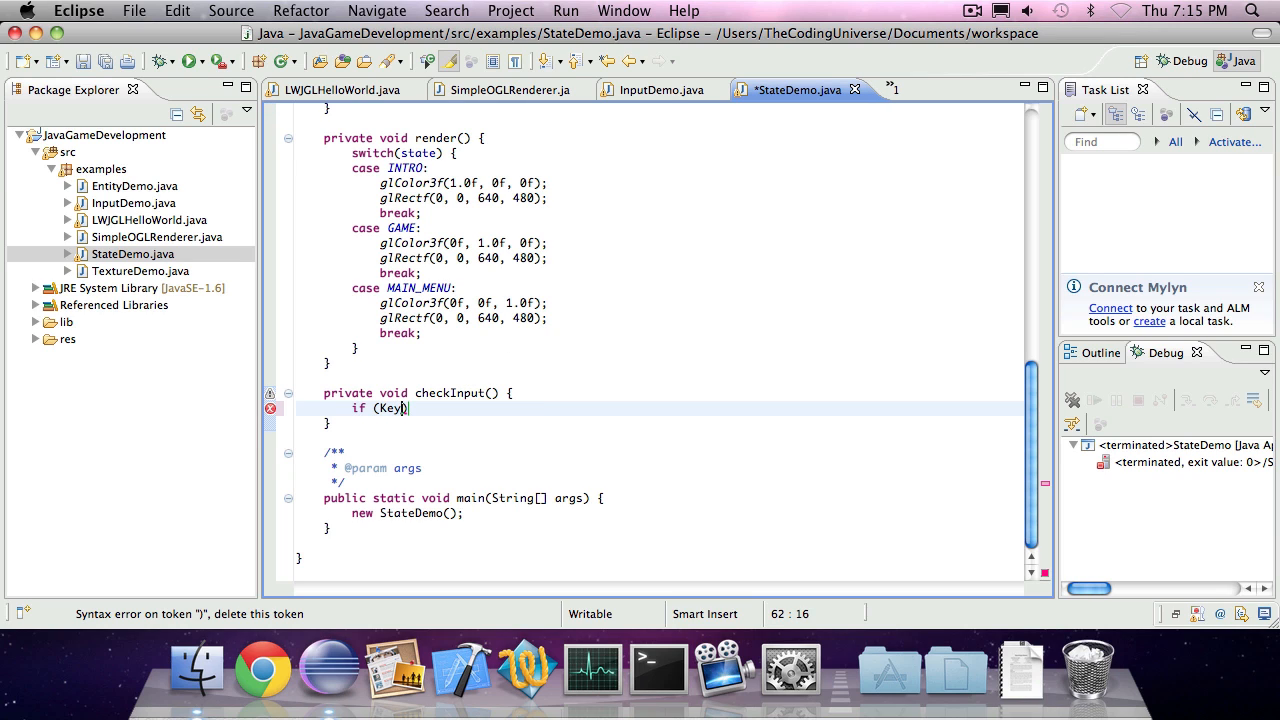
text(boar)
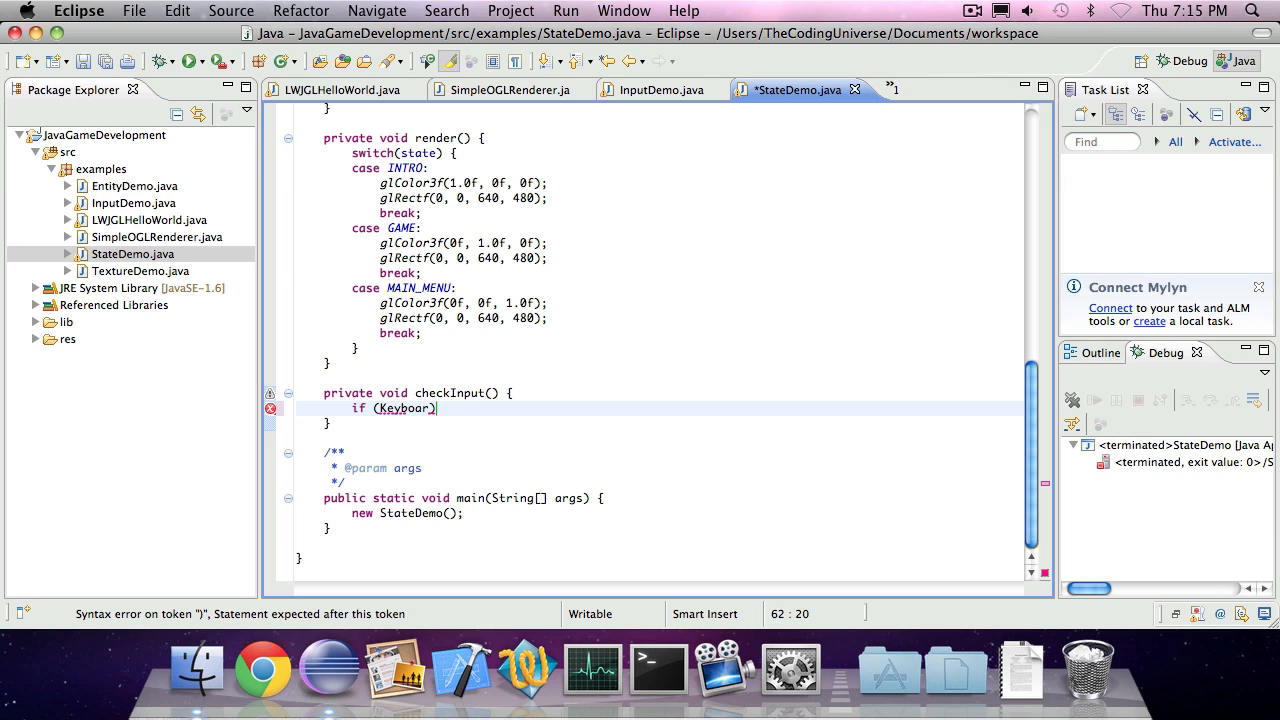
text(.)
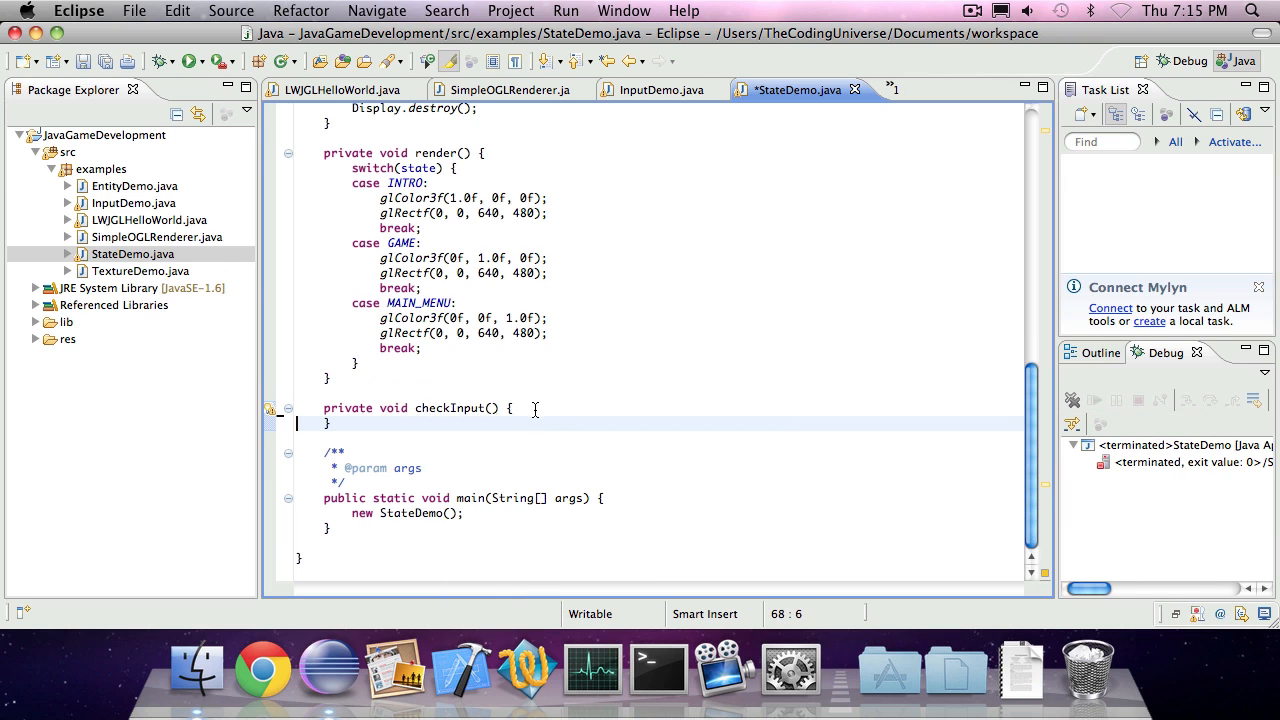
Write switch(state) in checkInput with INTRO, GAME and MAIN_MENU cases, each ending in break;
text(swit)
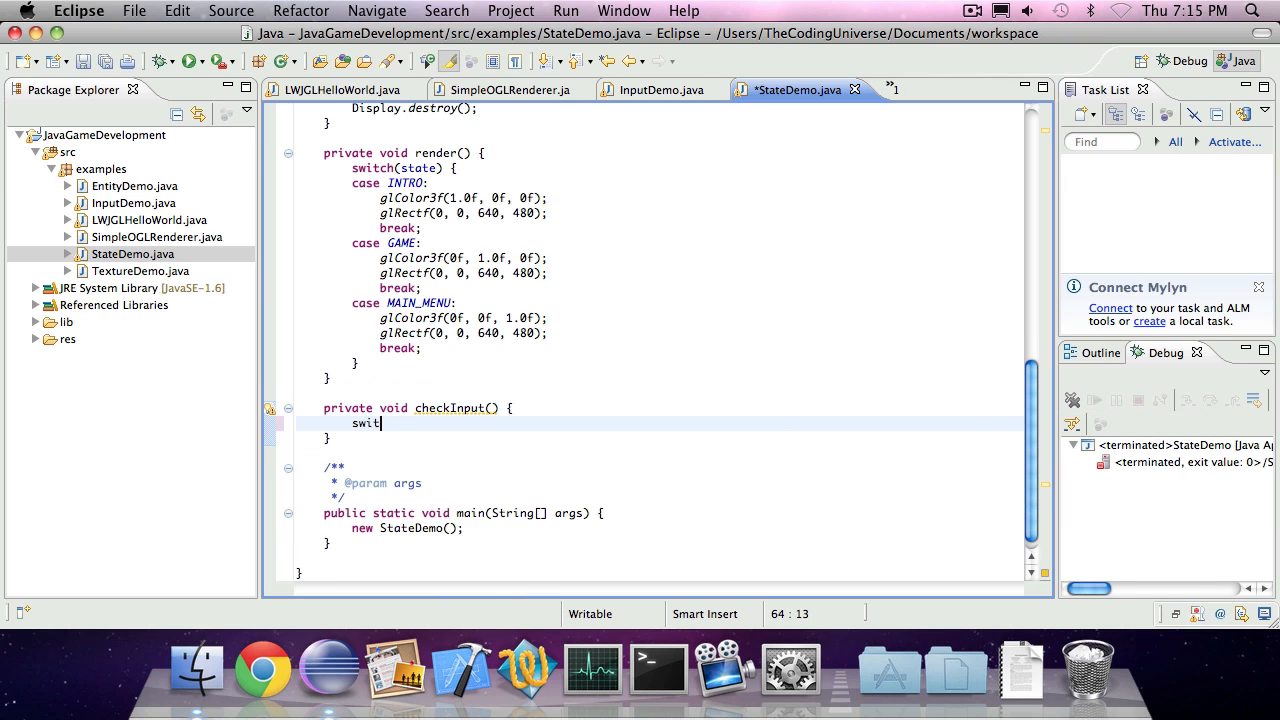
text(ch)
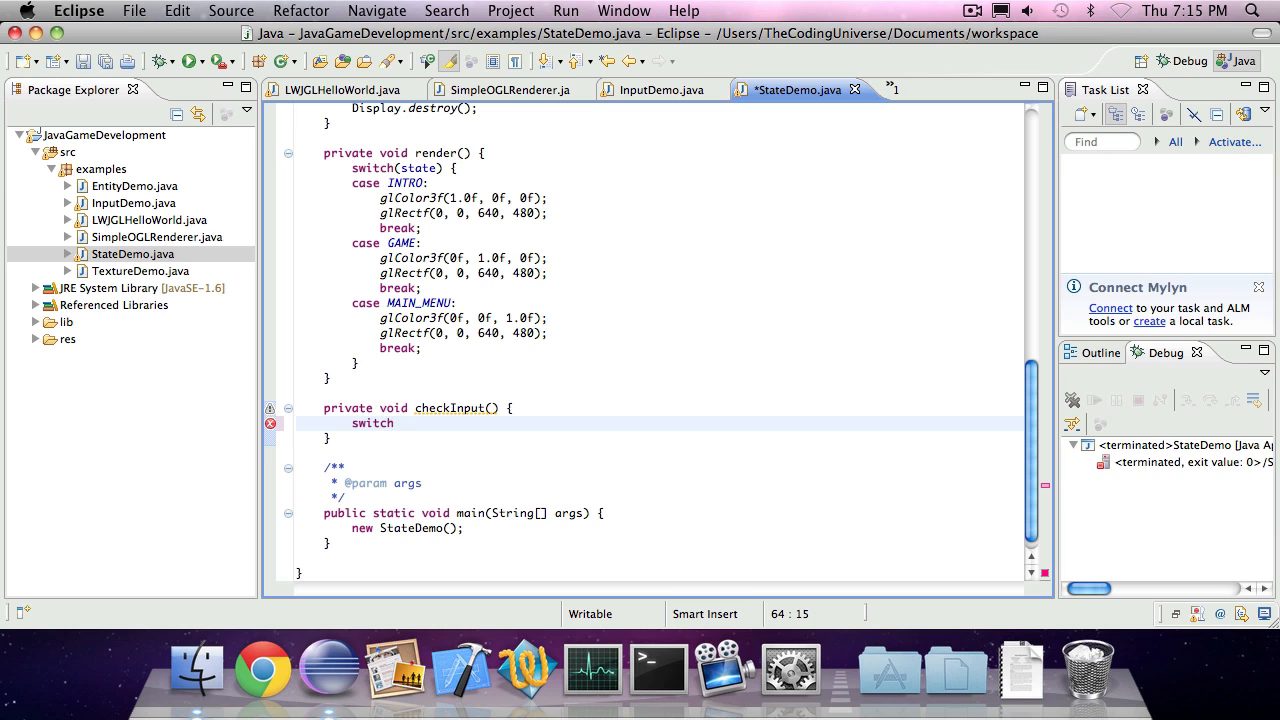
text((state) {)
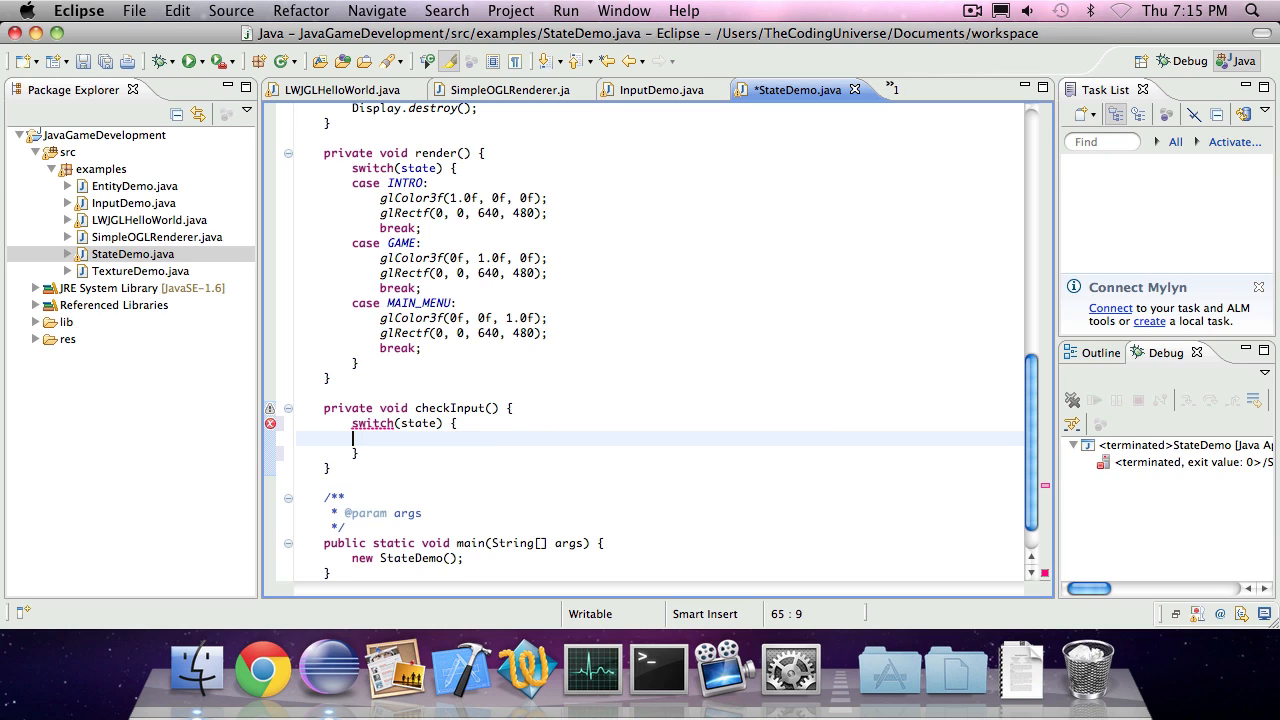
text(cas)
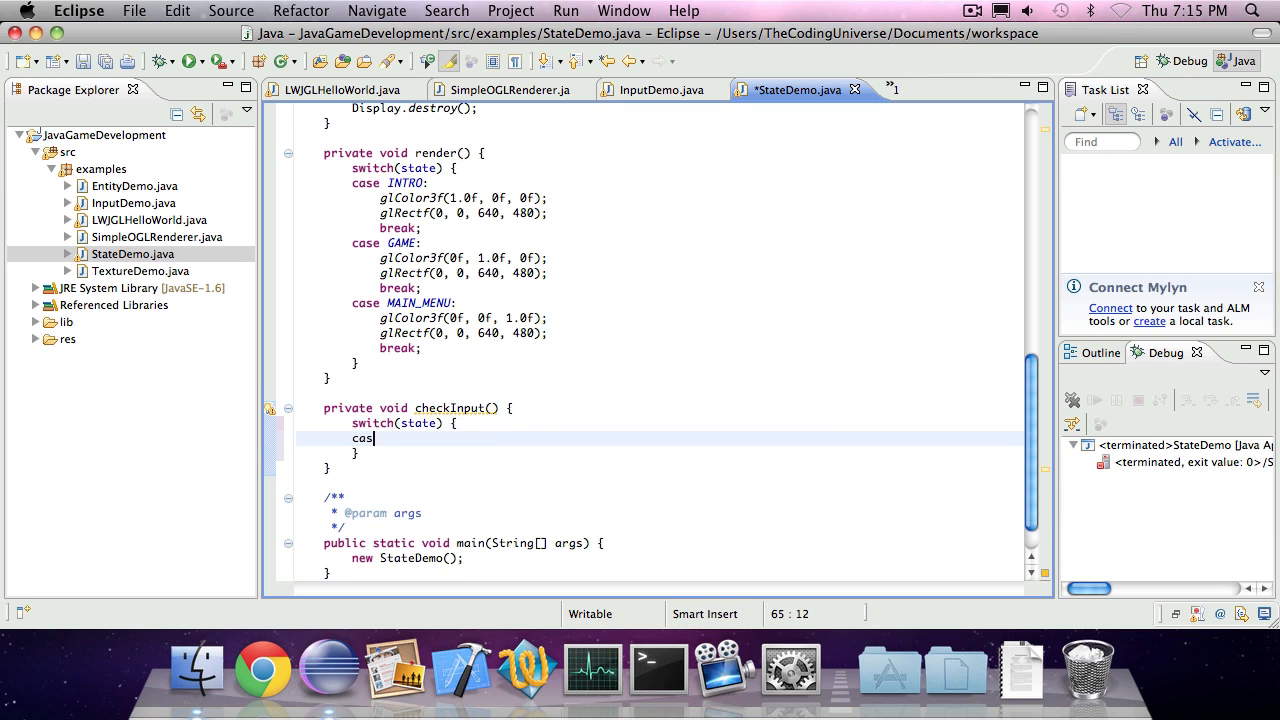
text(e INTRO)
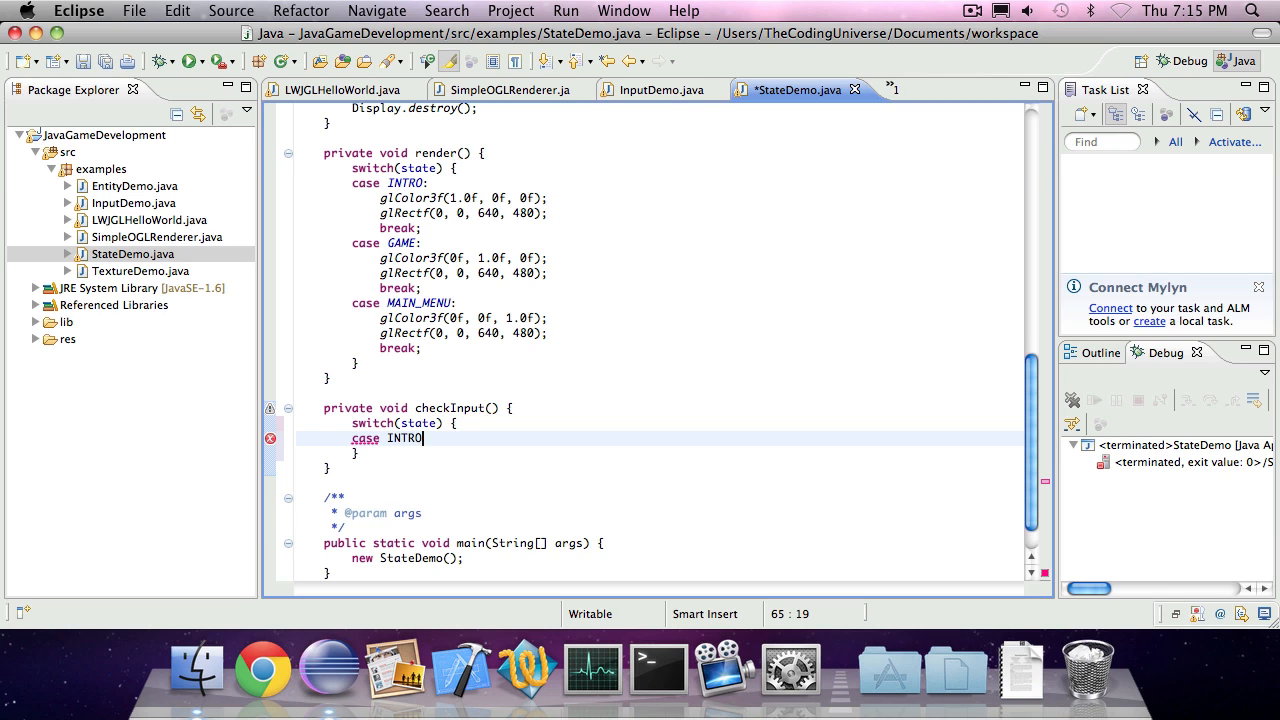
text(breka)
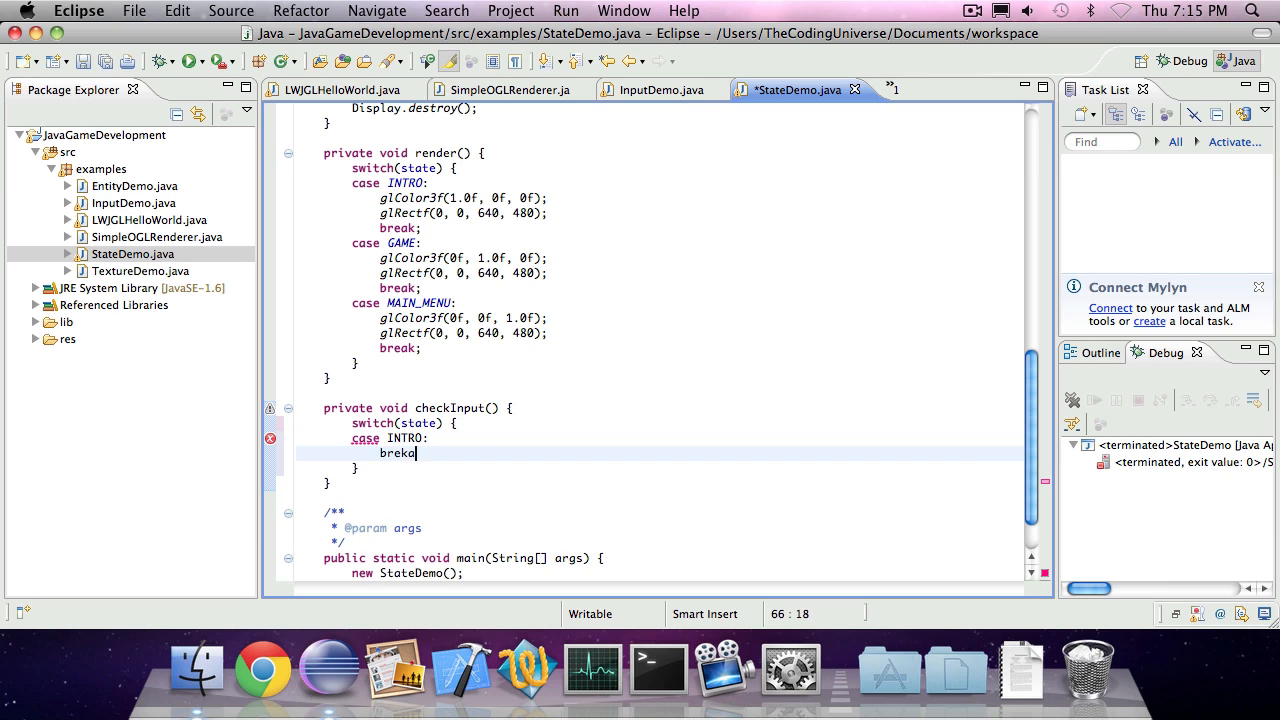
text(break;)
text(case)
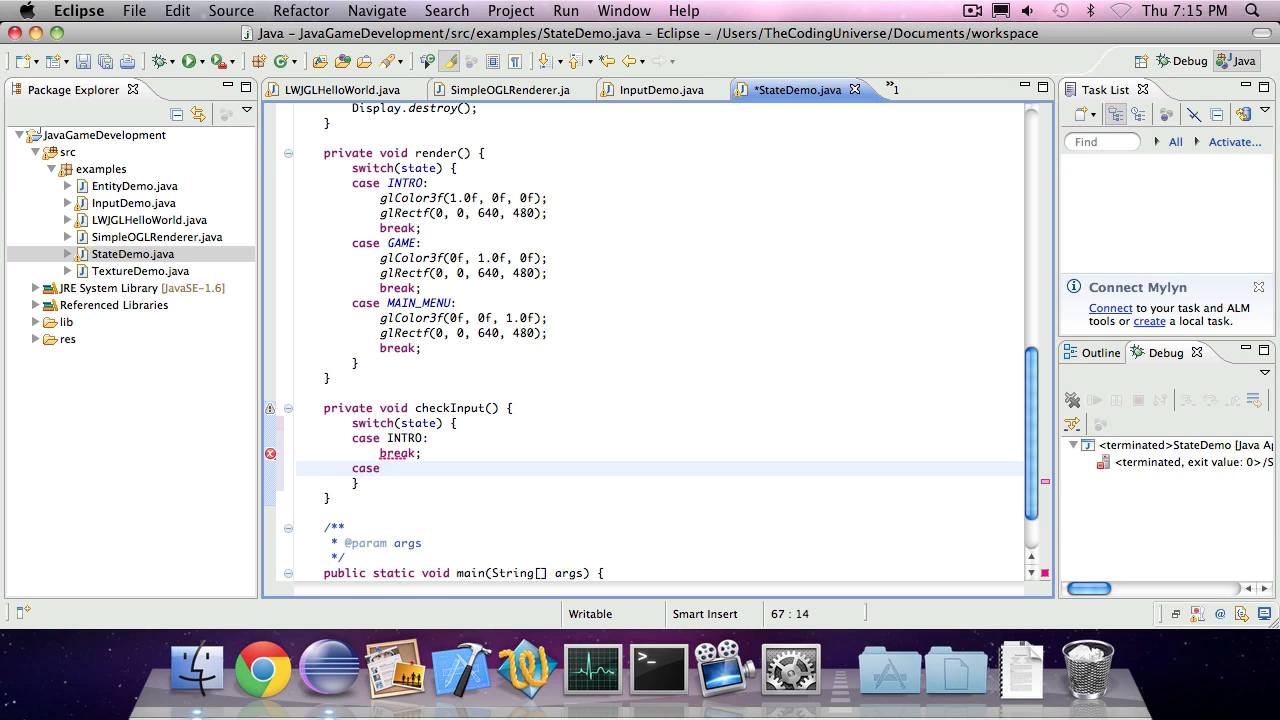
text(GAME:)
text(case)
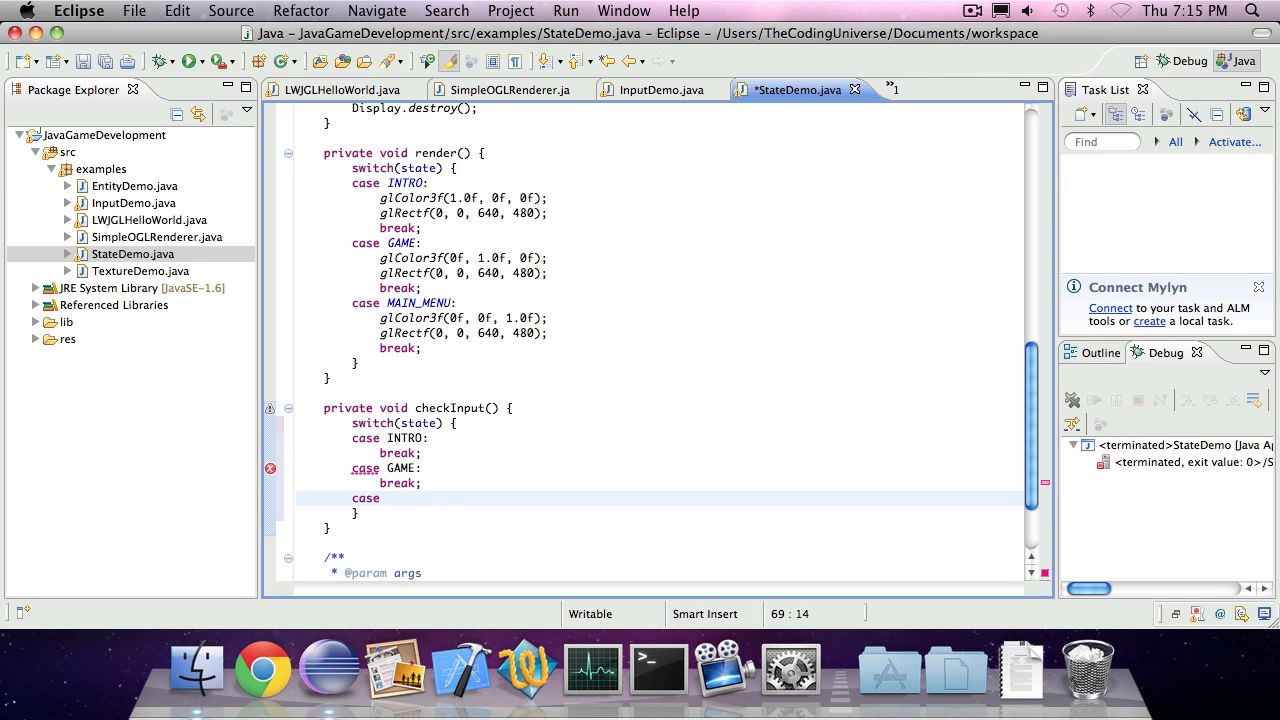
text(MAIN_MENU:)
text(break;)
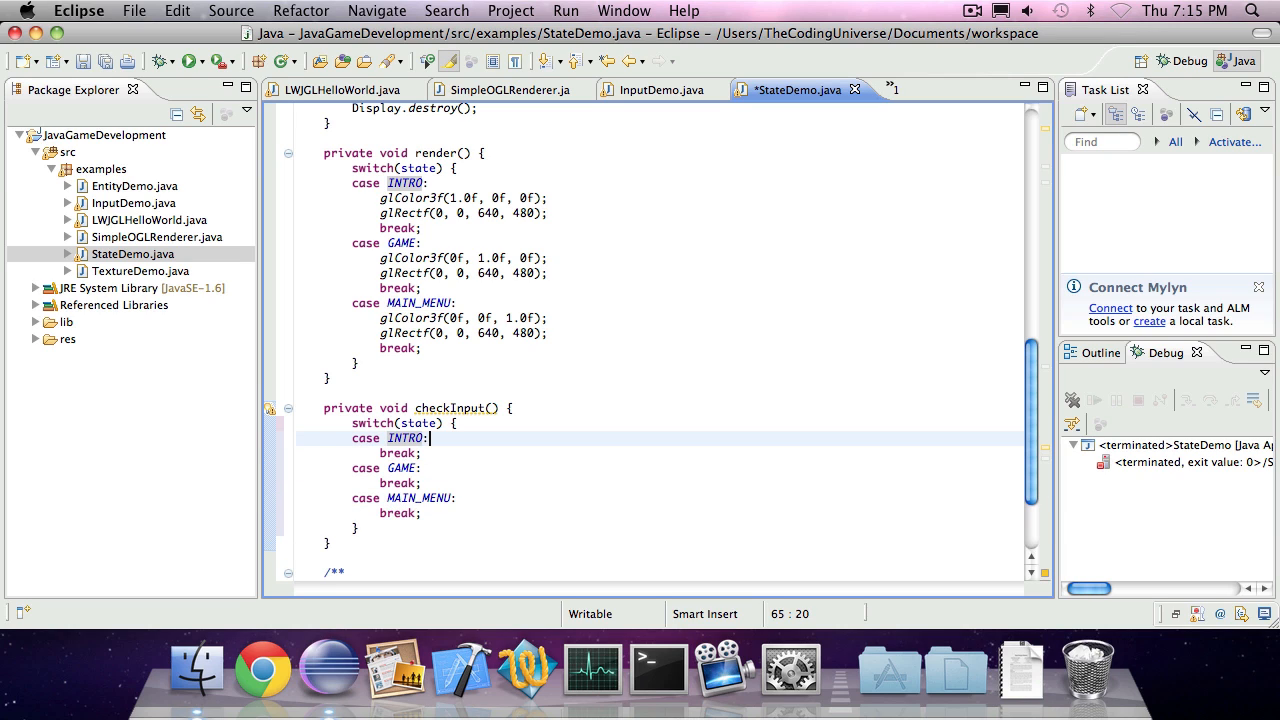
text(if (K)
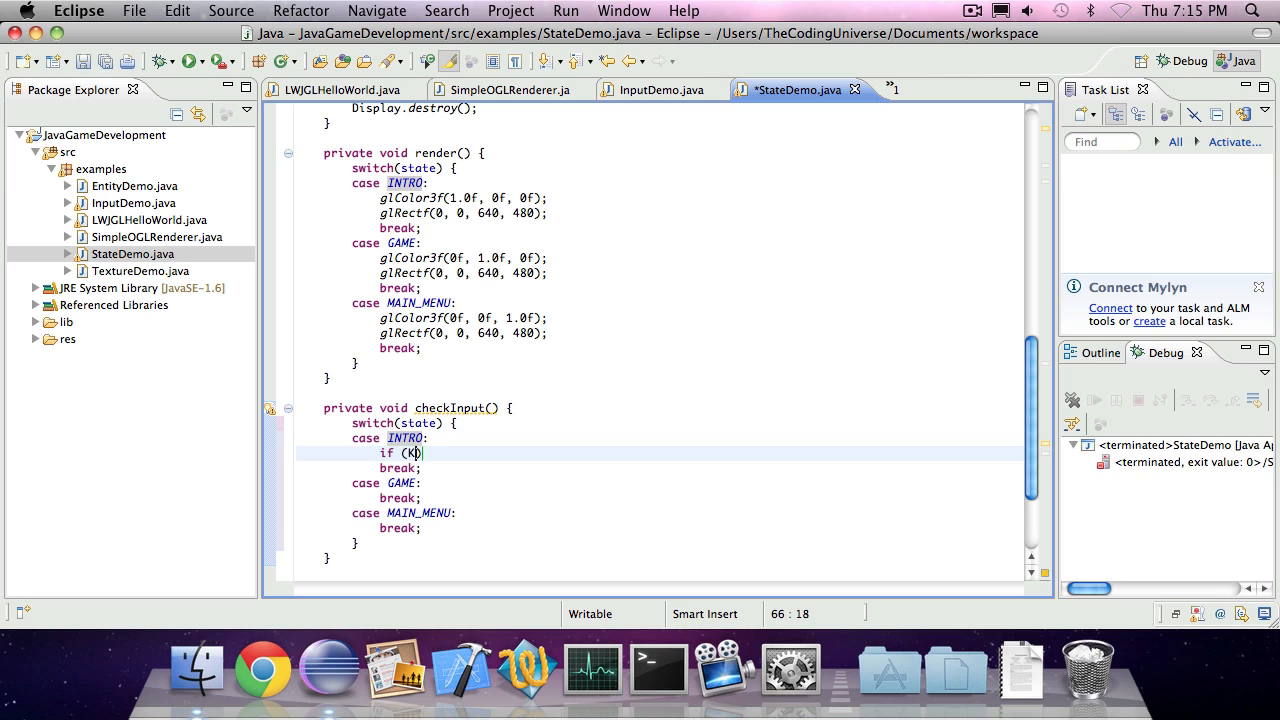
Under INTRO, set state = State.MAIN_MENU when Keyboard.KEY_RETURN is down
text(eyboa)
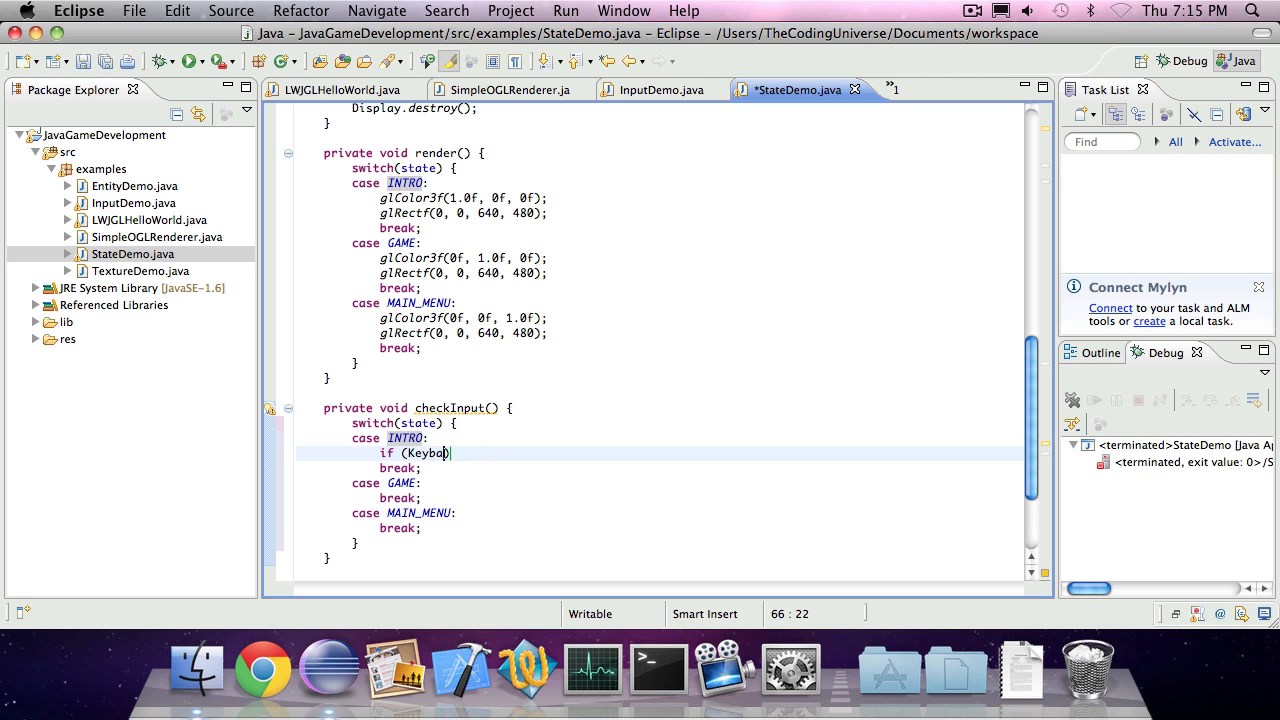
text(rd.is)
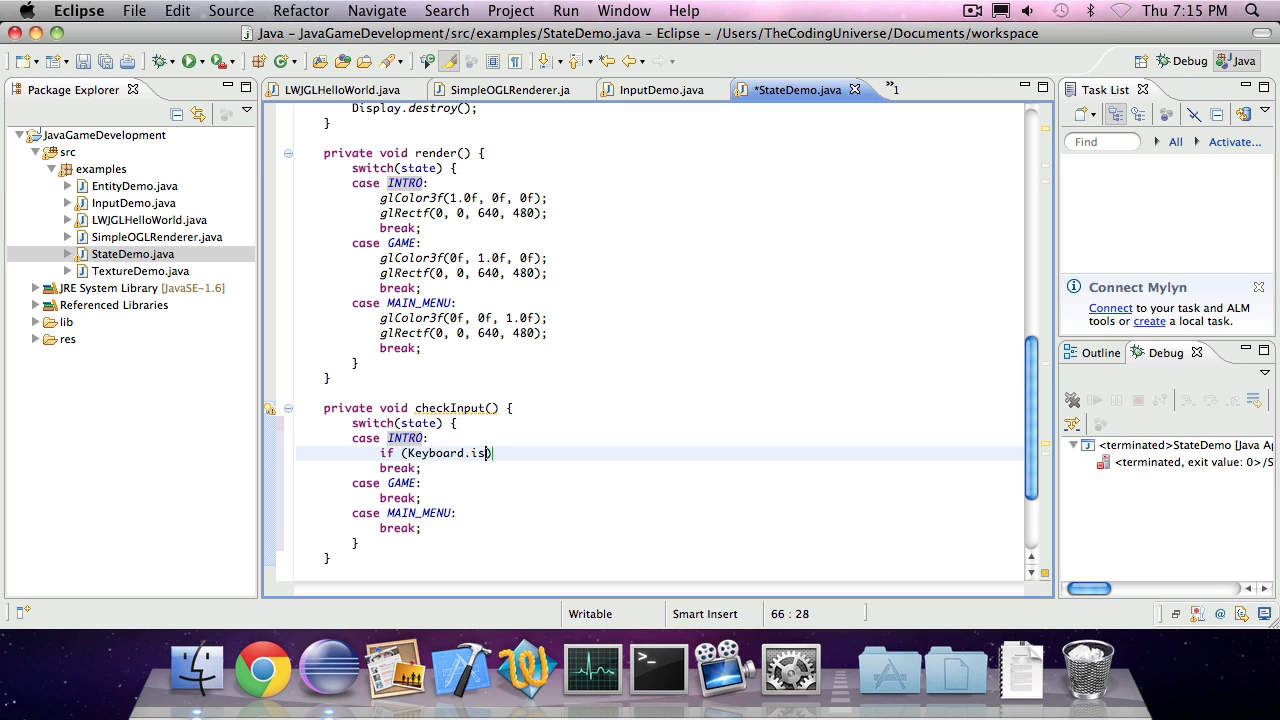
text(eyDown()
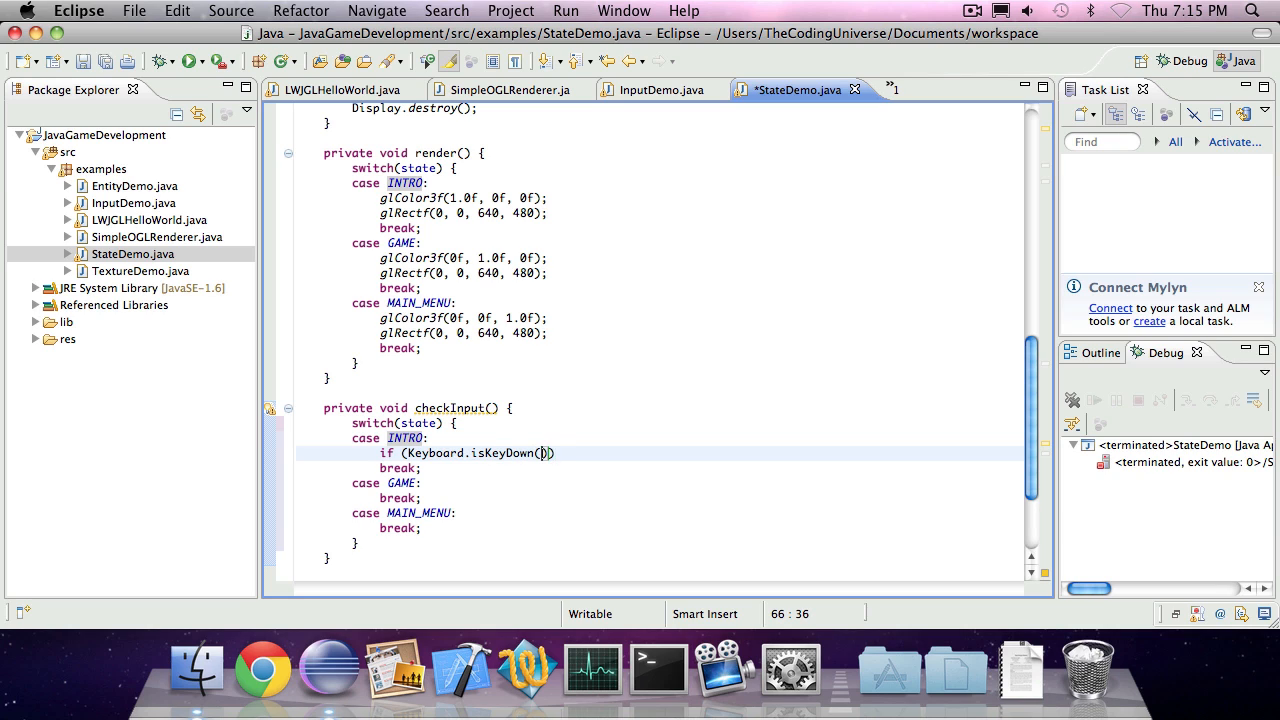
text(Key)
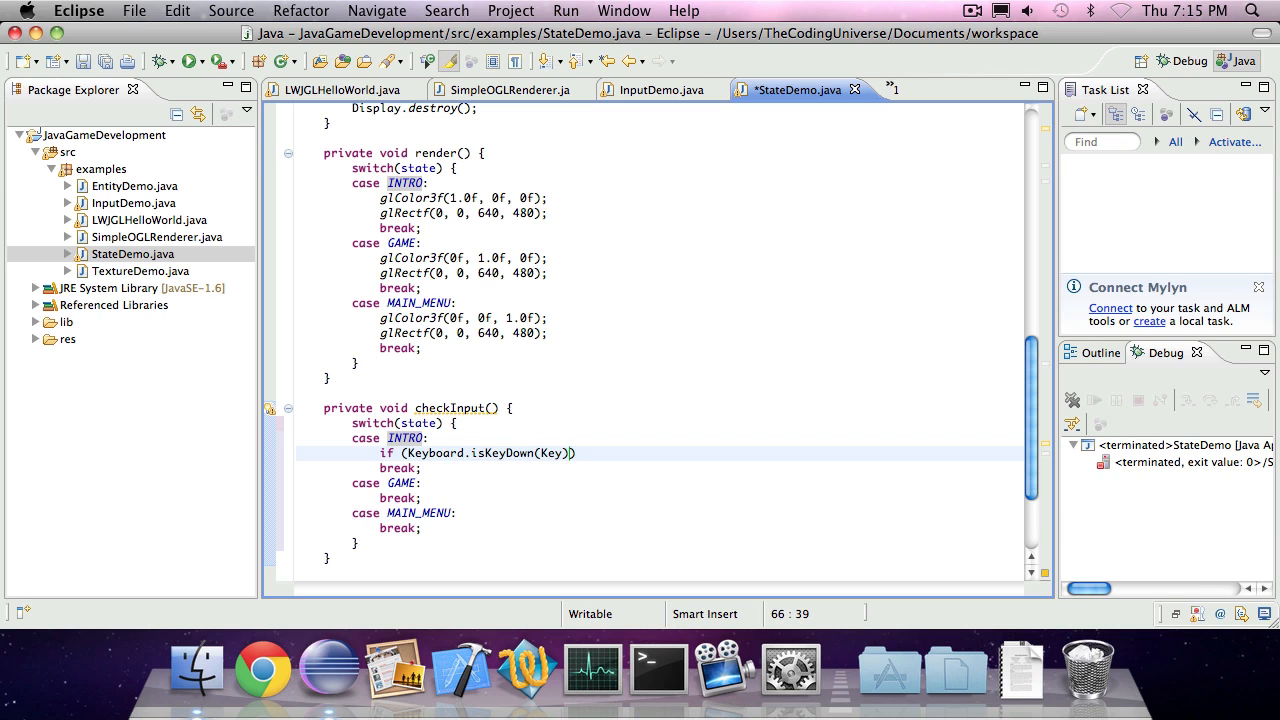
text(Keyboard.)
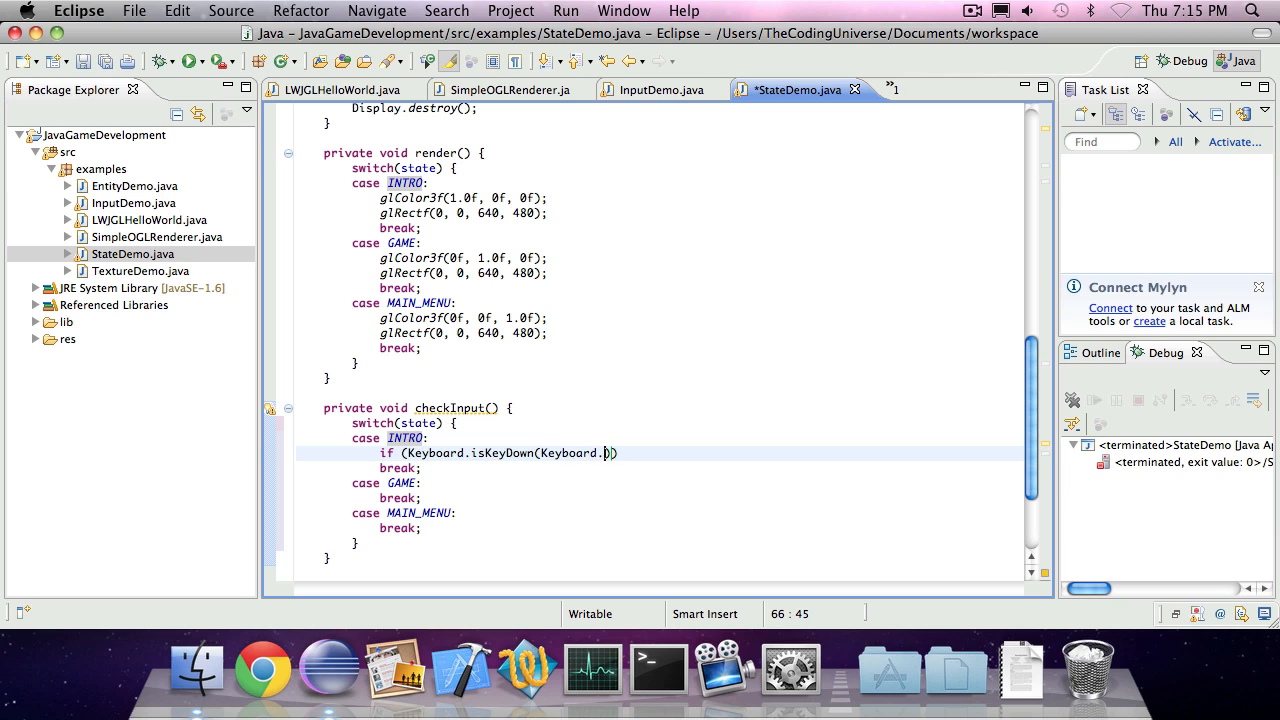
text(key_)
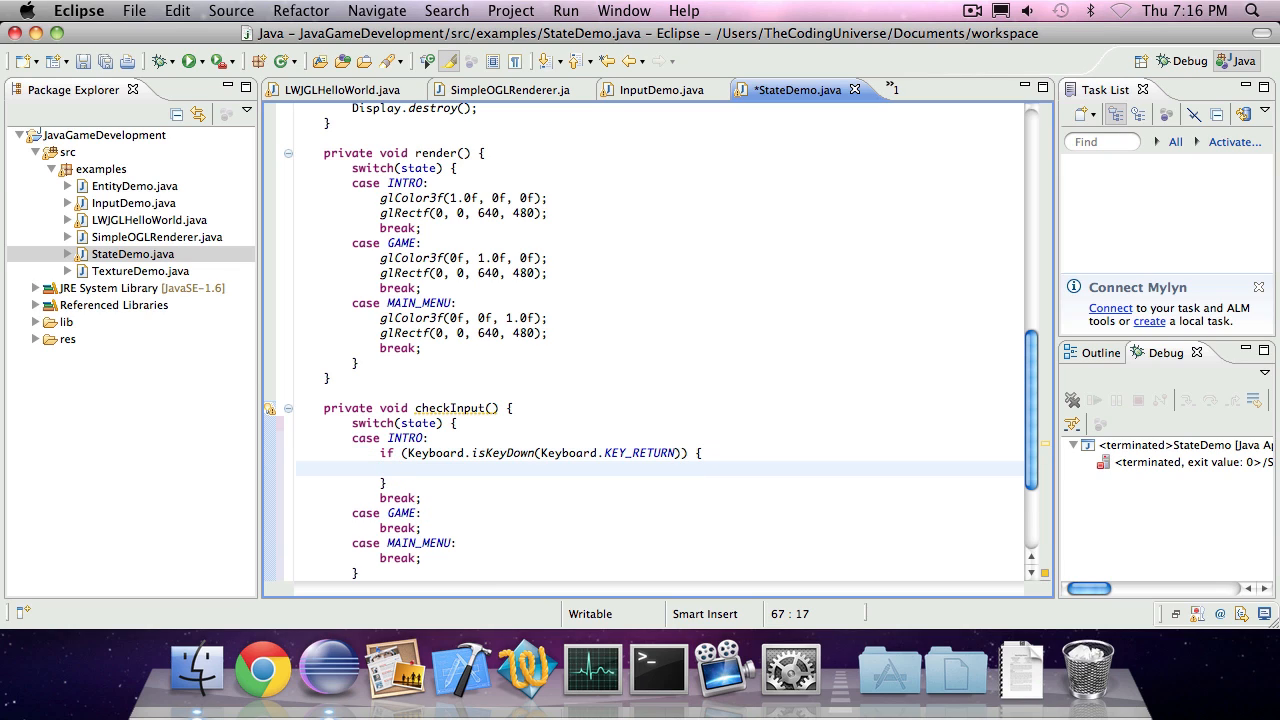
text(state=)
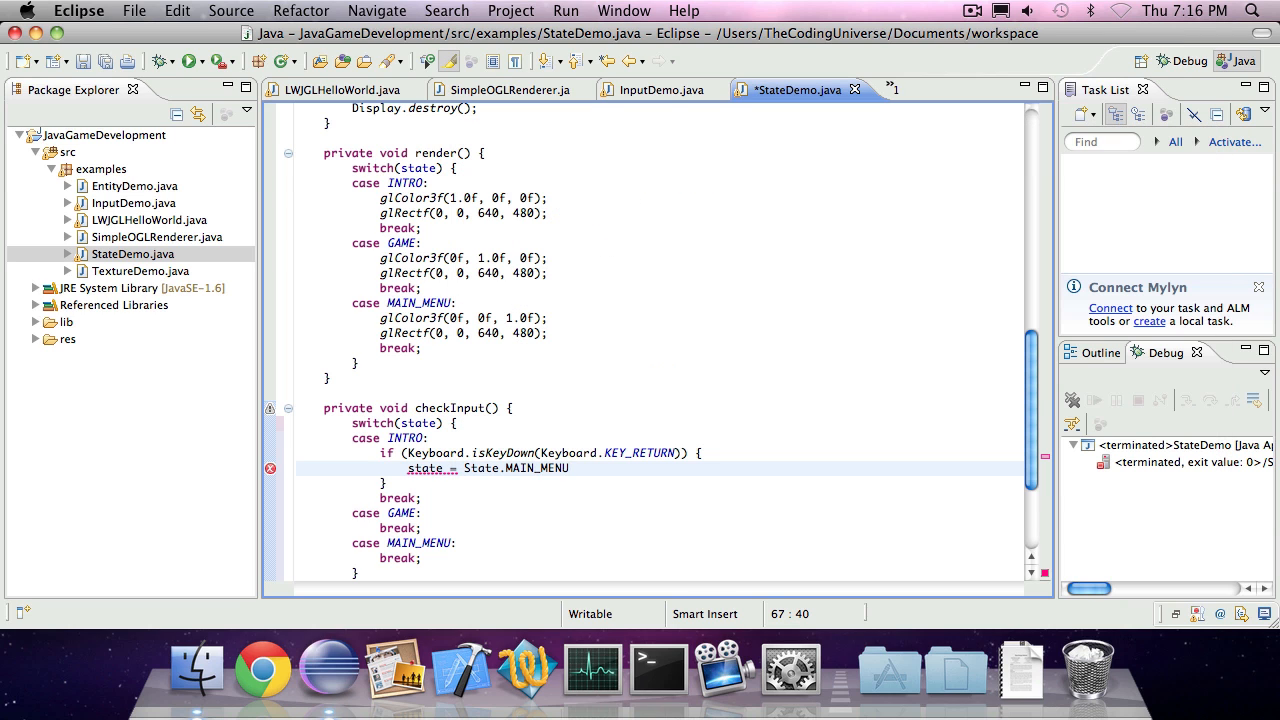
text(;)
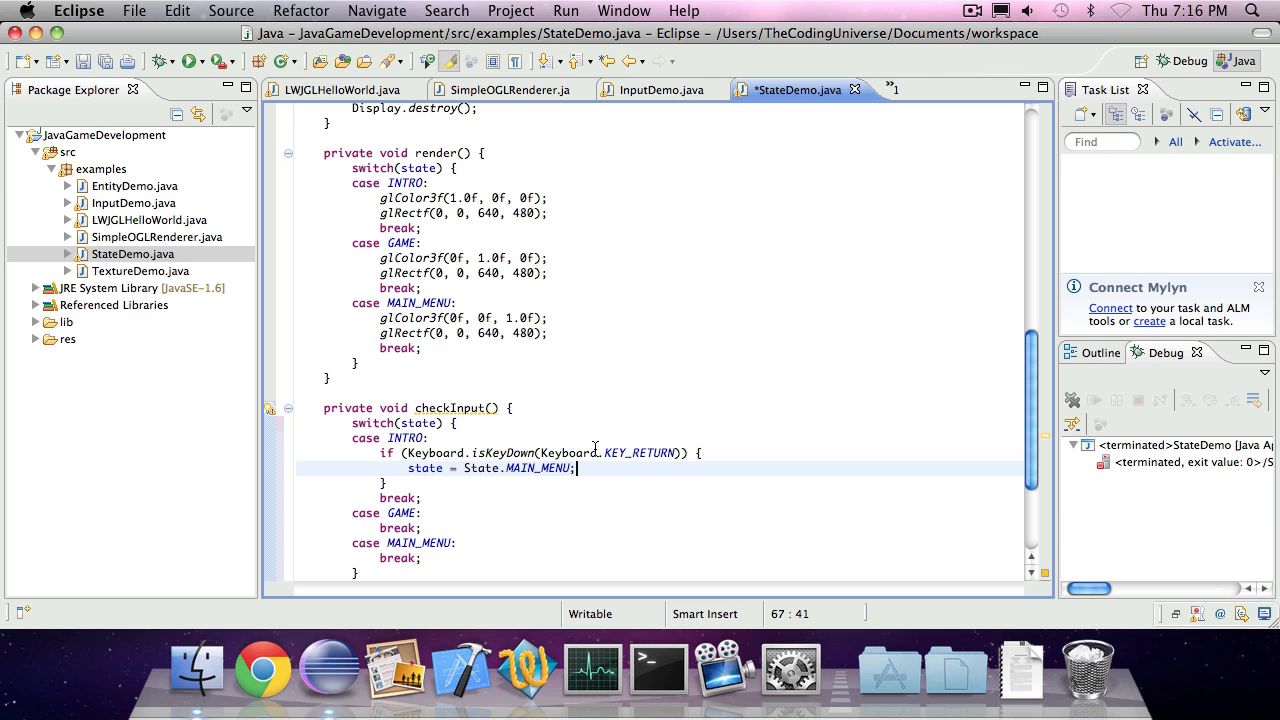
Under INTRO, call Display.destroy() and System.exit(0) when KEY_ESCAPE is down
double_click(538, 468)
text(if ()
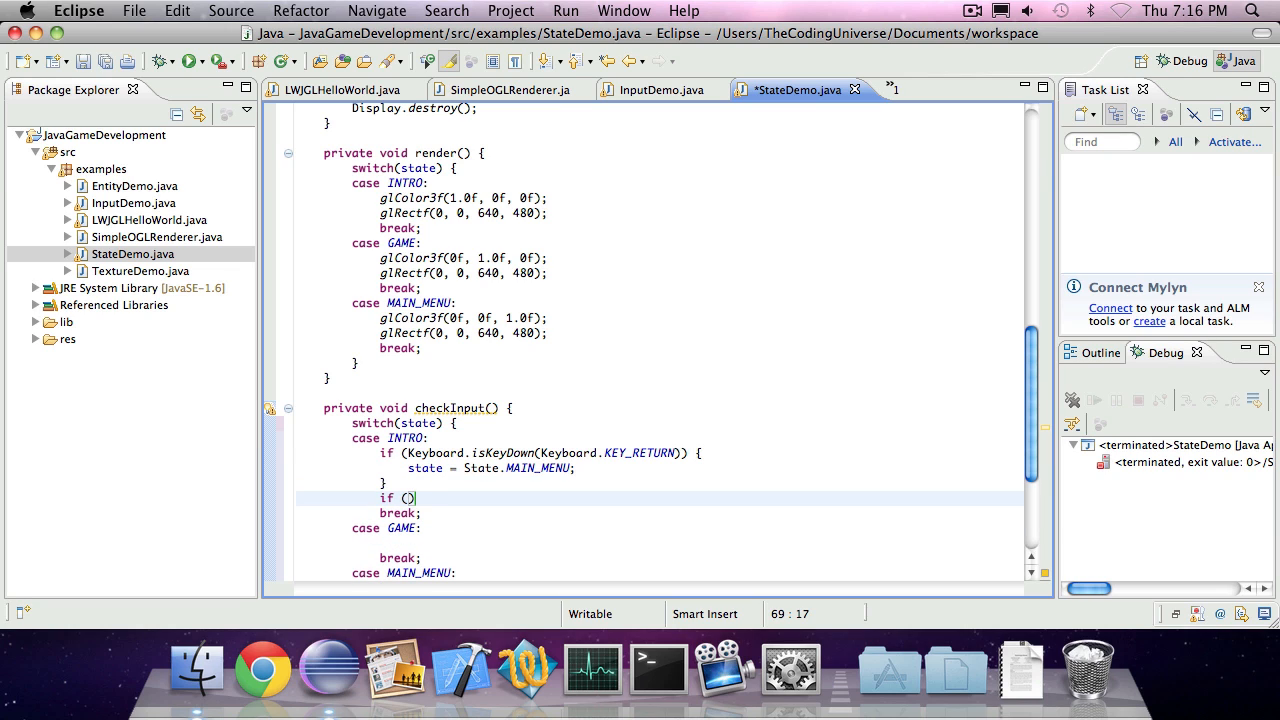
text(Keyboard.isKeyDown(Keyboar)
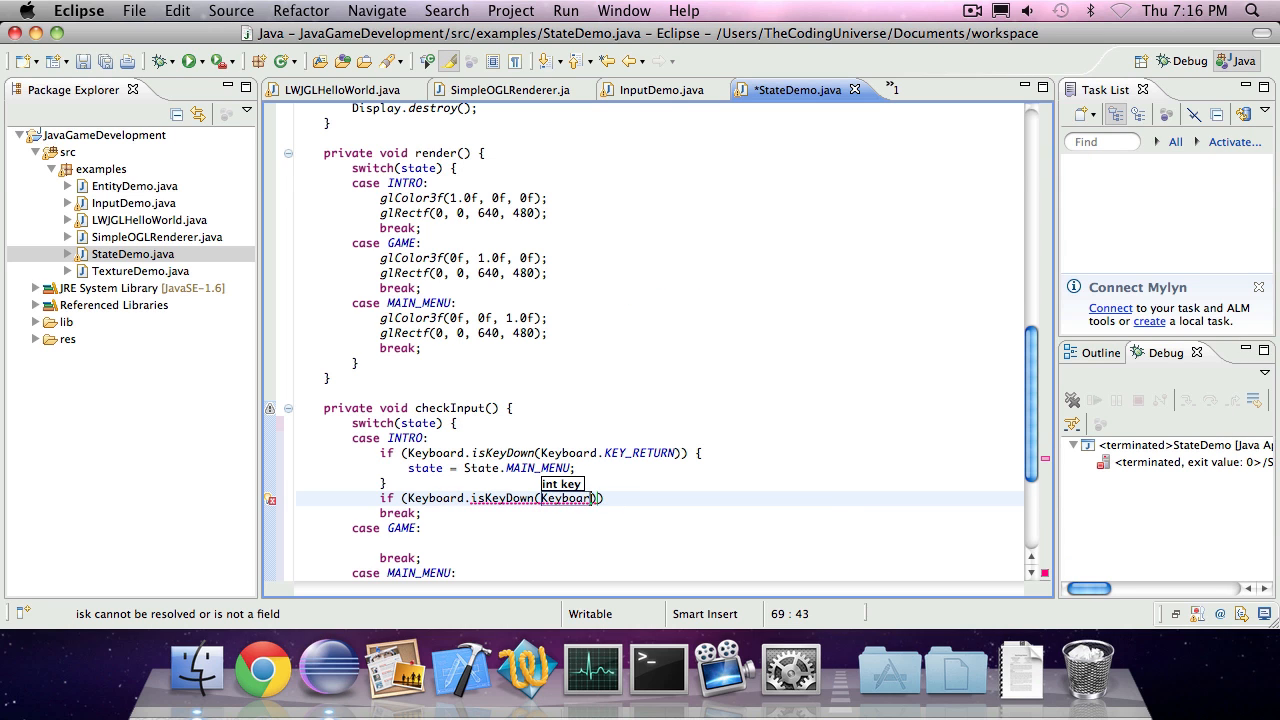
text(KEY_ESCAPE)
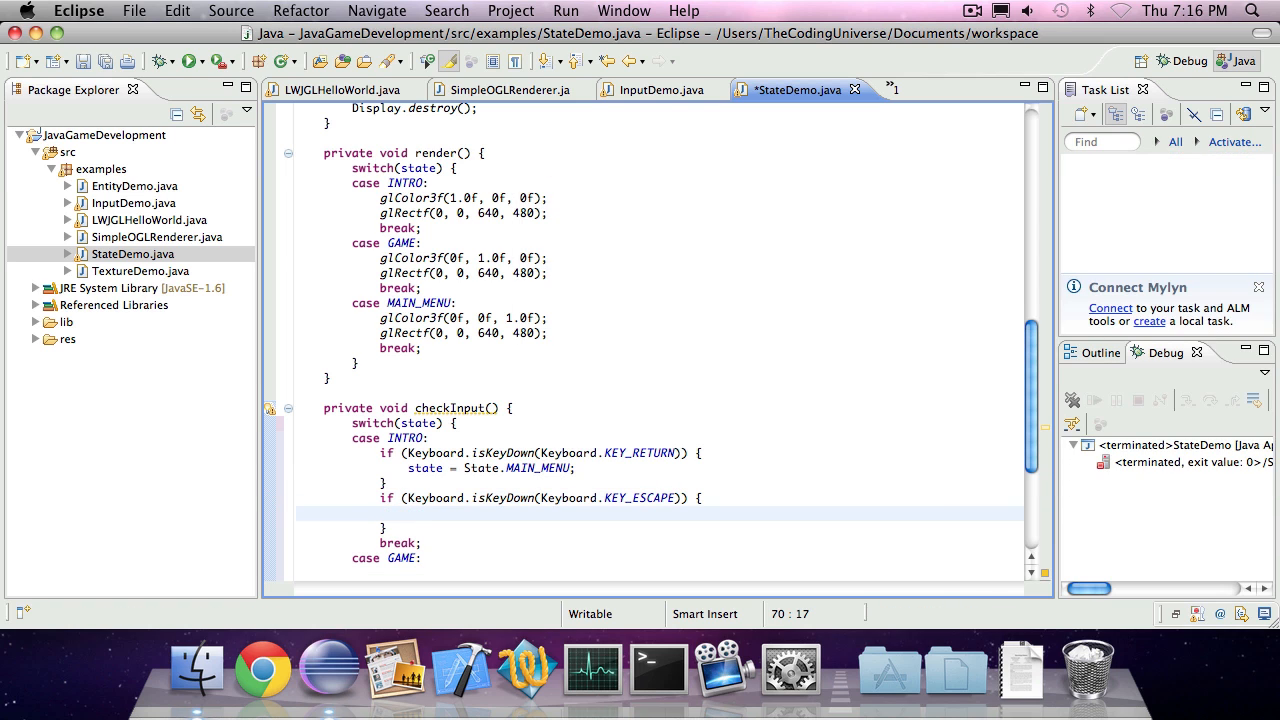
text(Display.destroy();)
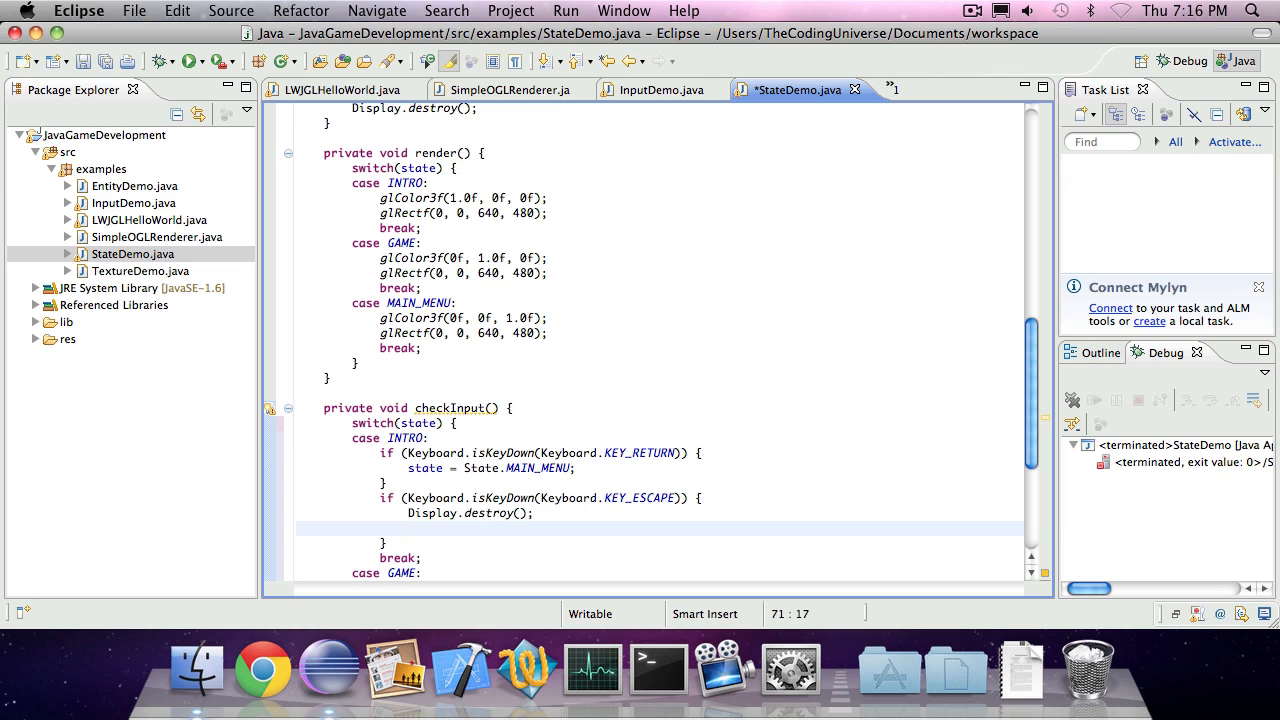
text(System.exit(0))
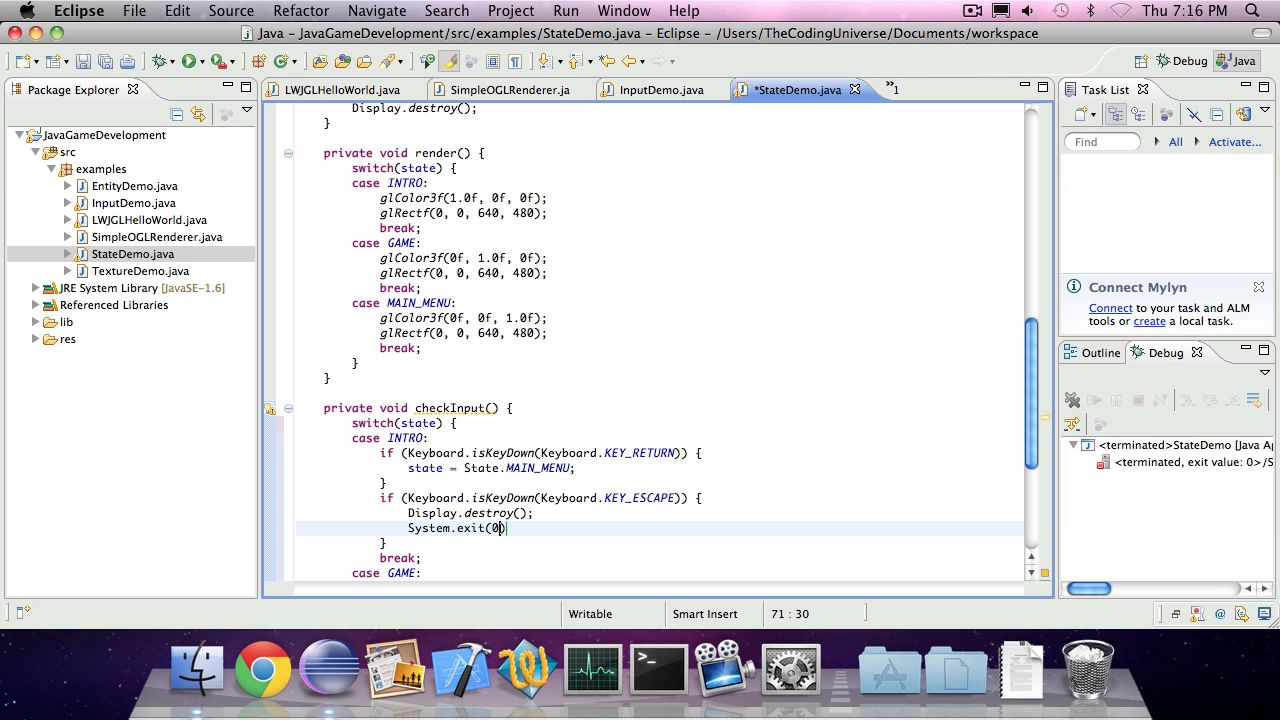
text(;)
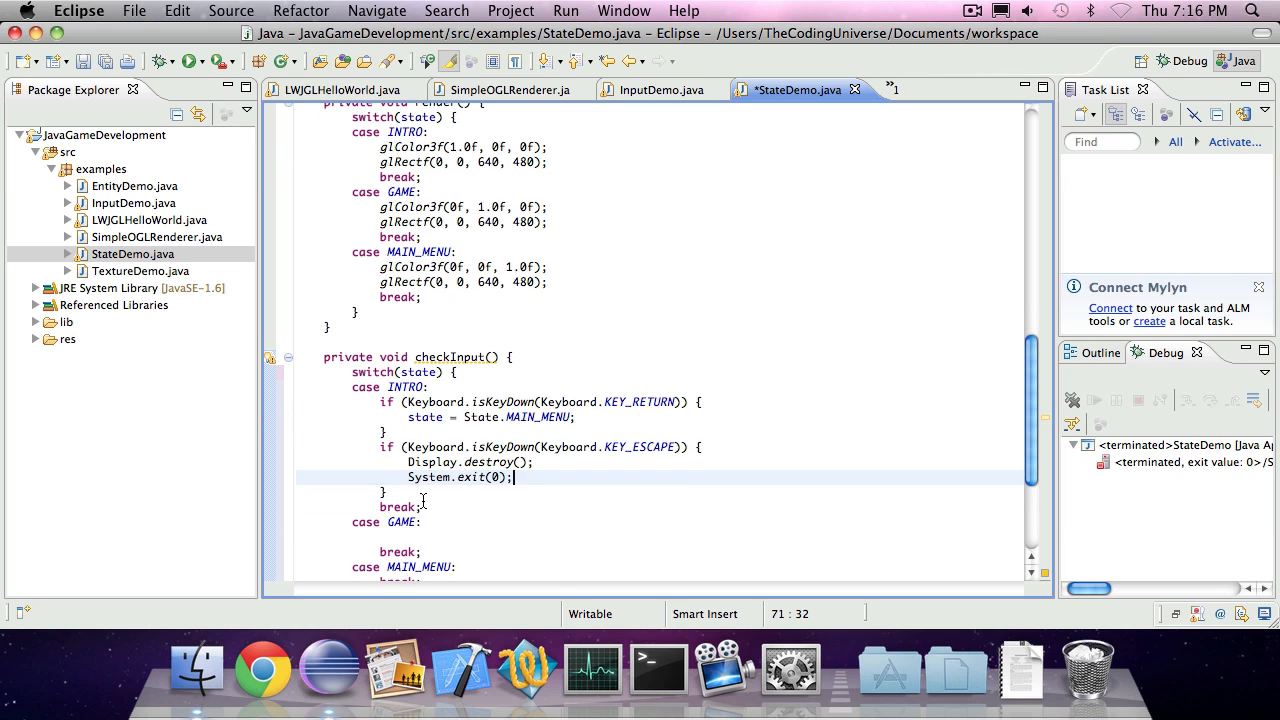
text(i)
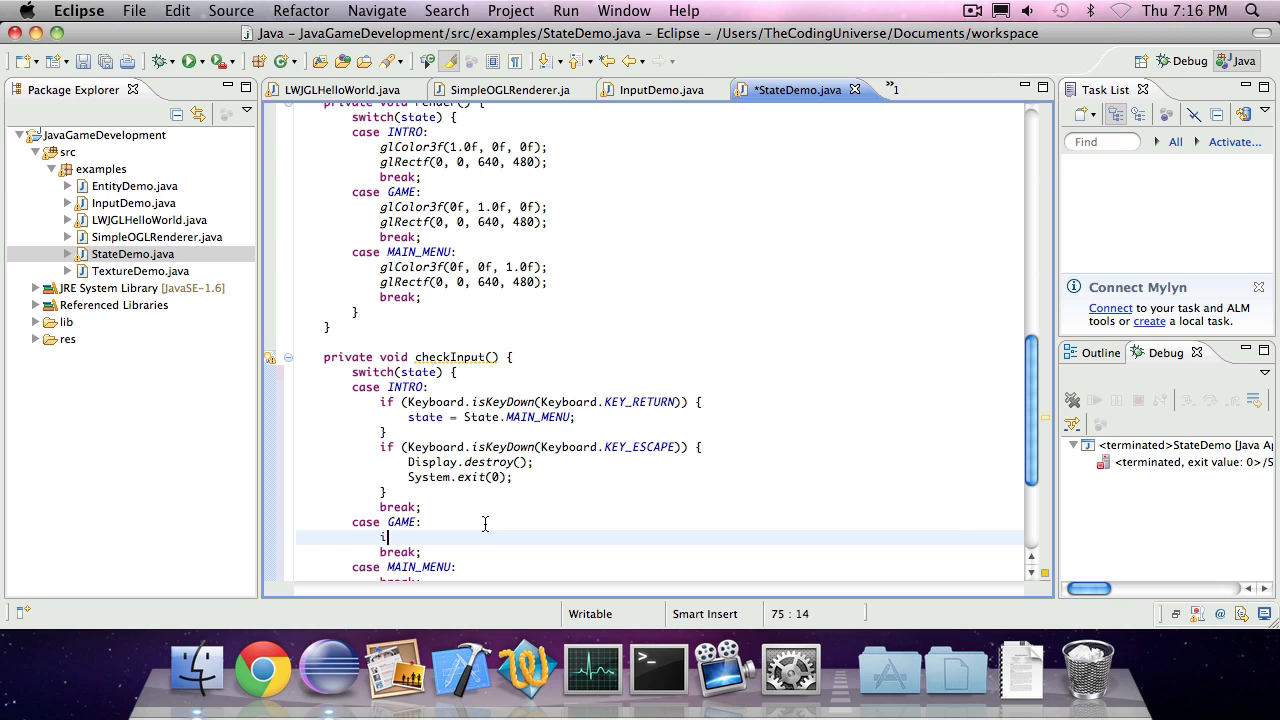
Add if (Keyboard.isKeyDown(Keyboard.KEY_BACK)) { state = State.MAIN_MENU; } to the GAME case
text(if (Key))
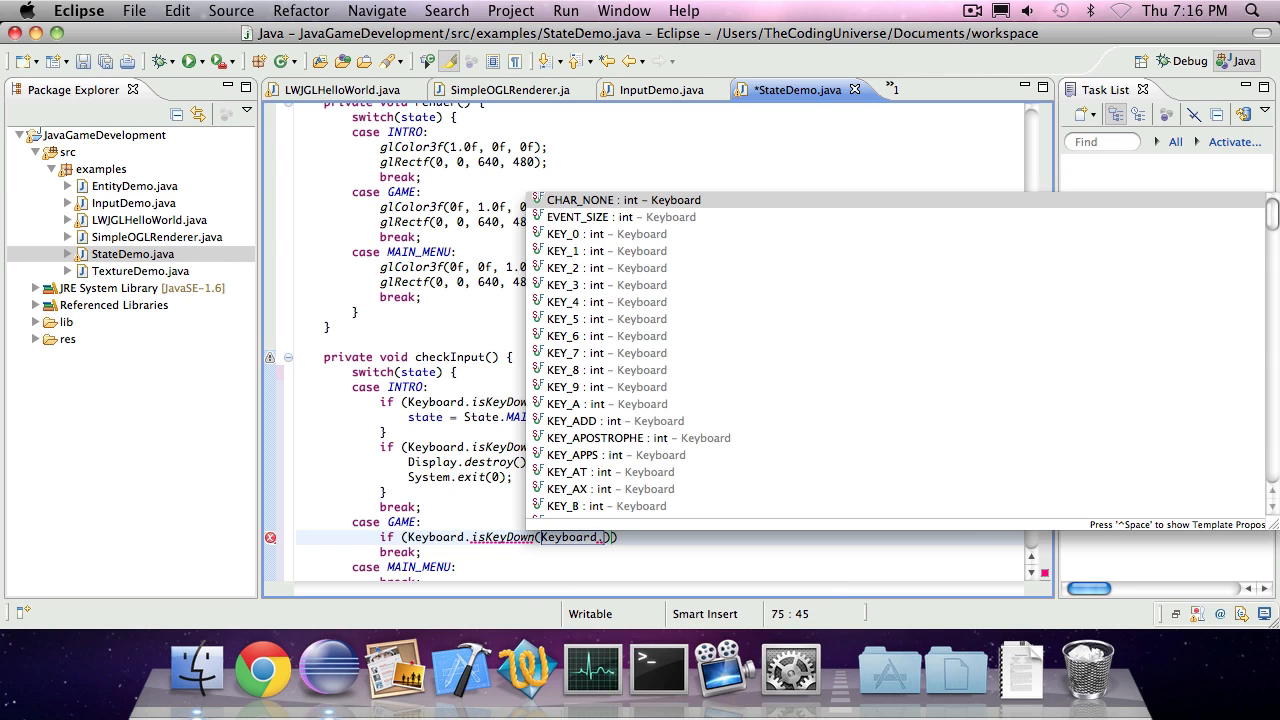
text(key_)
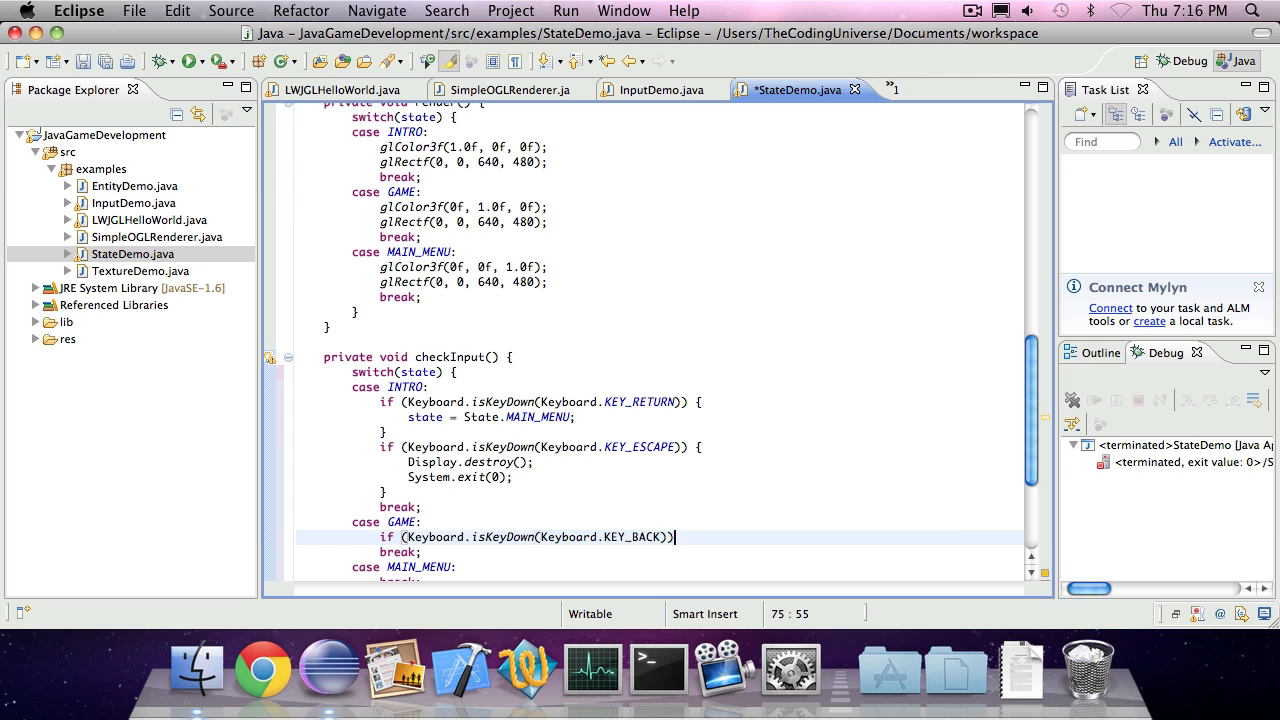
text({)
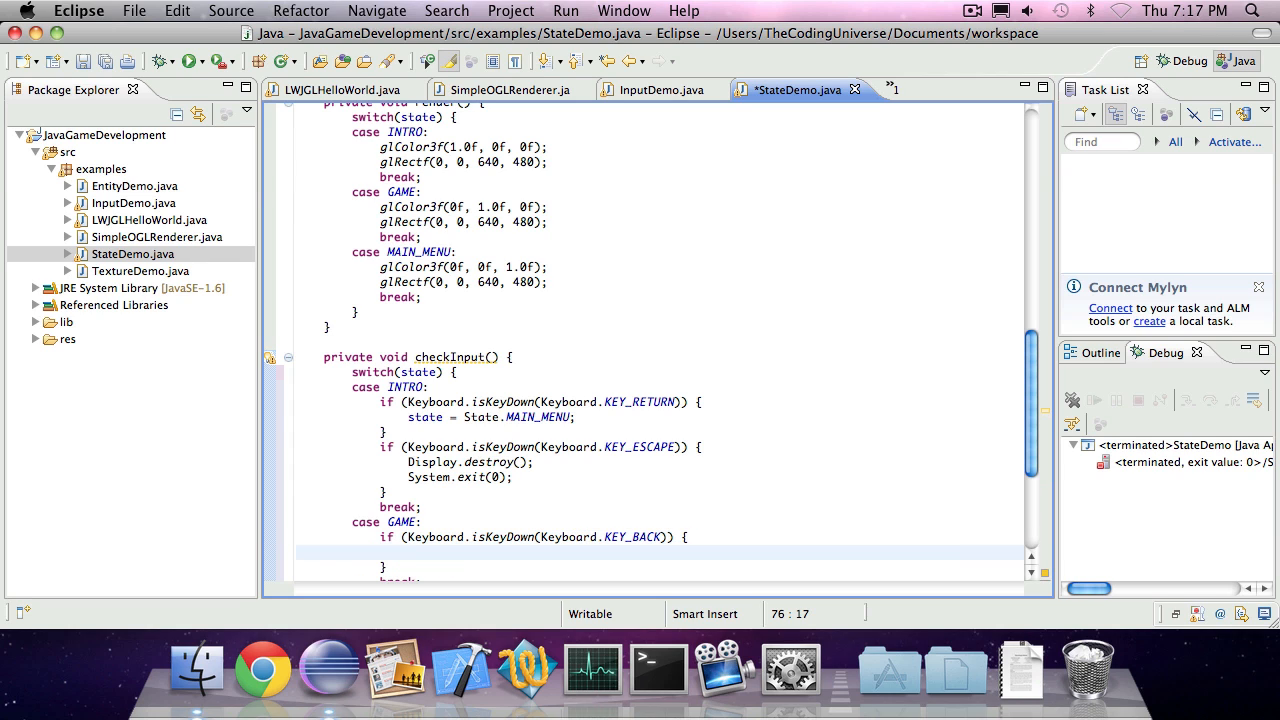
text(state =)
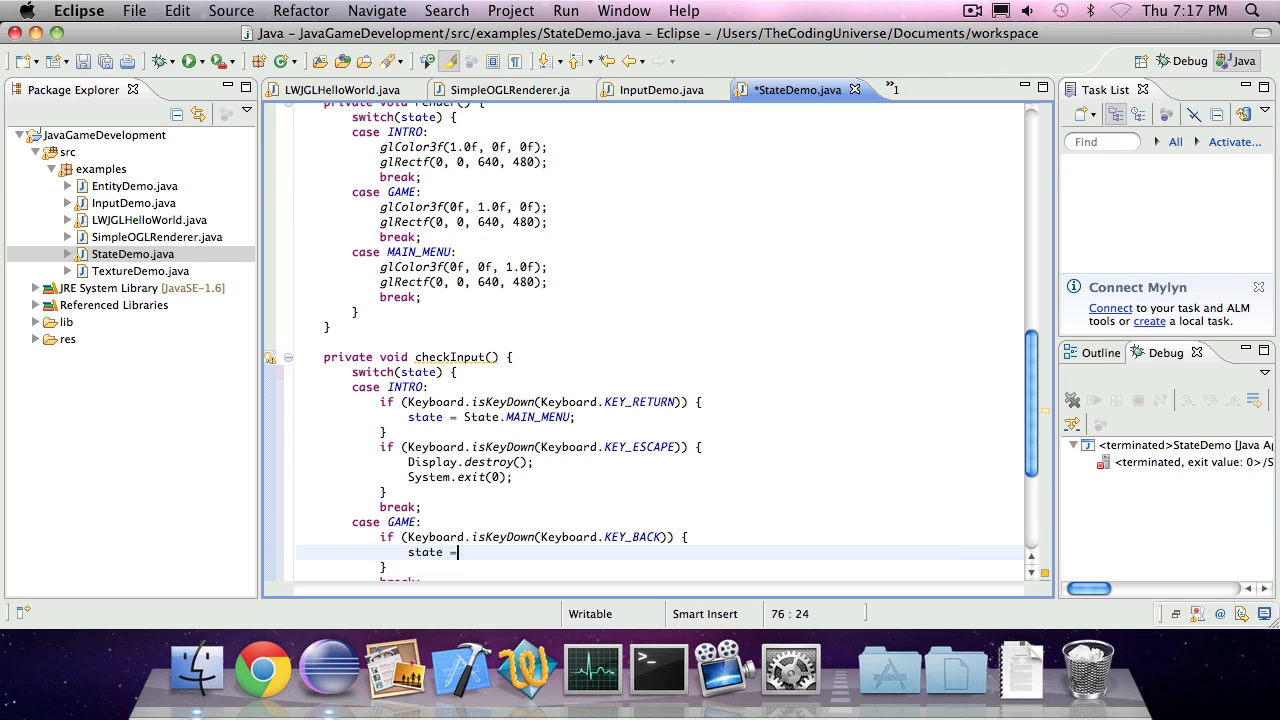
text(State.MAIN_MENU;)
text(case MAIN_MENU:)
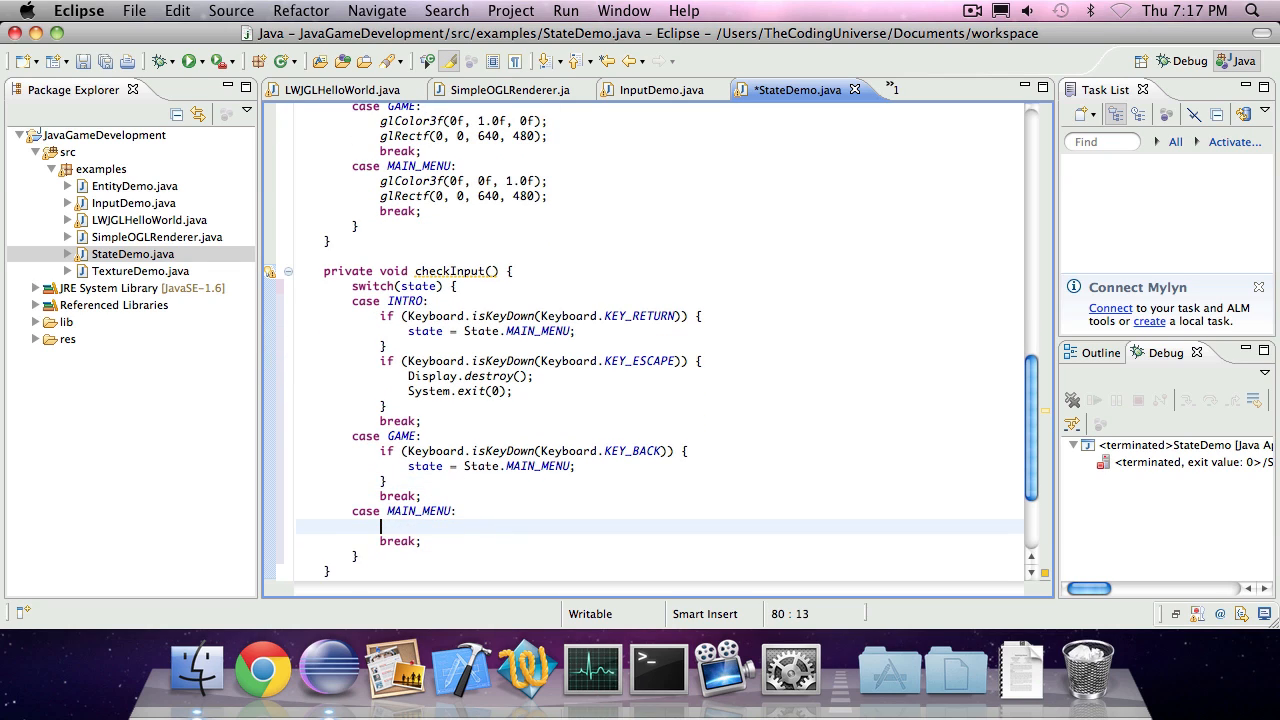
In the MAIN_MENU case, switch the state to GAME when KEY_RETURN is pressed
text(if (Keyb)
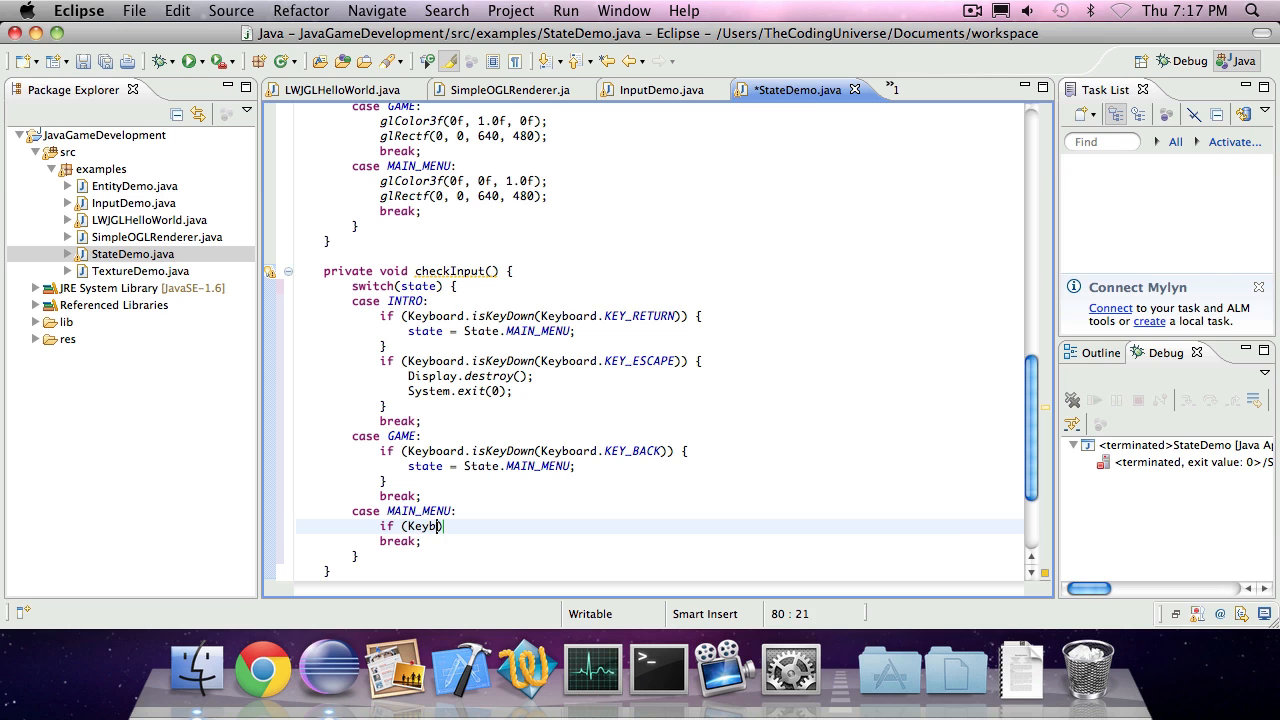
text(ard.isKeyDown(Keyboard)
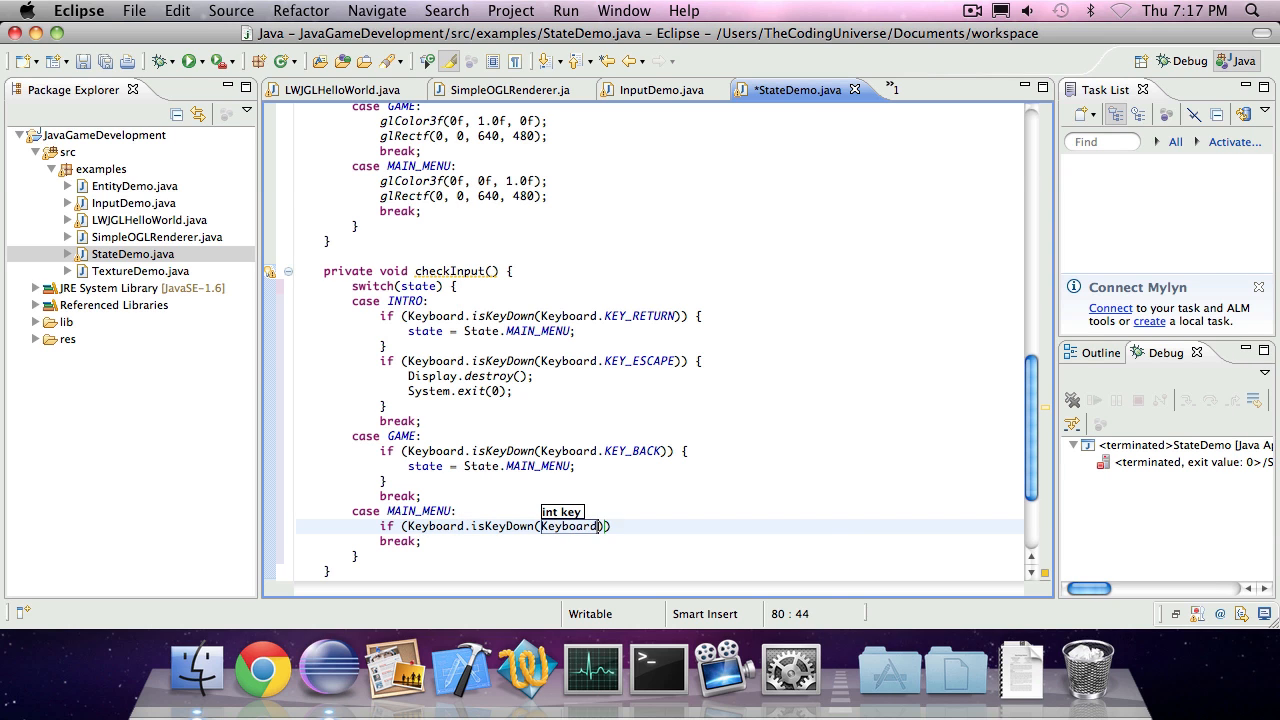
text(.key_re)
text(state =State.GAME)
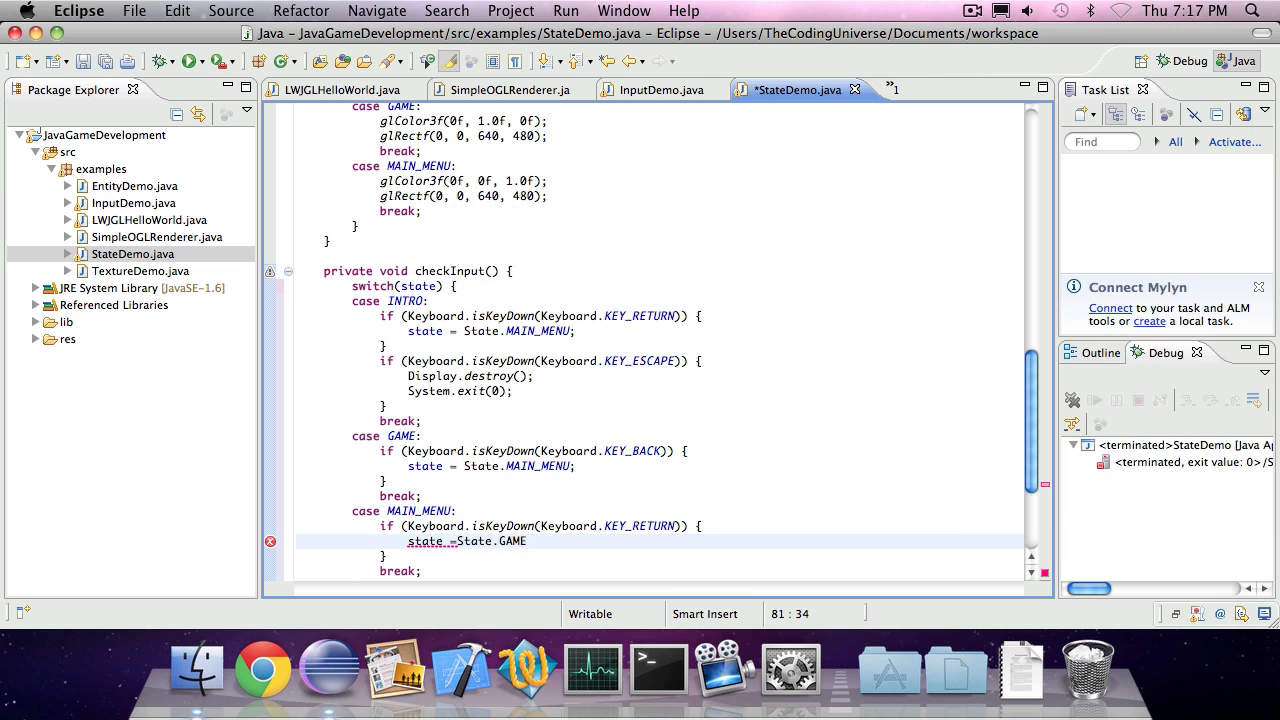
text(;)
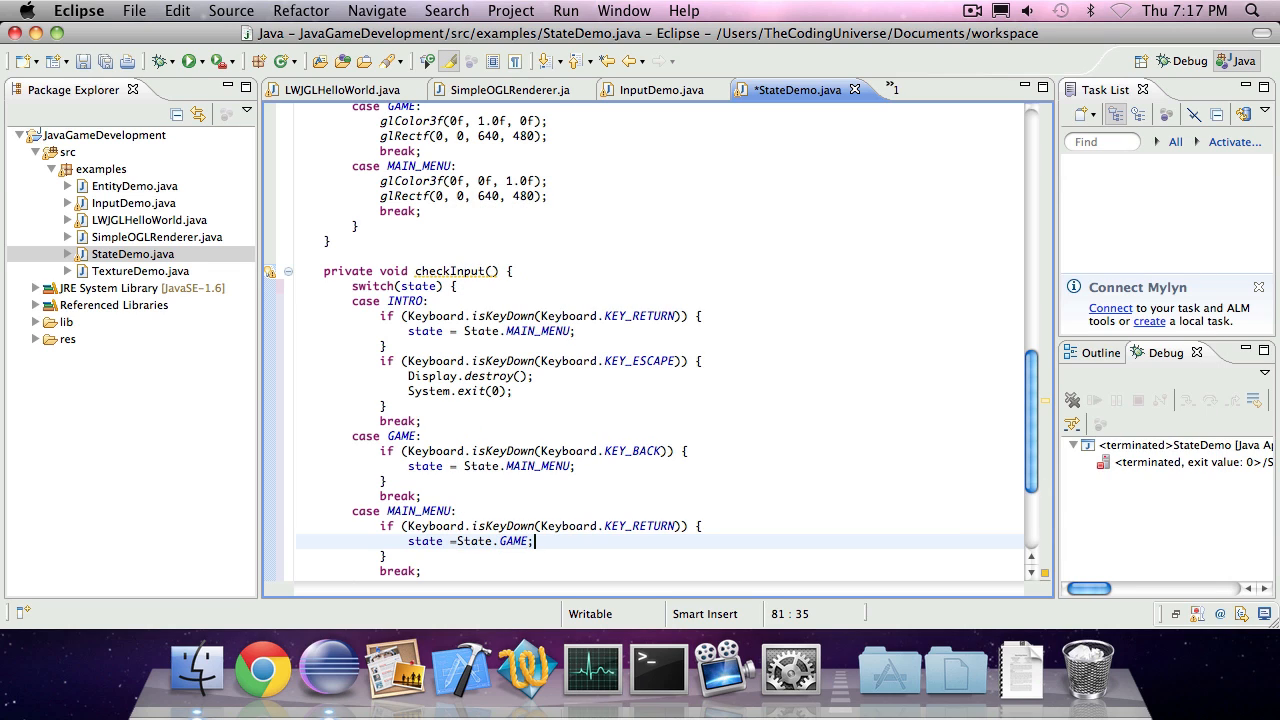
Switch MAIN_MENU to INTRO on KEY_SPACE, and call checkInput() at the loop's top
text(if (Keb)
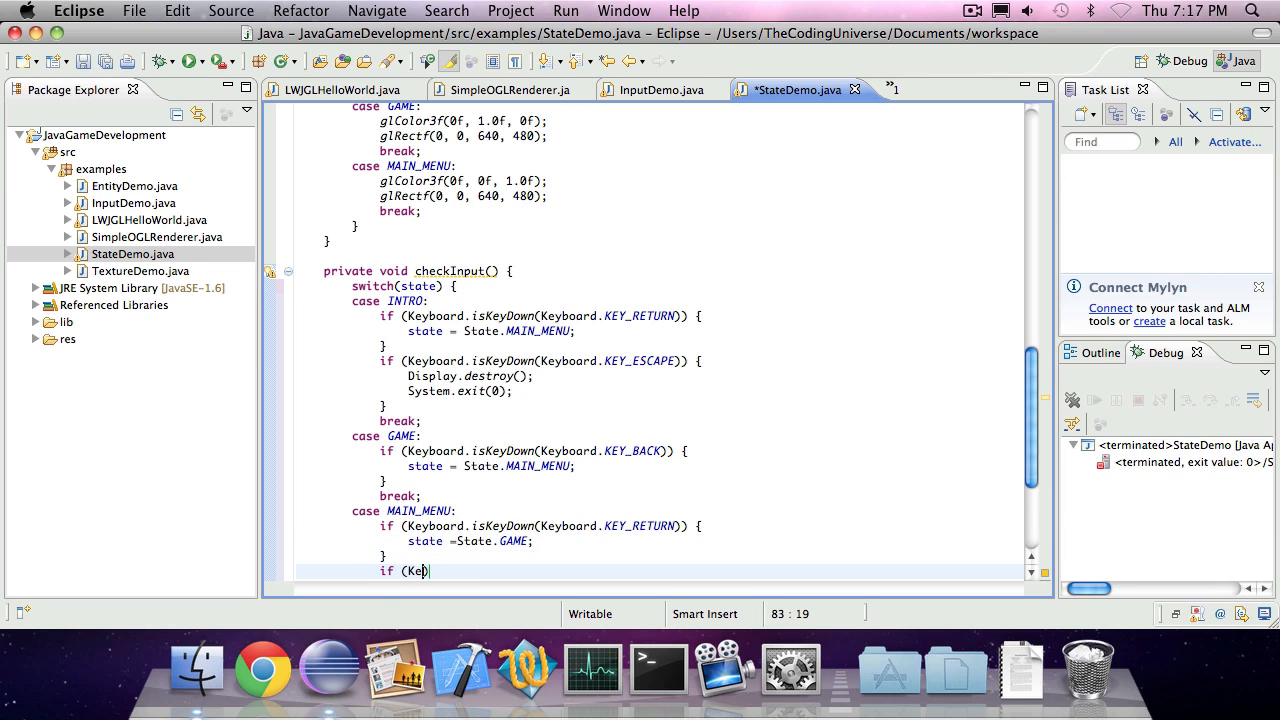
text(board)
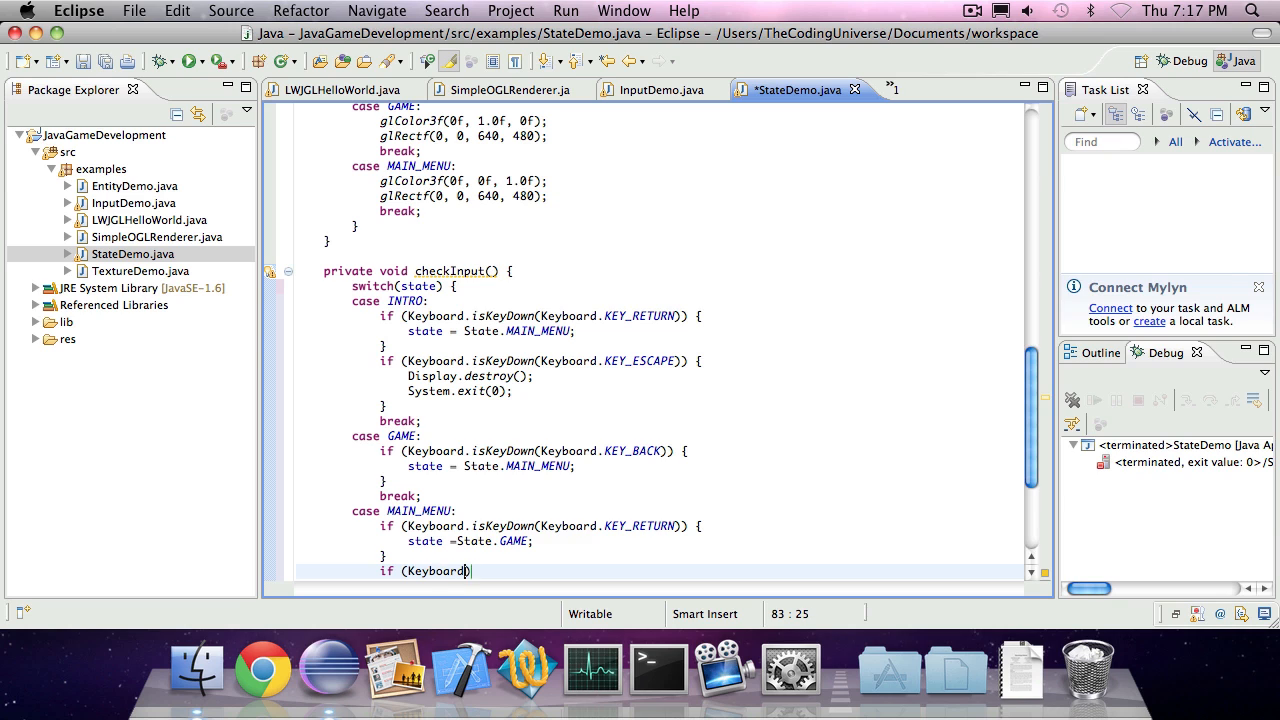
text(.isKeyDown(key)
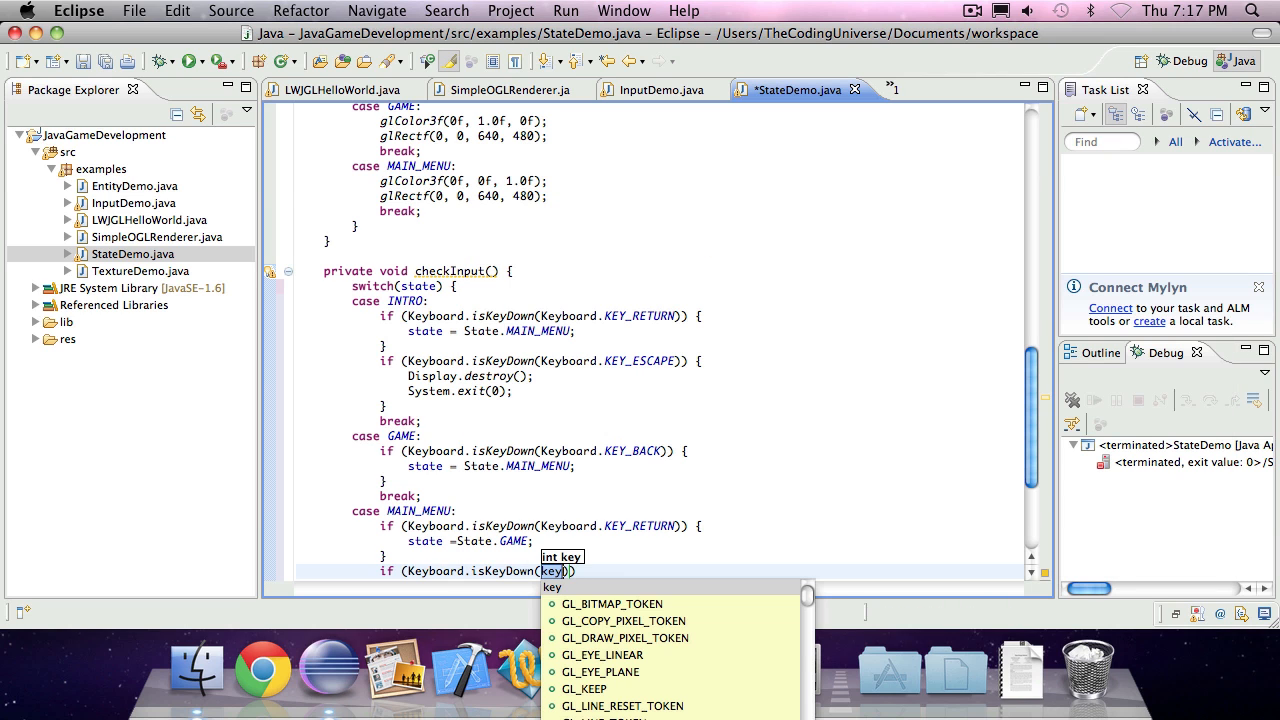
text(Keyboard/)
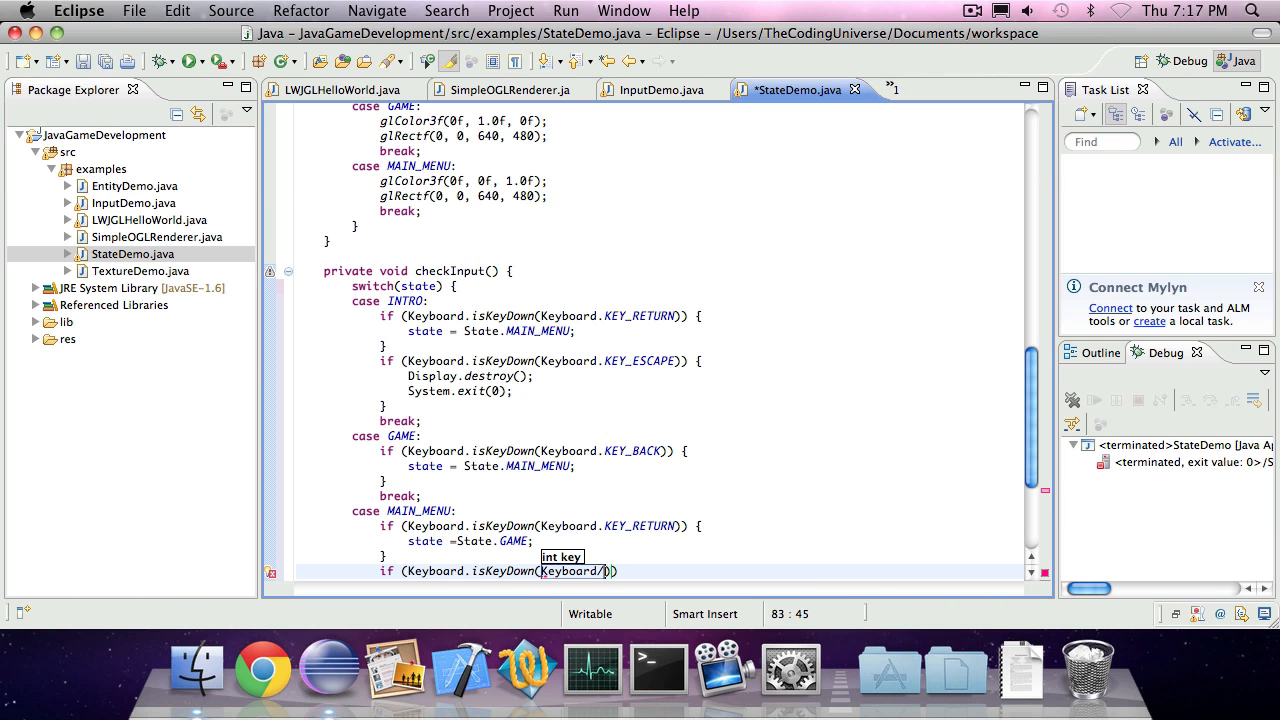
text(.key_)
text(state)
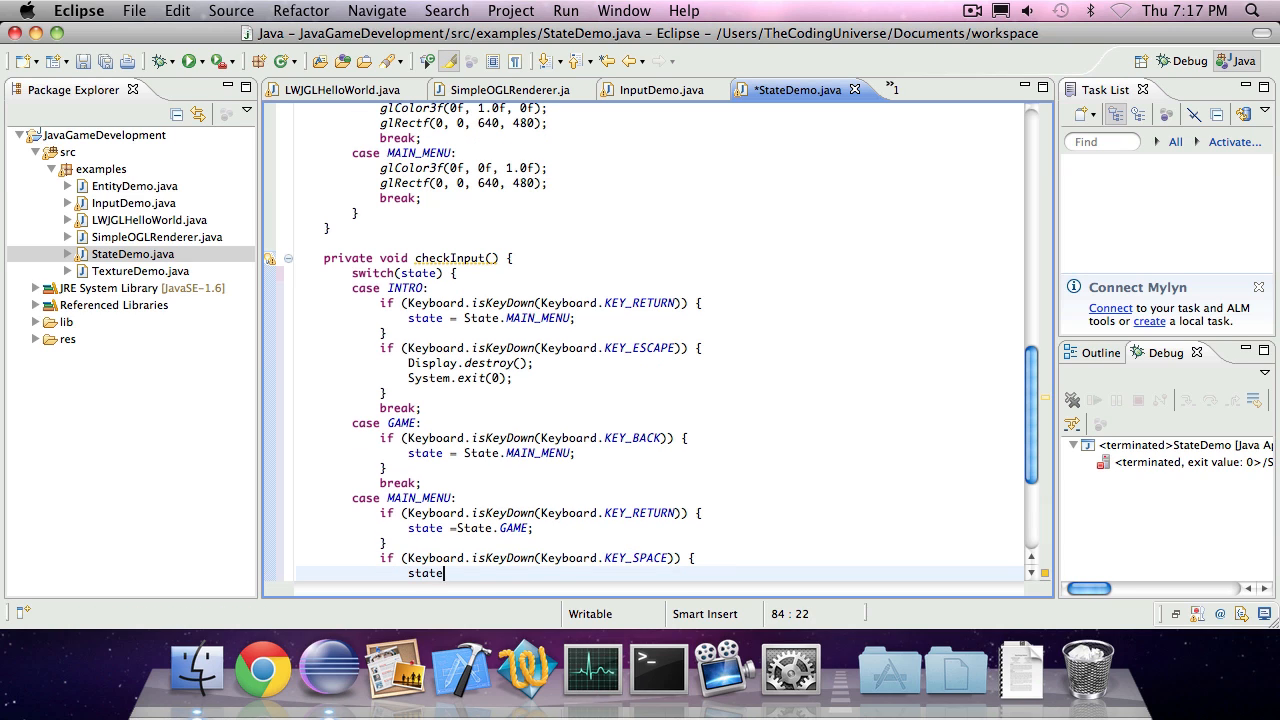
text(.)
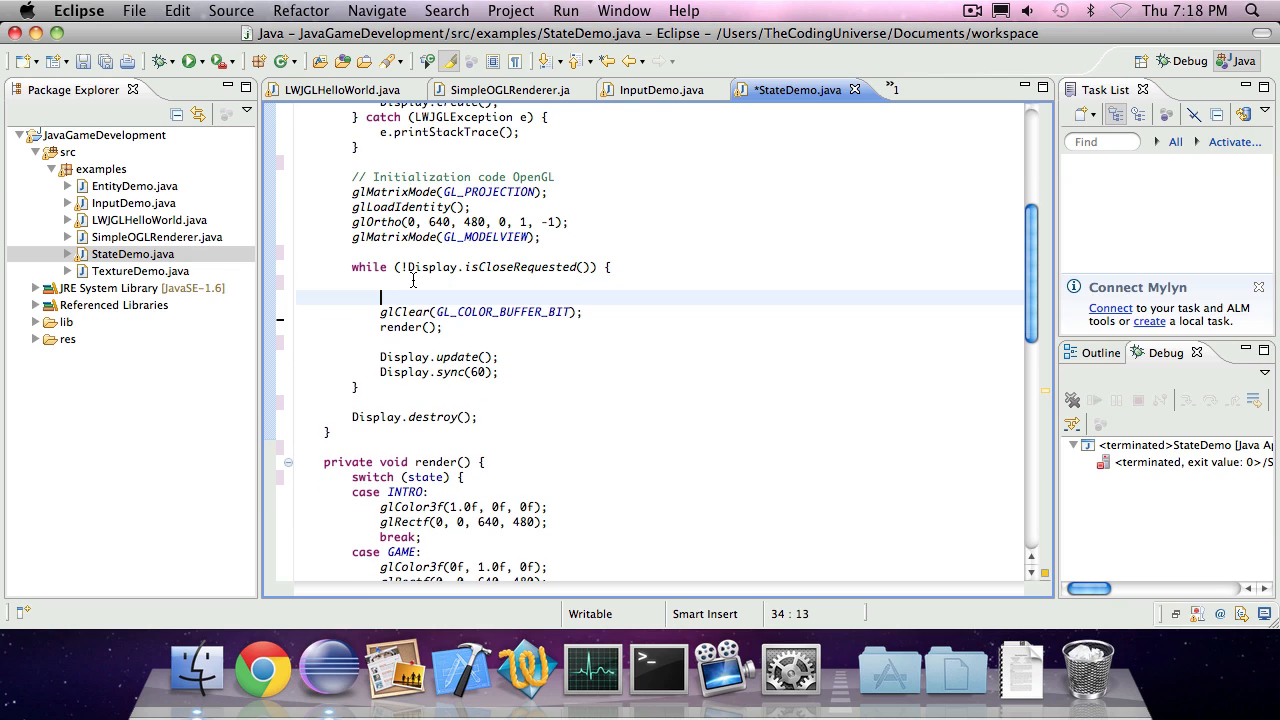
text(checkInput())
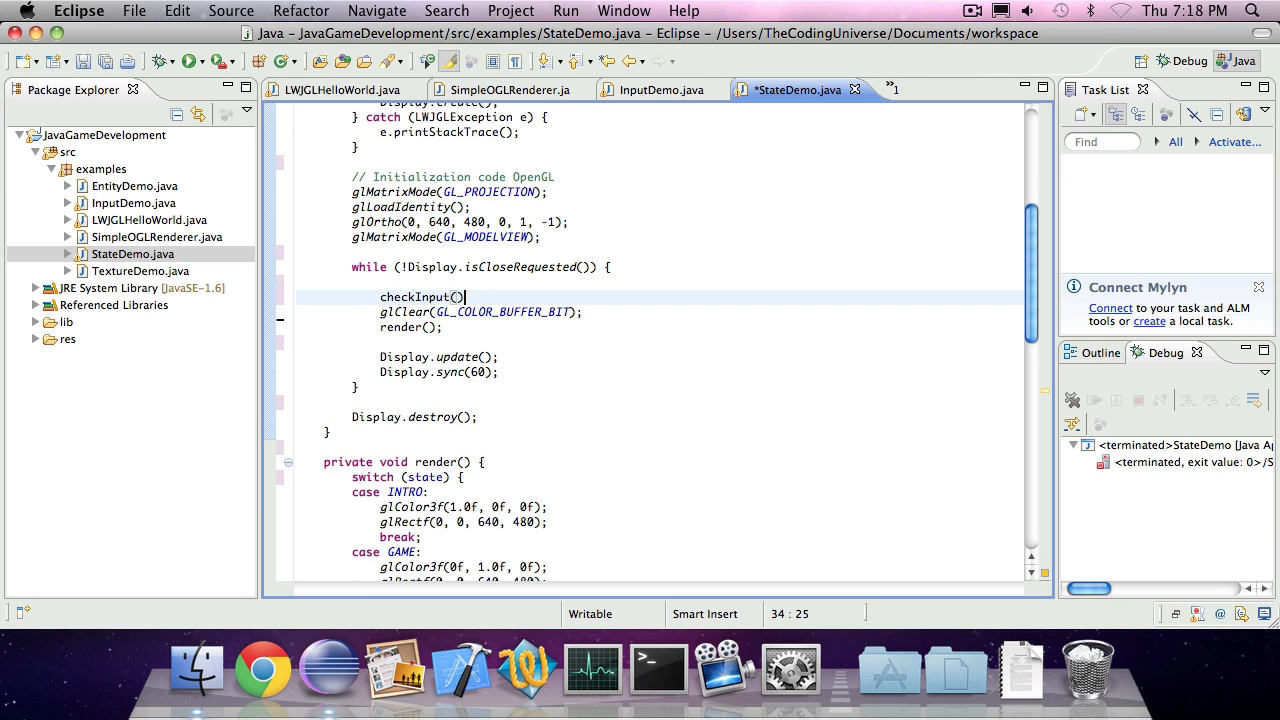
text(;)
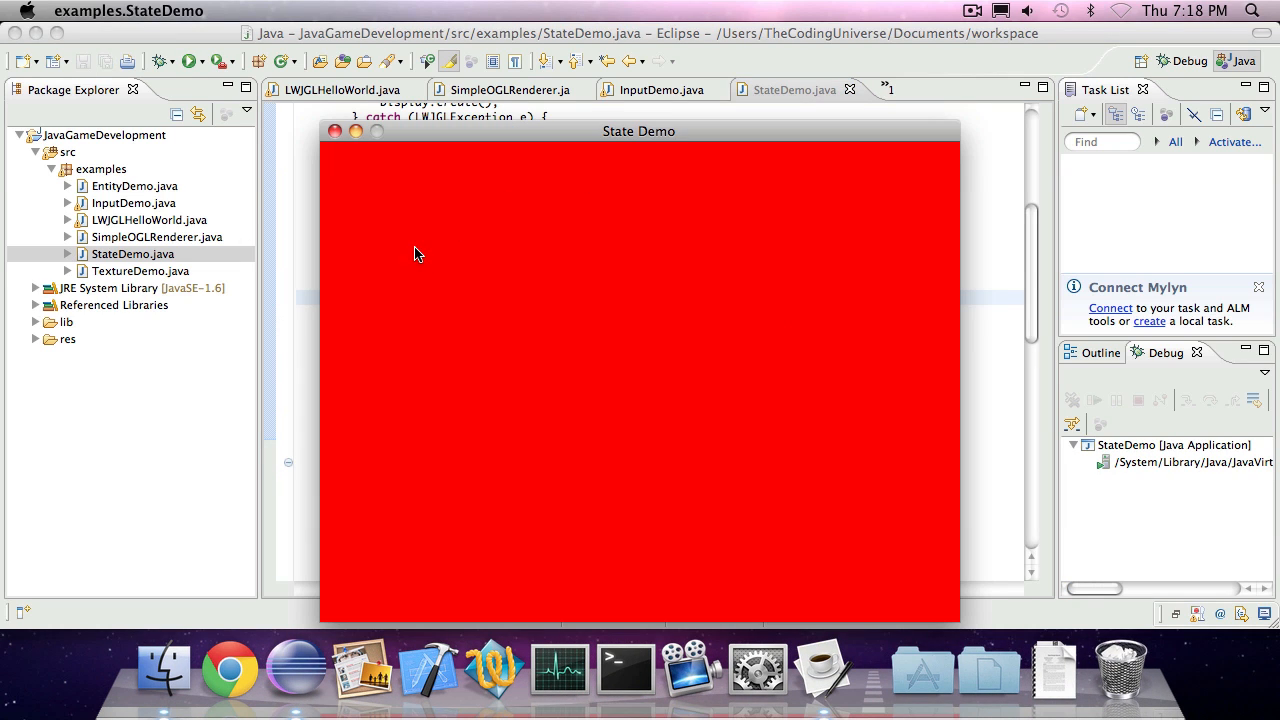
mouse_move(650, 214)
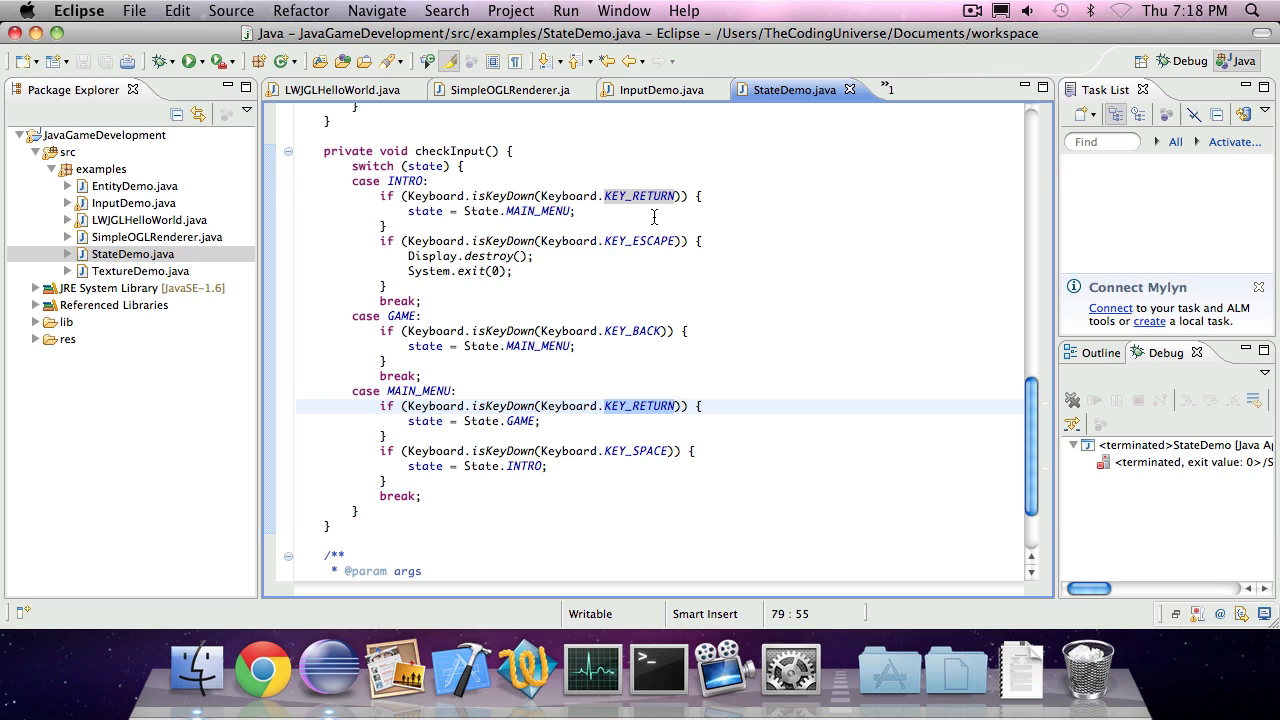
Change INTRO's Keyboard.KEY_RETURN check to KEY_S and rerun StateDemo
click(648, 196)
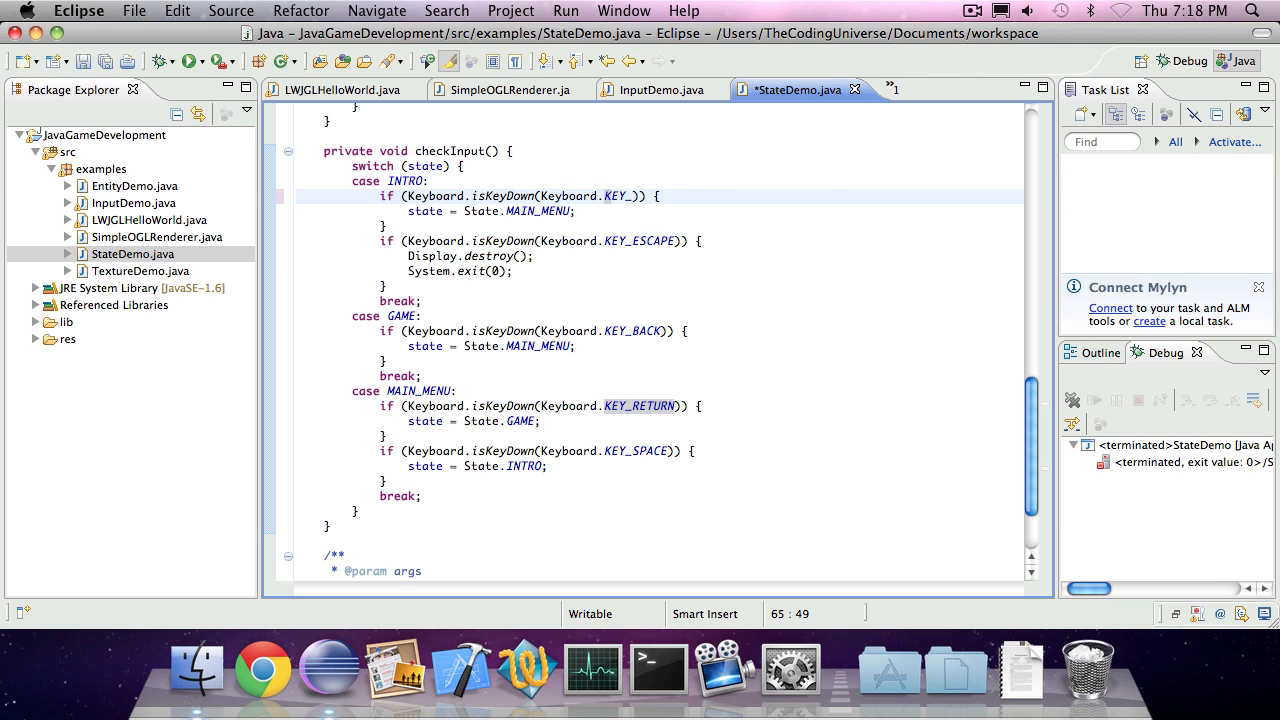
text(S)
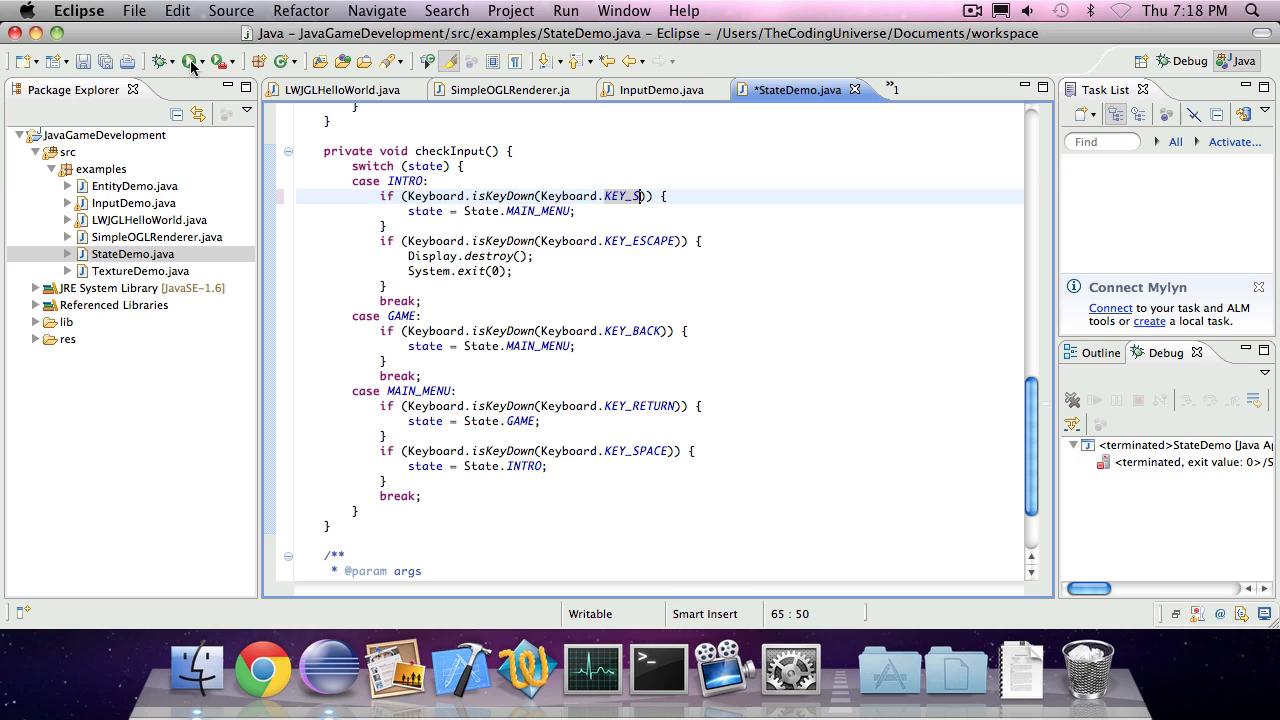
click(189, 61)
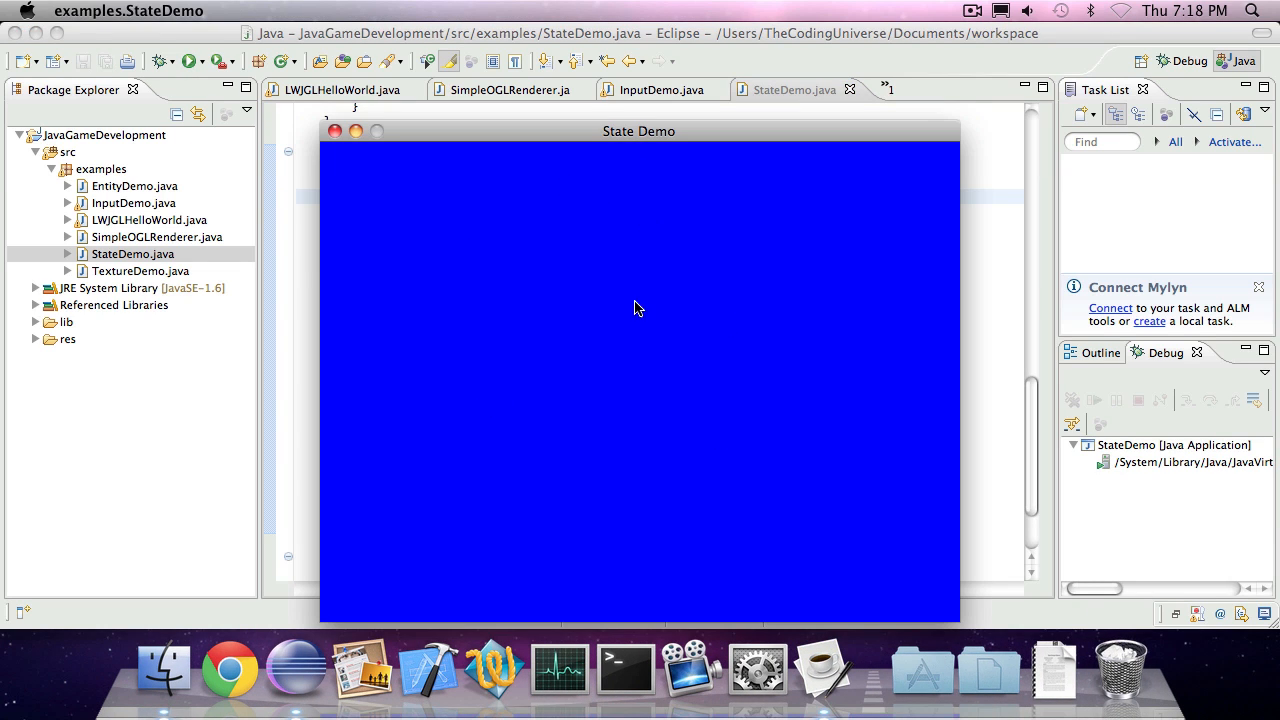
mouse_move(686, 338)
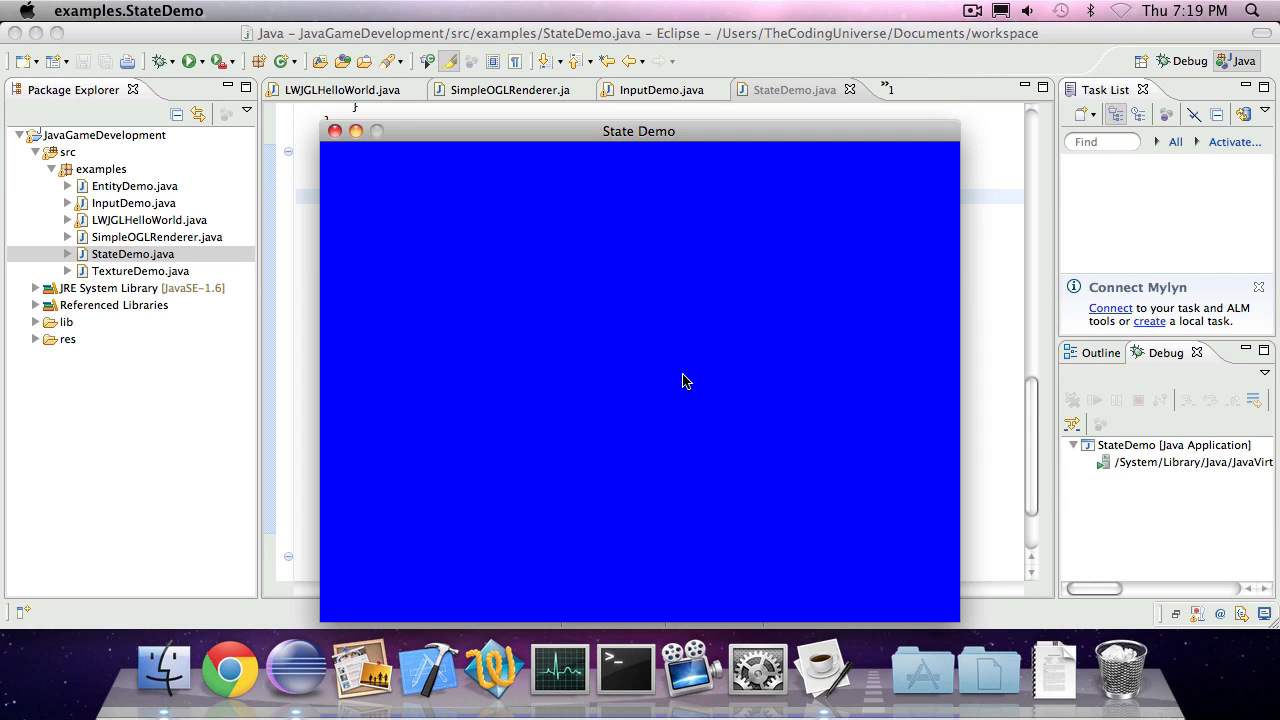
mouse_move(650, 381)
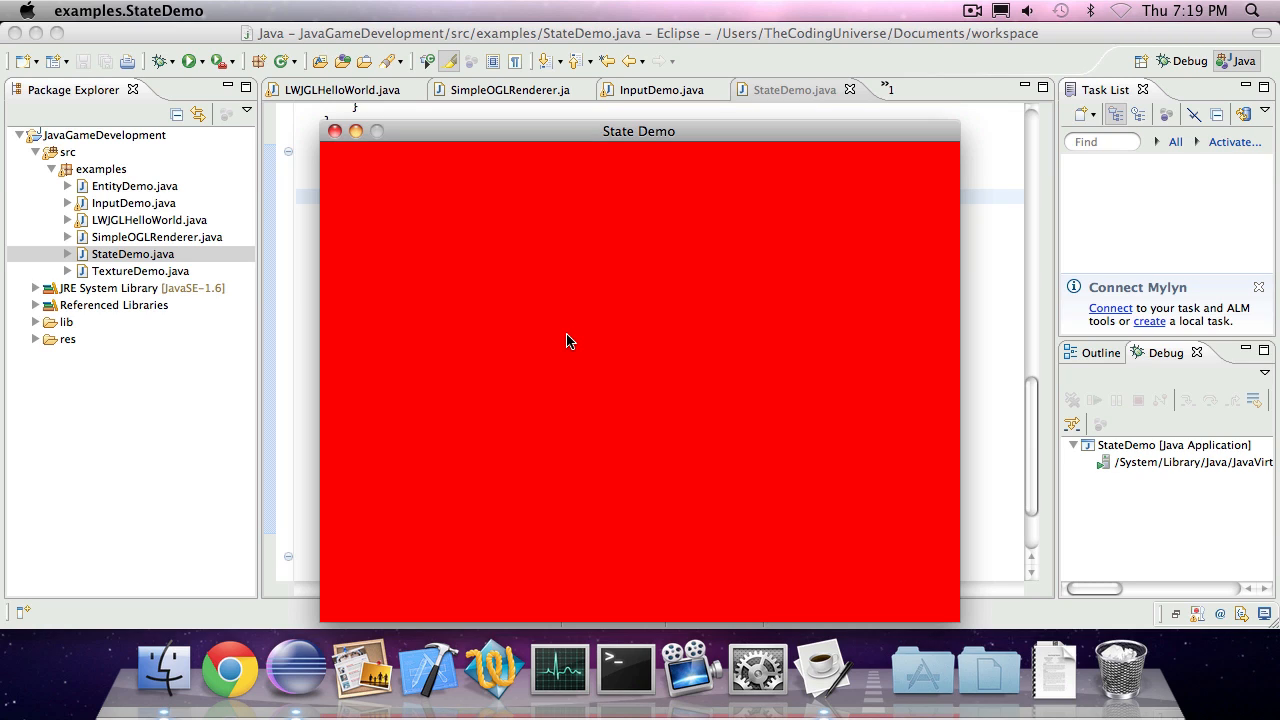
mouse_move(505, 533)
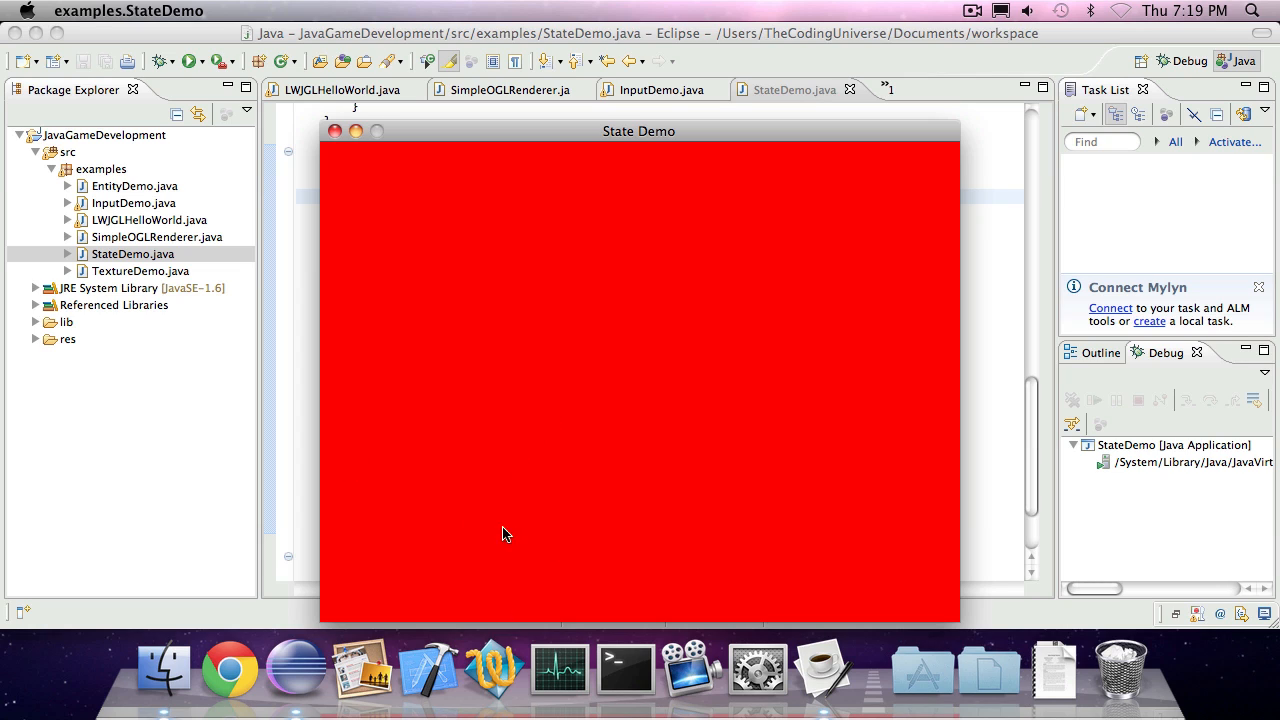
mouse_move(603, 298)
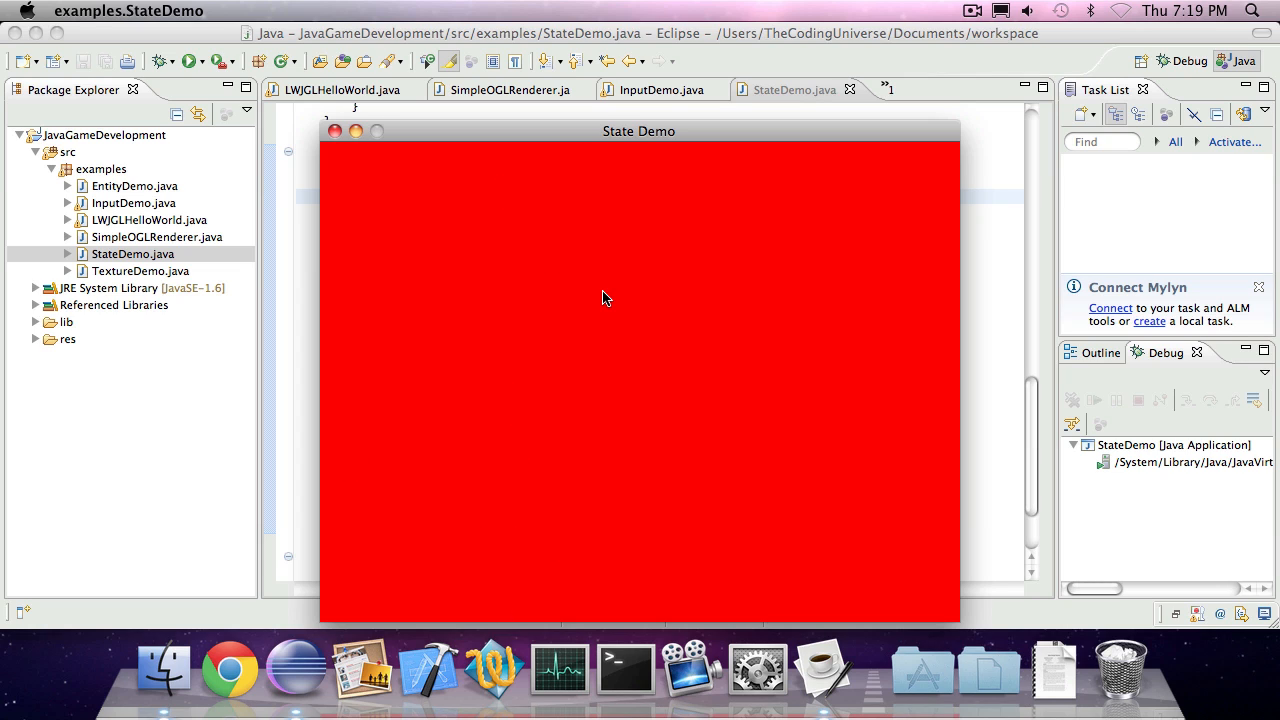
mouse_move(535, 344)
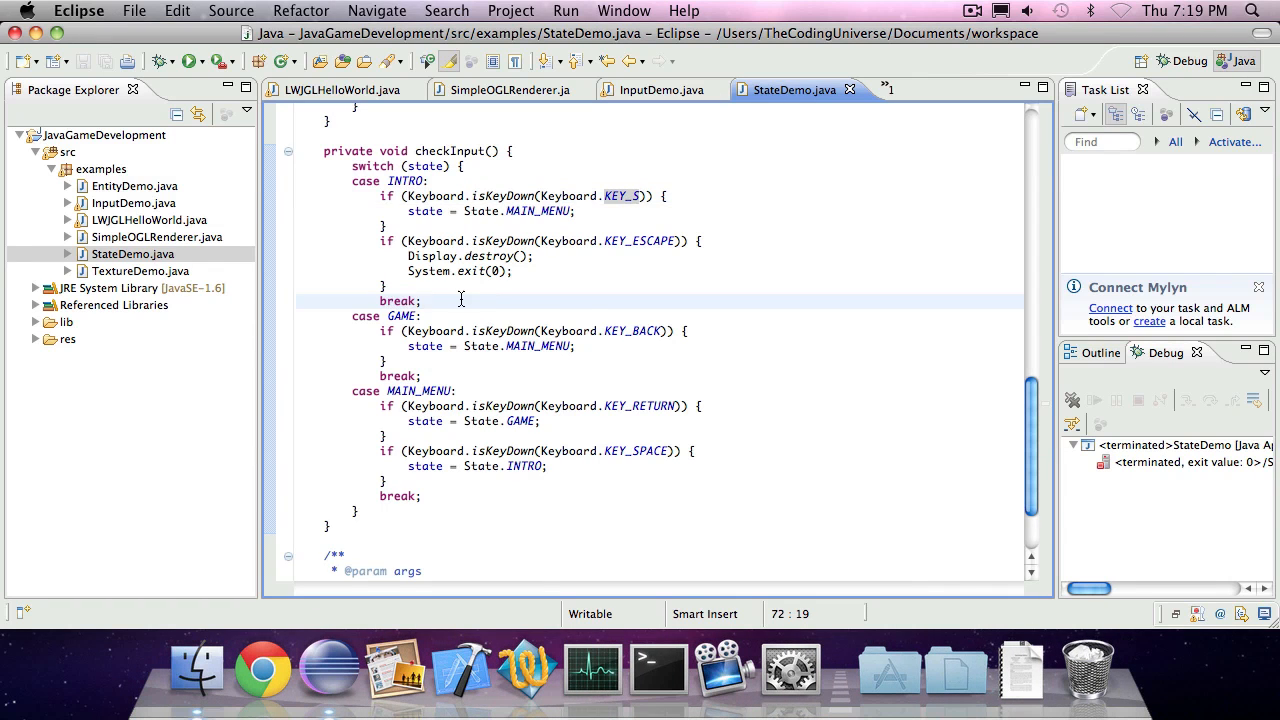
scroll(down, 3)
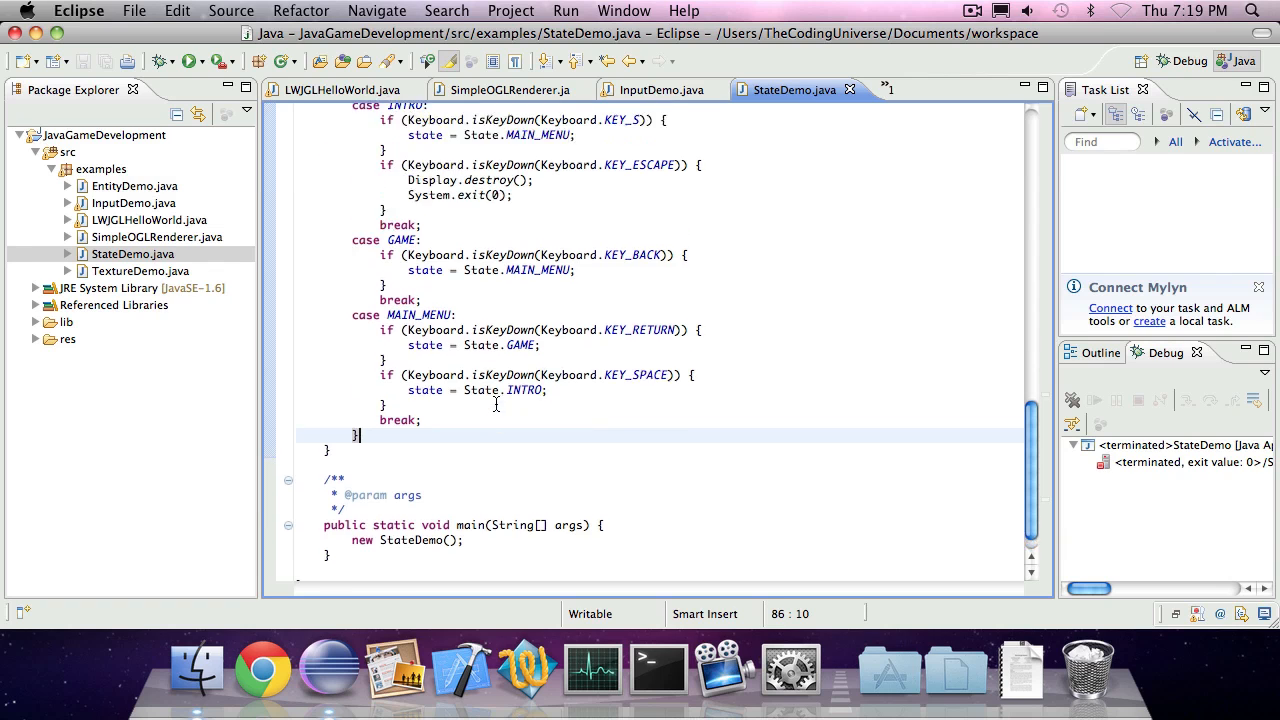
scroll(up, 3)
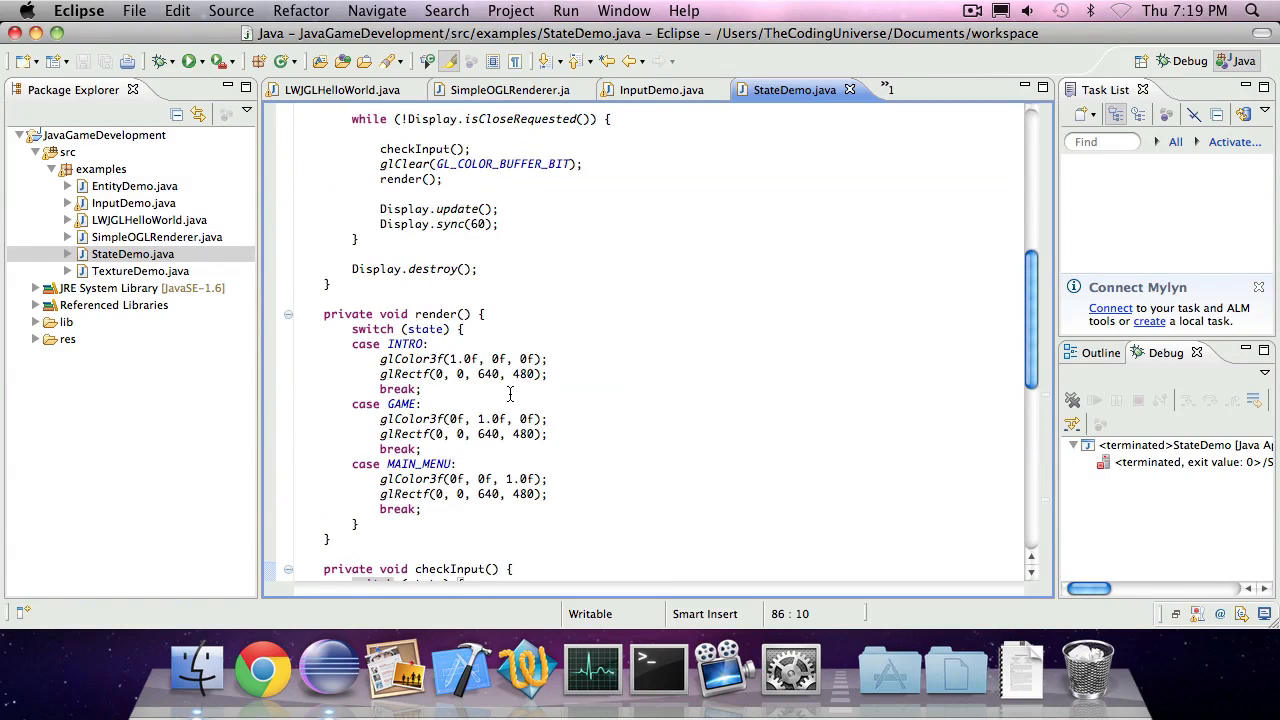